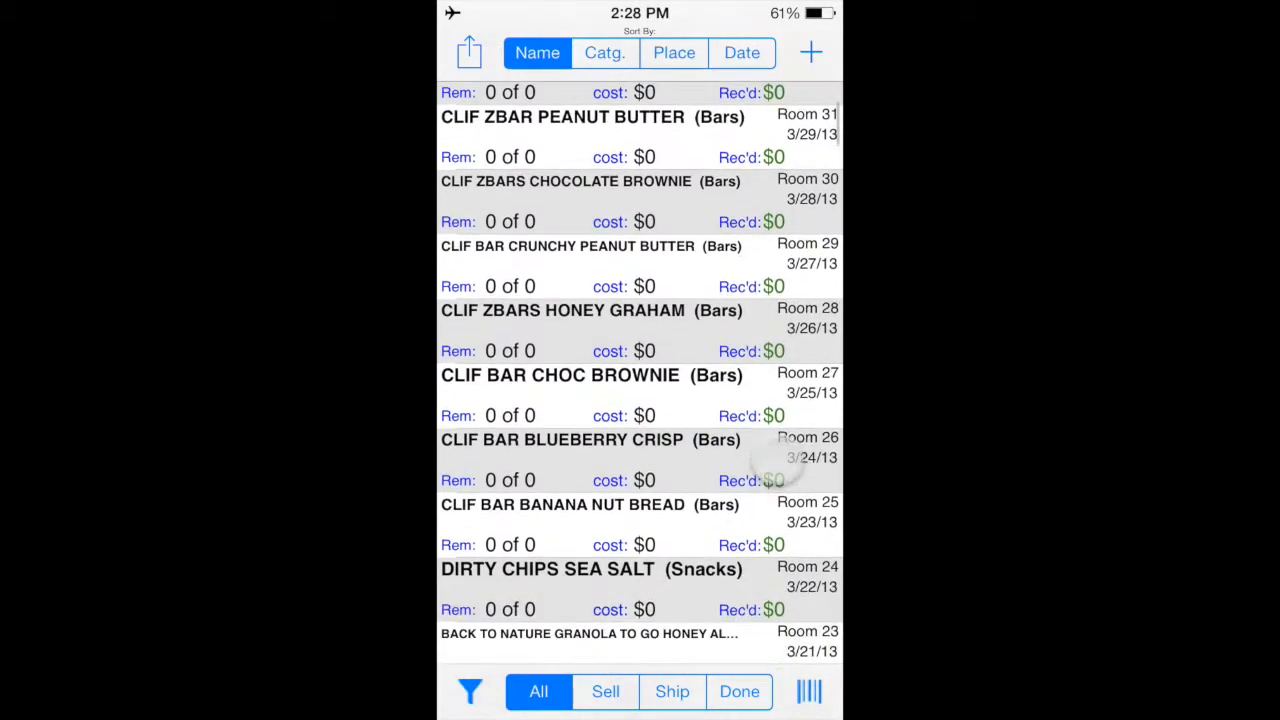
Sort the inventory list by category and browse the grouped items
scroll(down, 3)
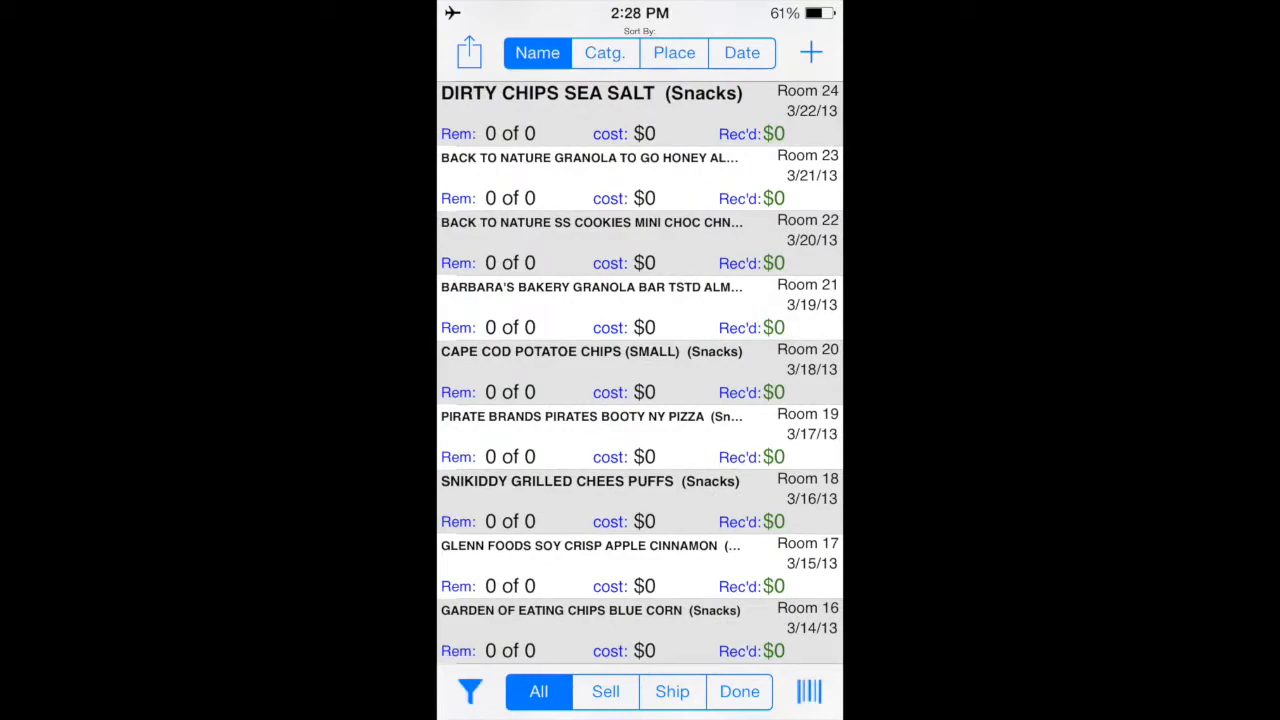
click(604, 52)
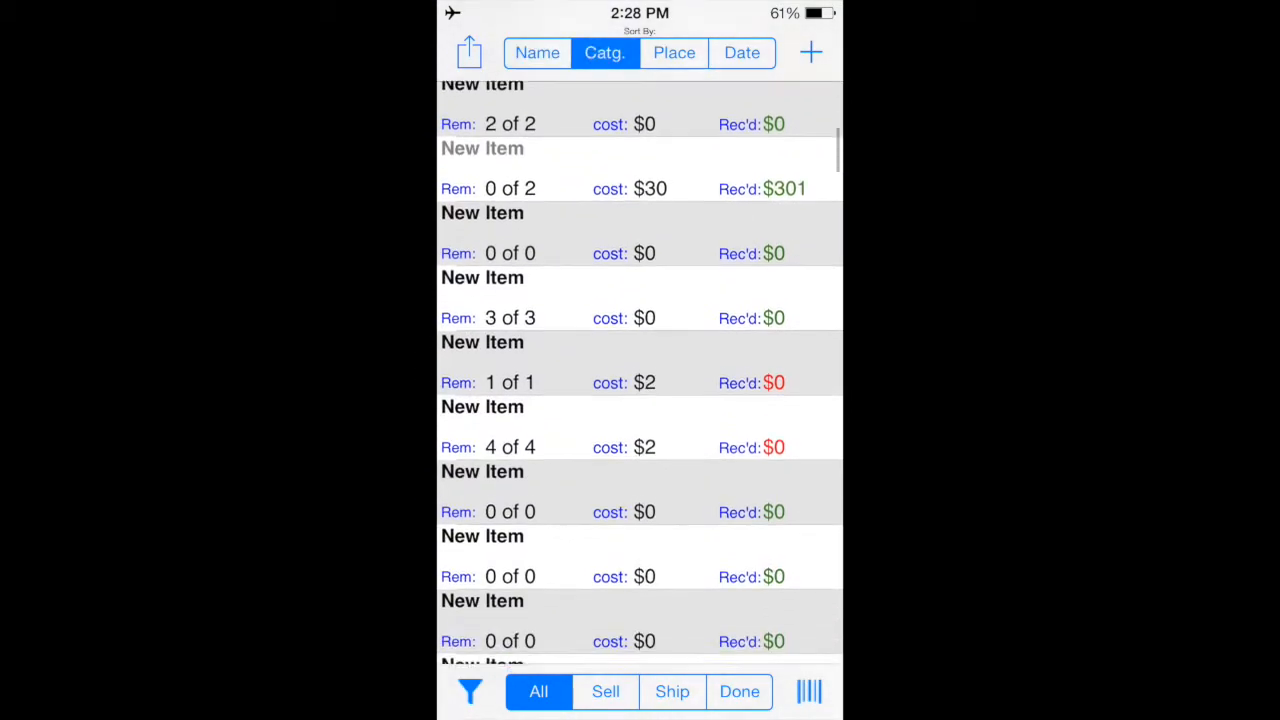
scroll(down, 3)
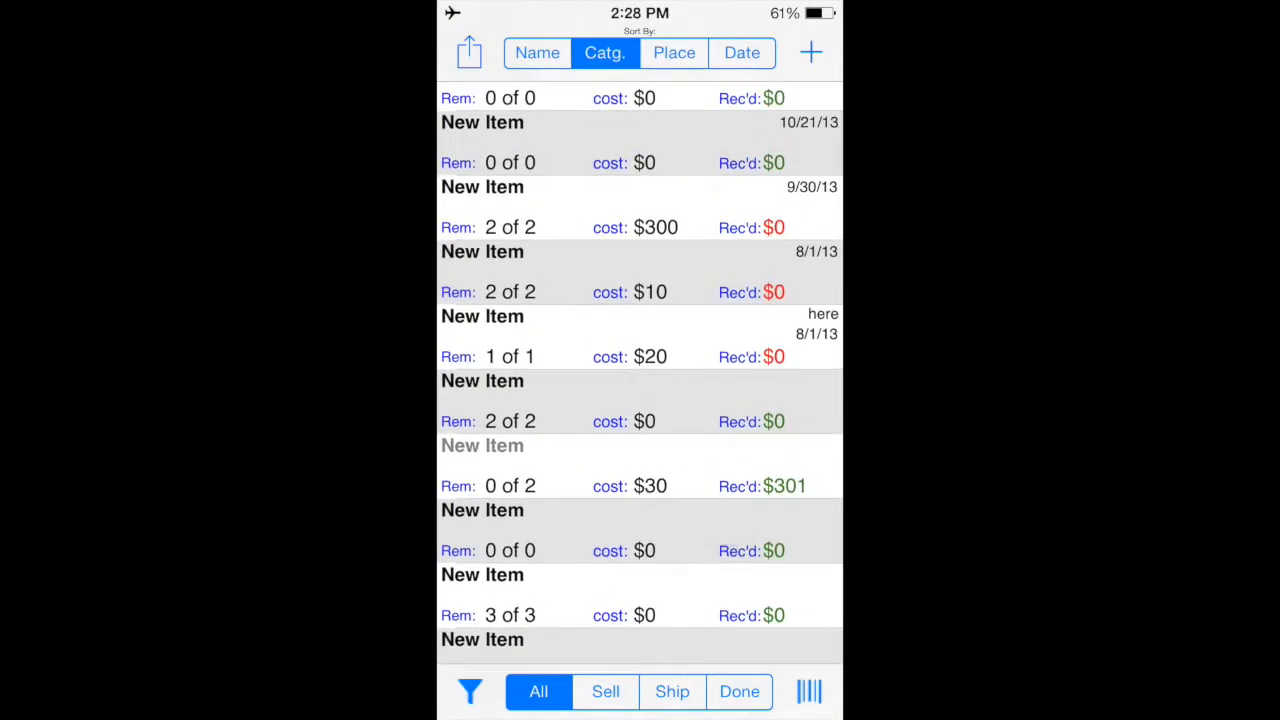
scroll(down, 3)
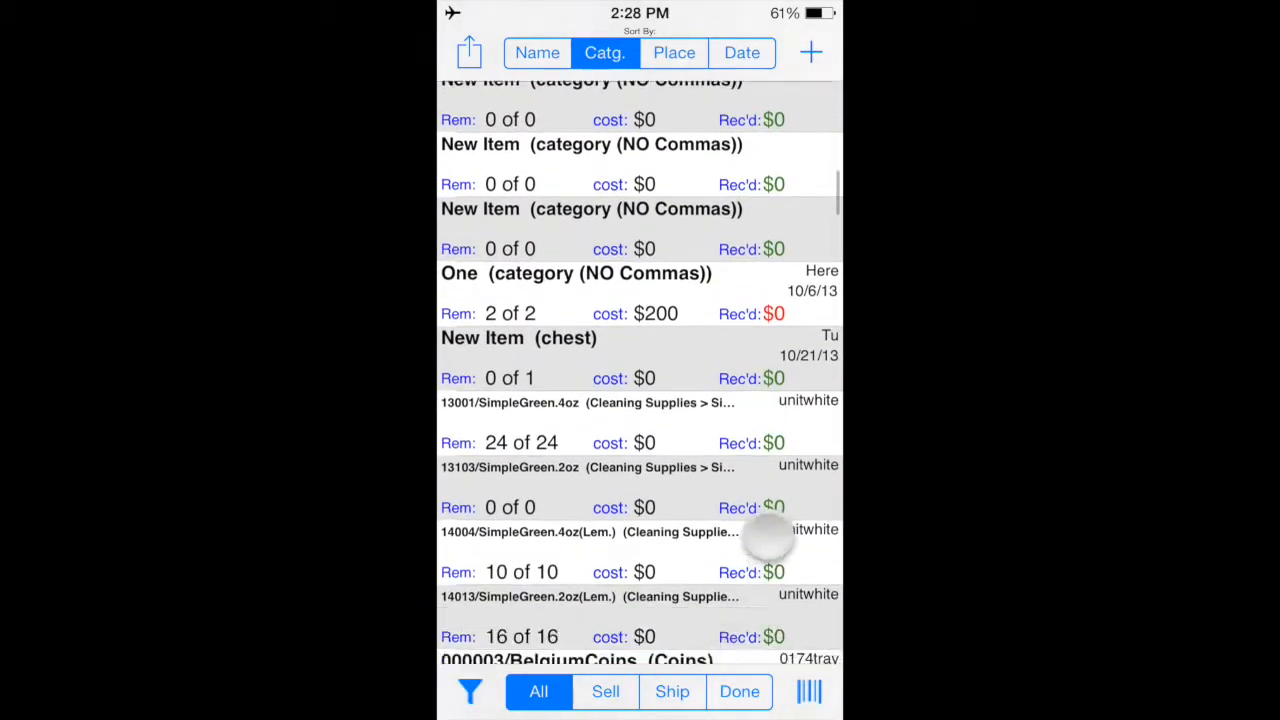
Switch the inventory list to the Sell view showing sold counts per item
scroll(down, 3)
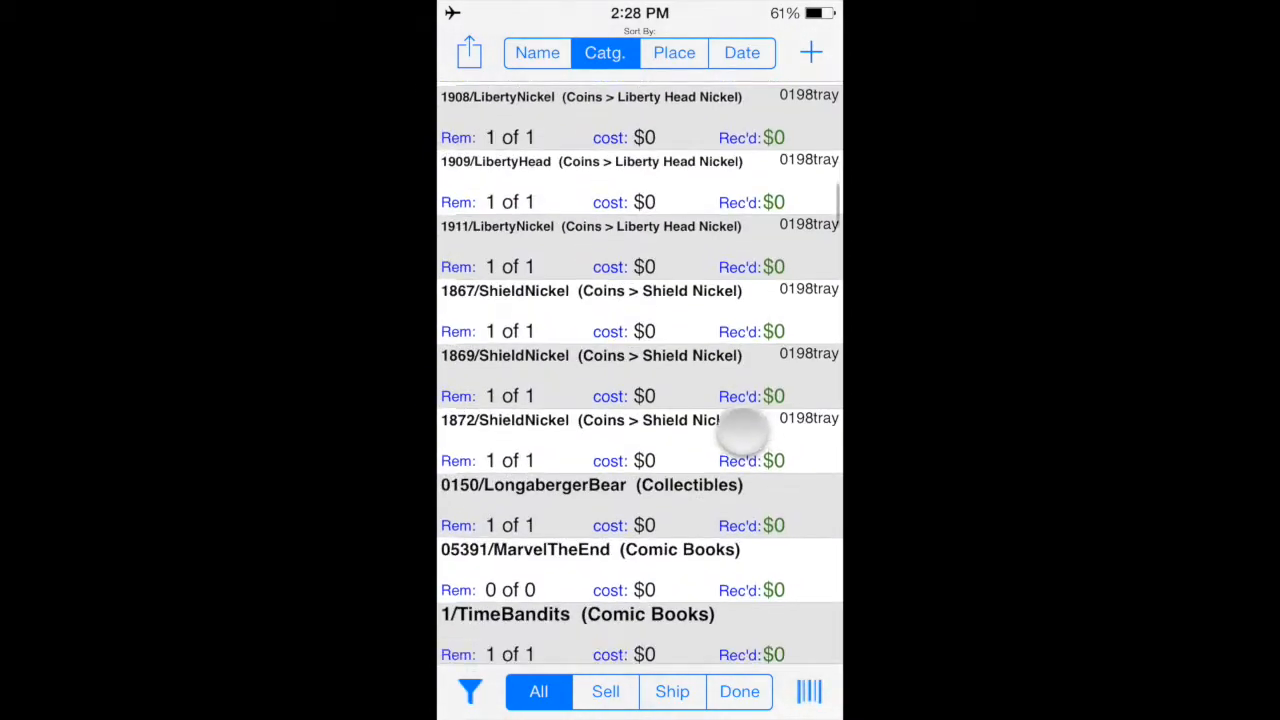
scroll(down, 3)
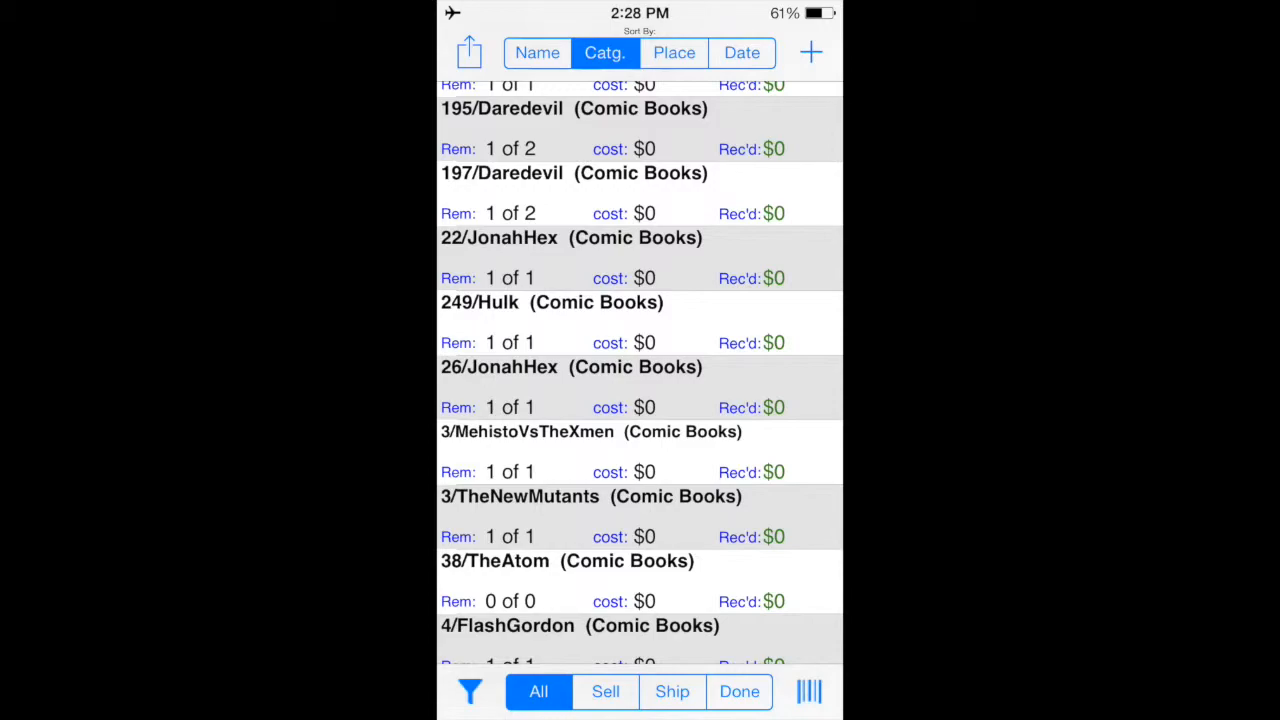
click(604, 692)
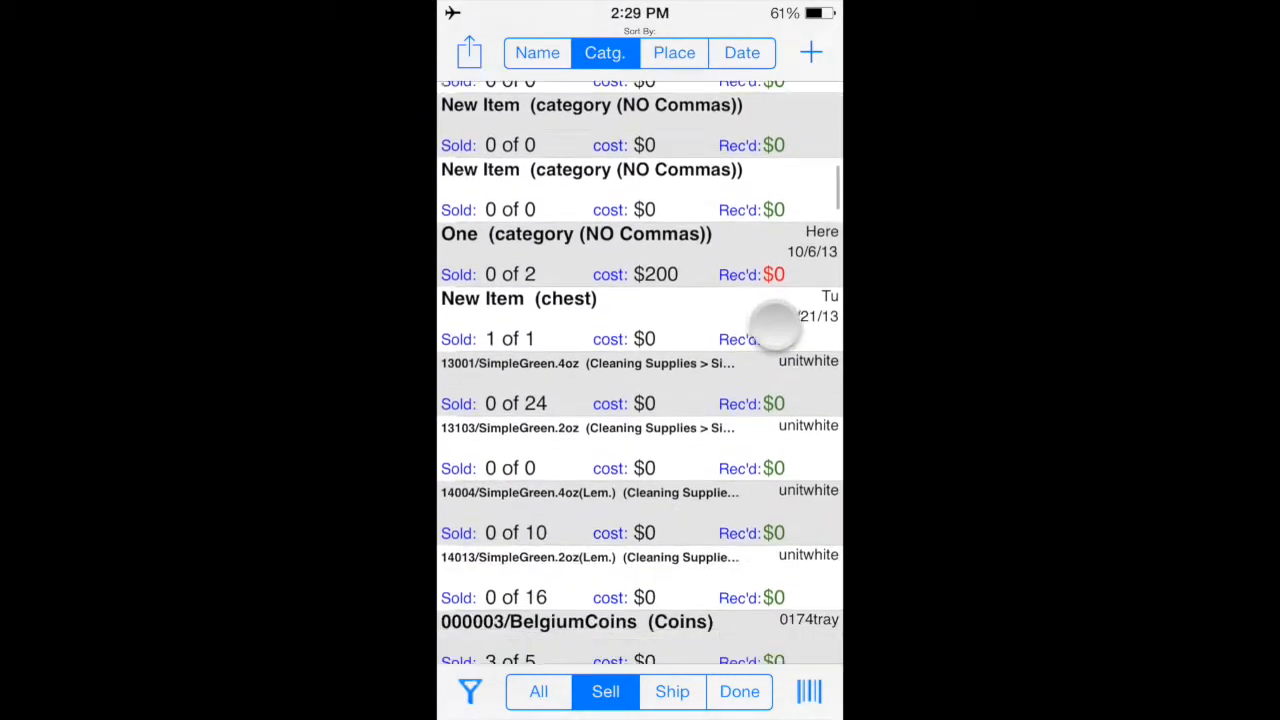
View the completed (Done) items, browsing the filtered list
scroll(down, 3)
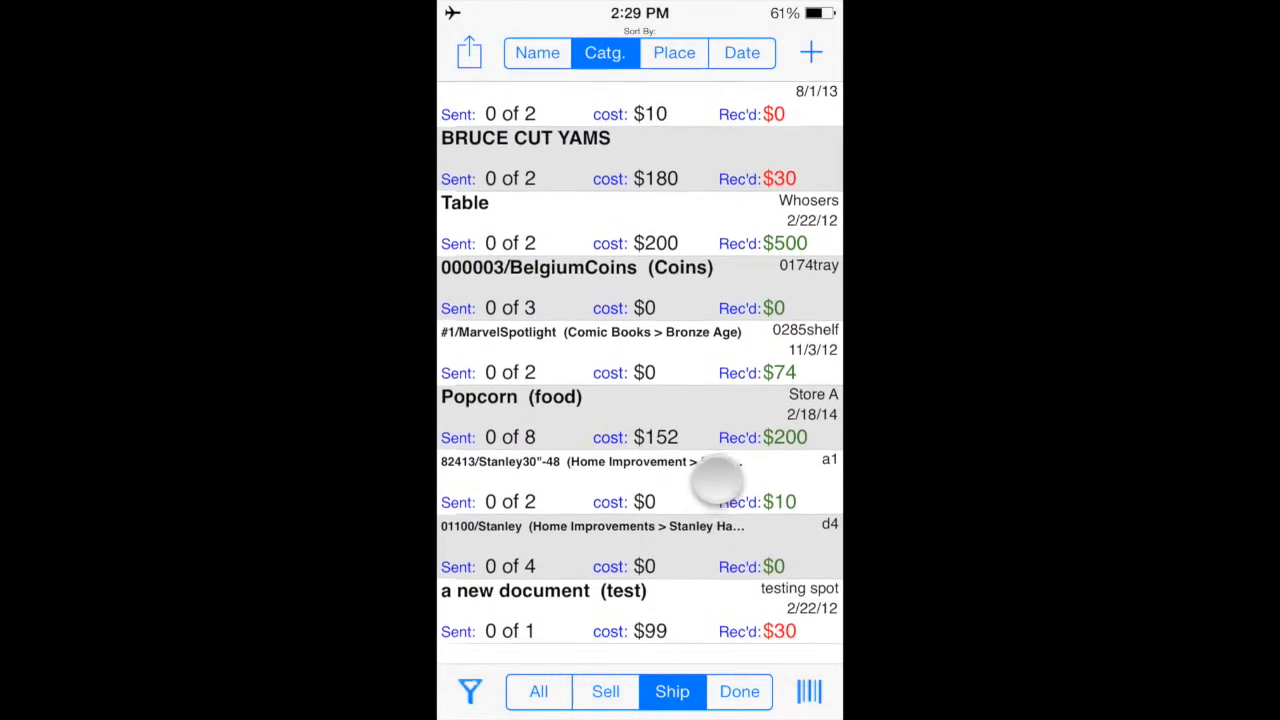
click(740, 692)
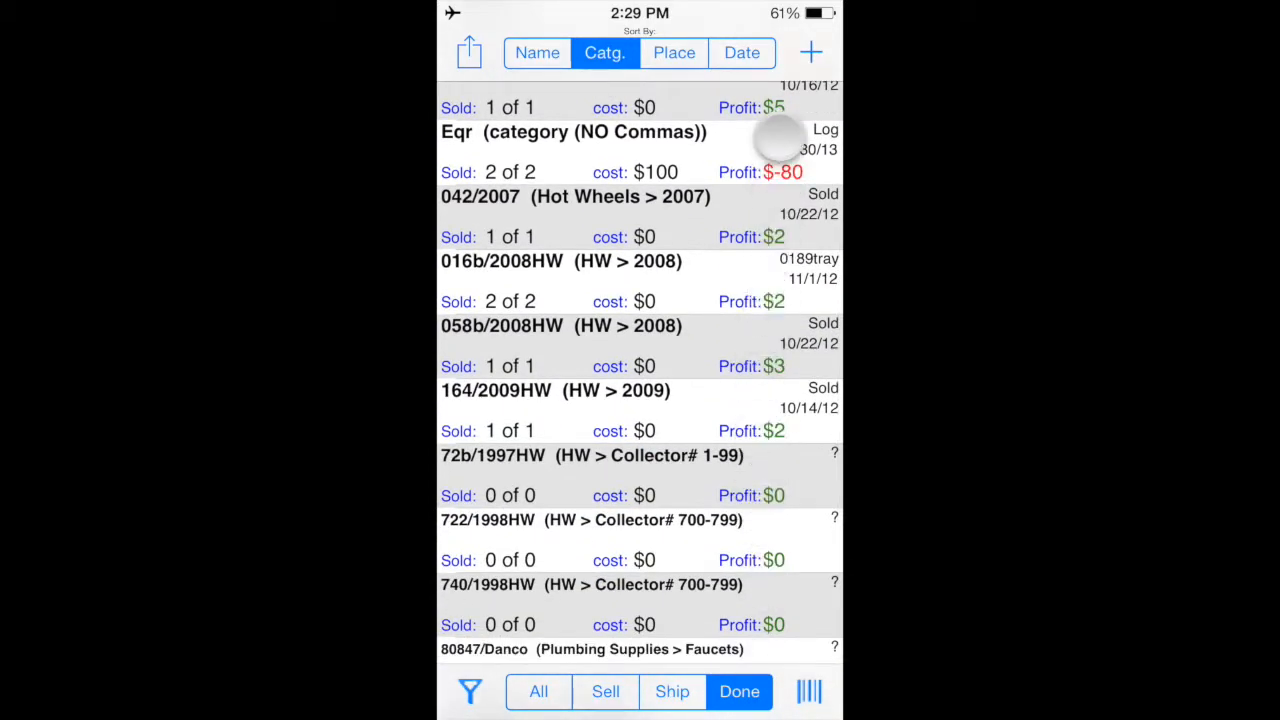
scroll(down, 3)
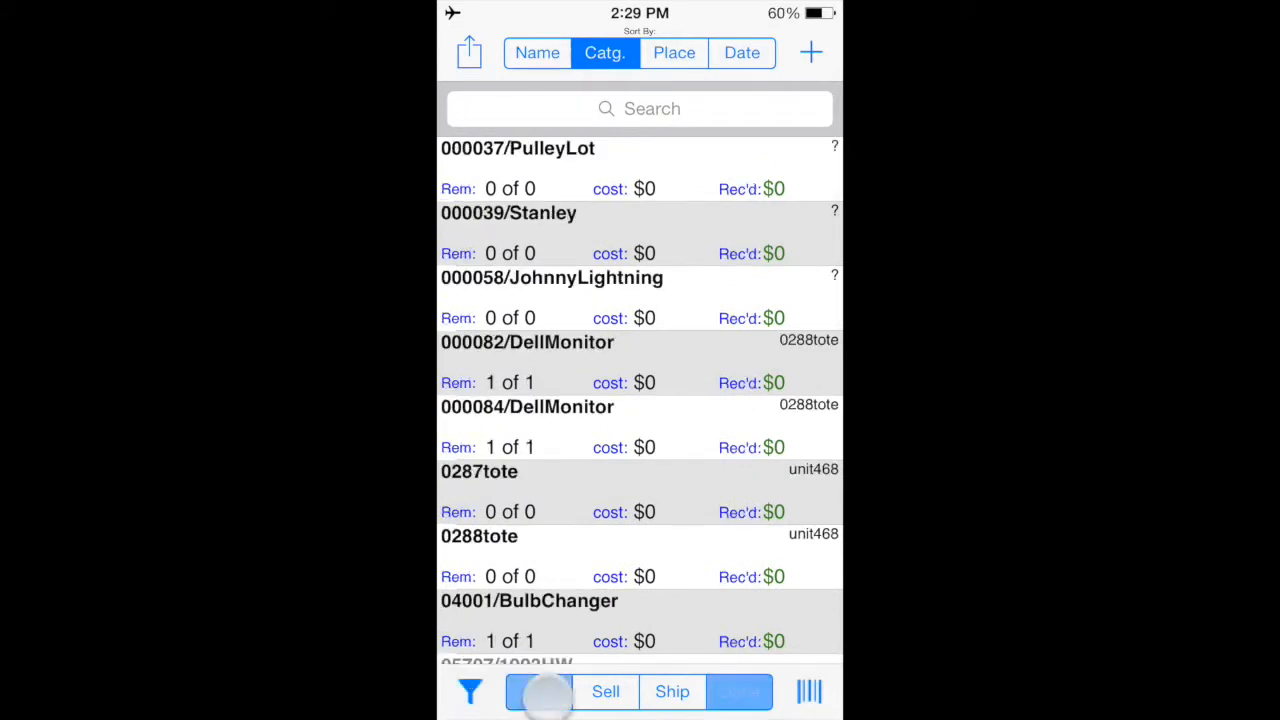
Compare sorting the inventory list by name, category and date
click(536, 52)
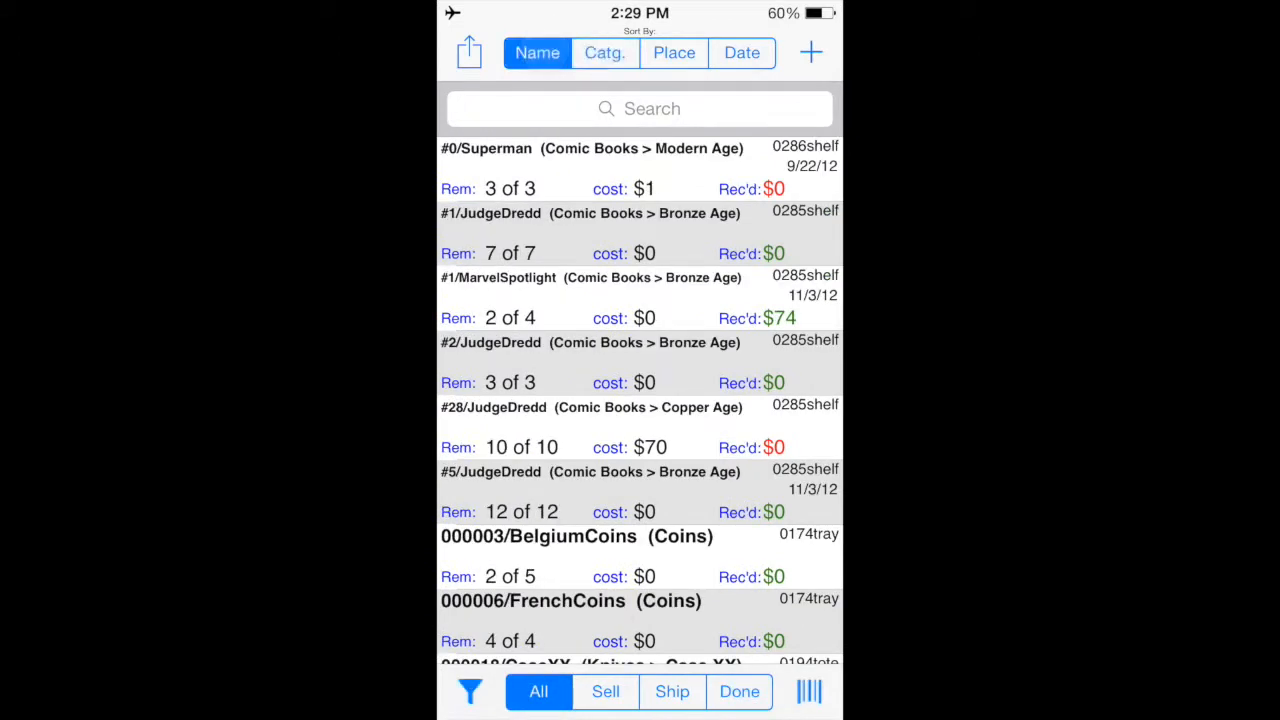
click(604, 52)
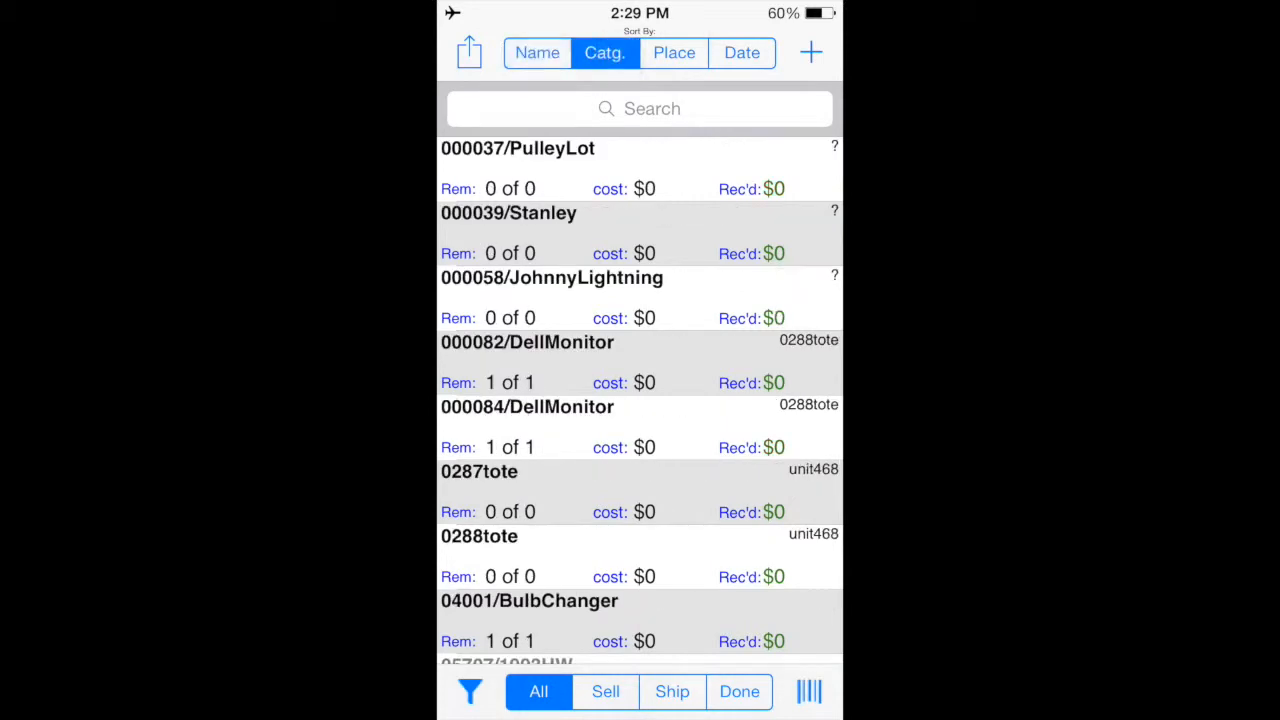
click(742, 52)
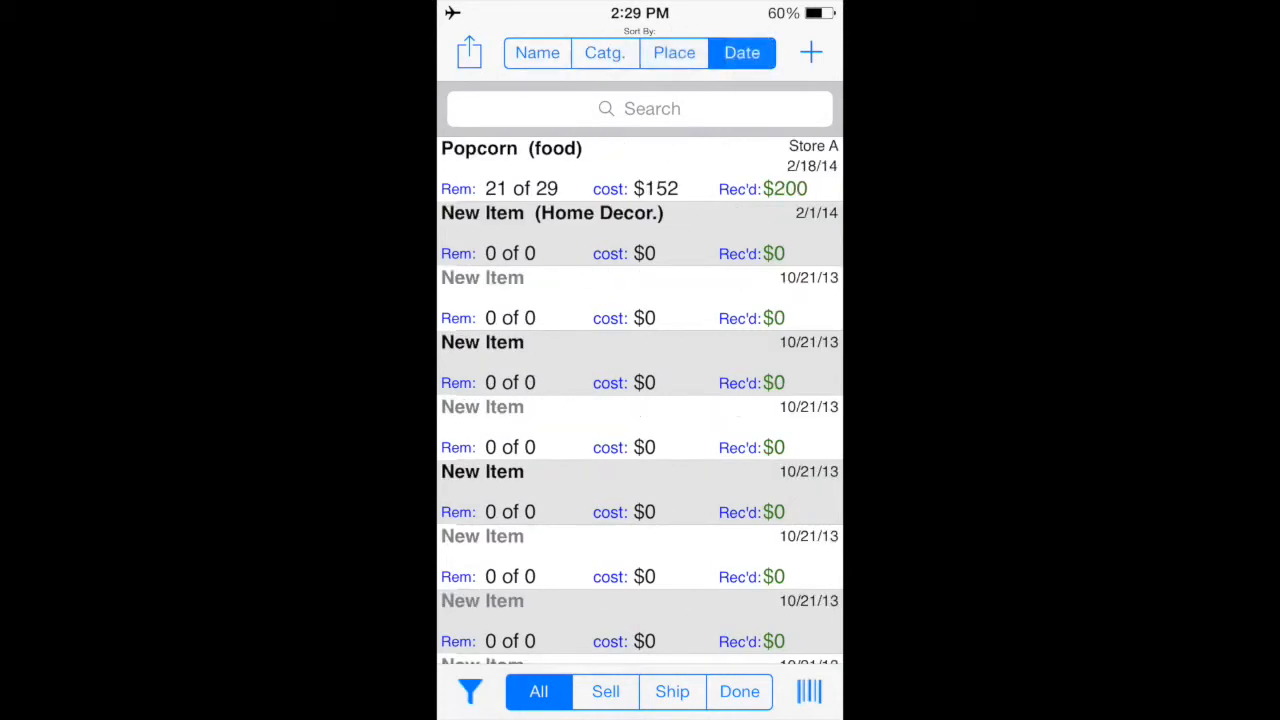
Search the inventory with the query 'new', clear it, then search for 'cat'
click(640, 108)
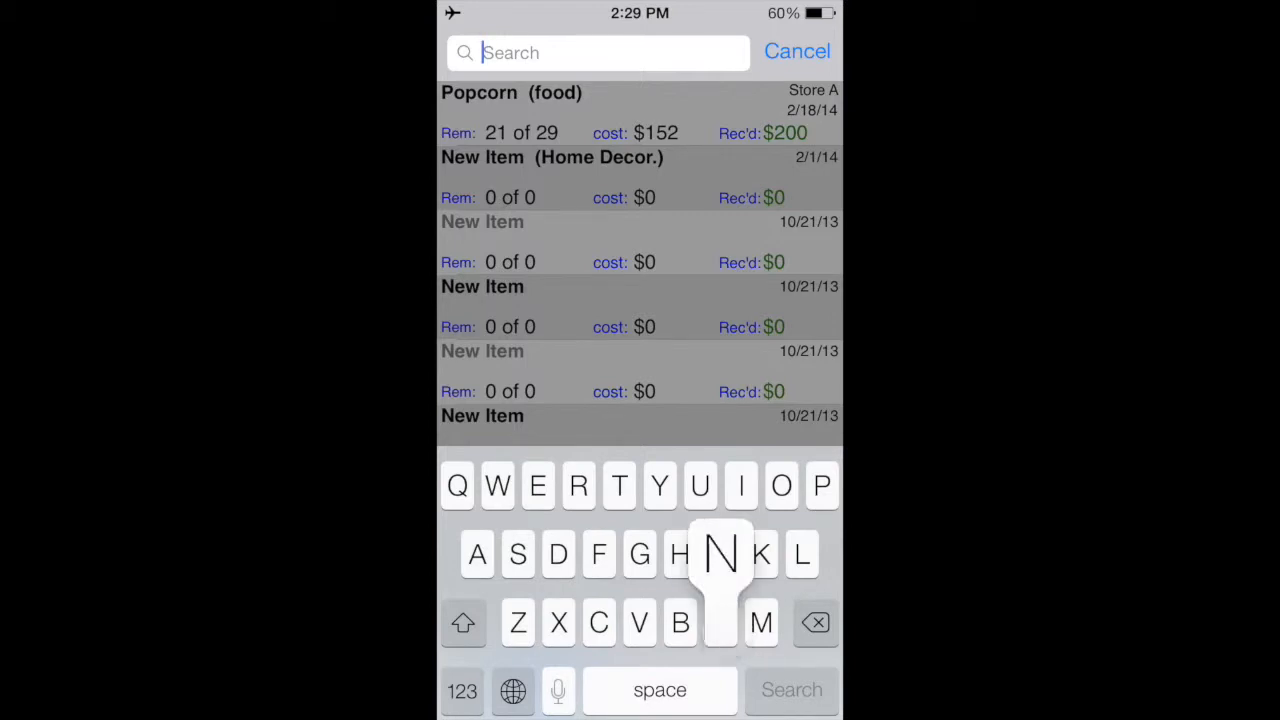
text(new)
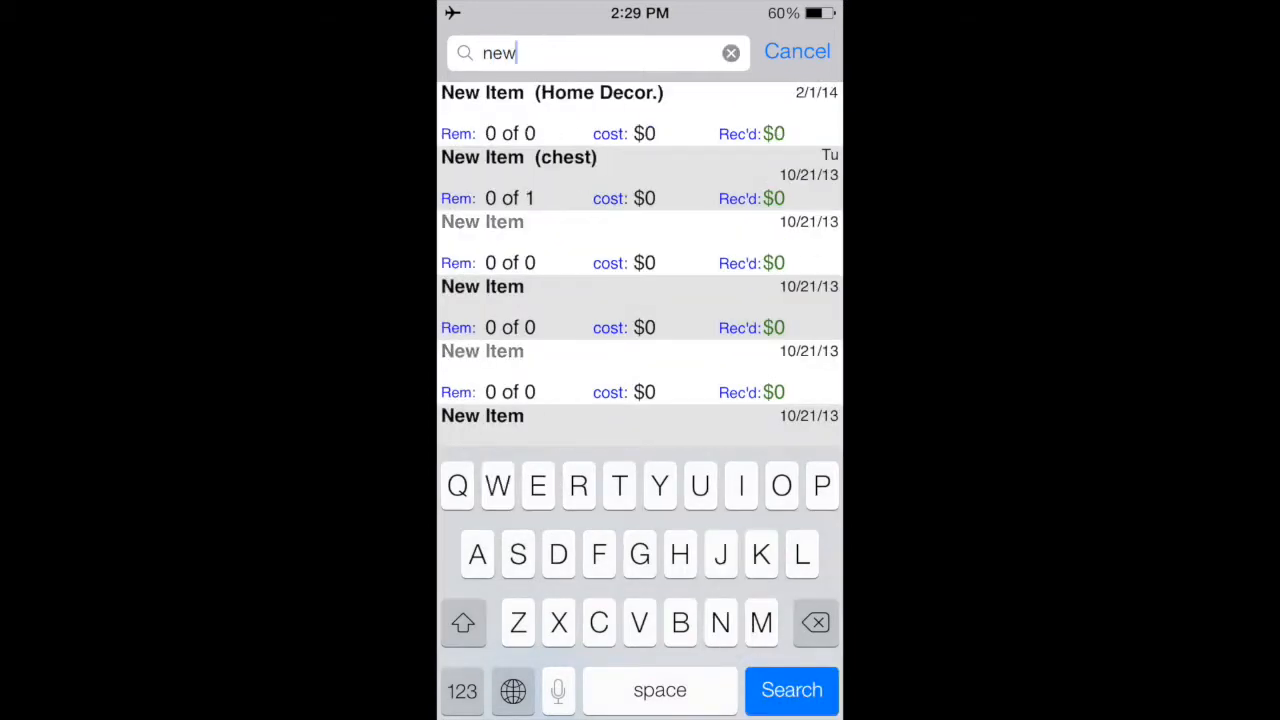
click(732, 52)
text(cat)
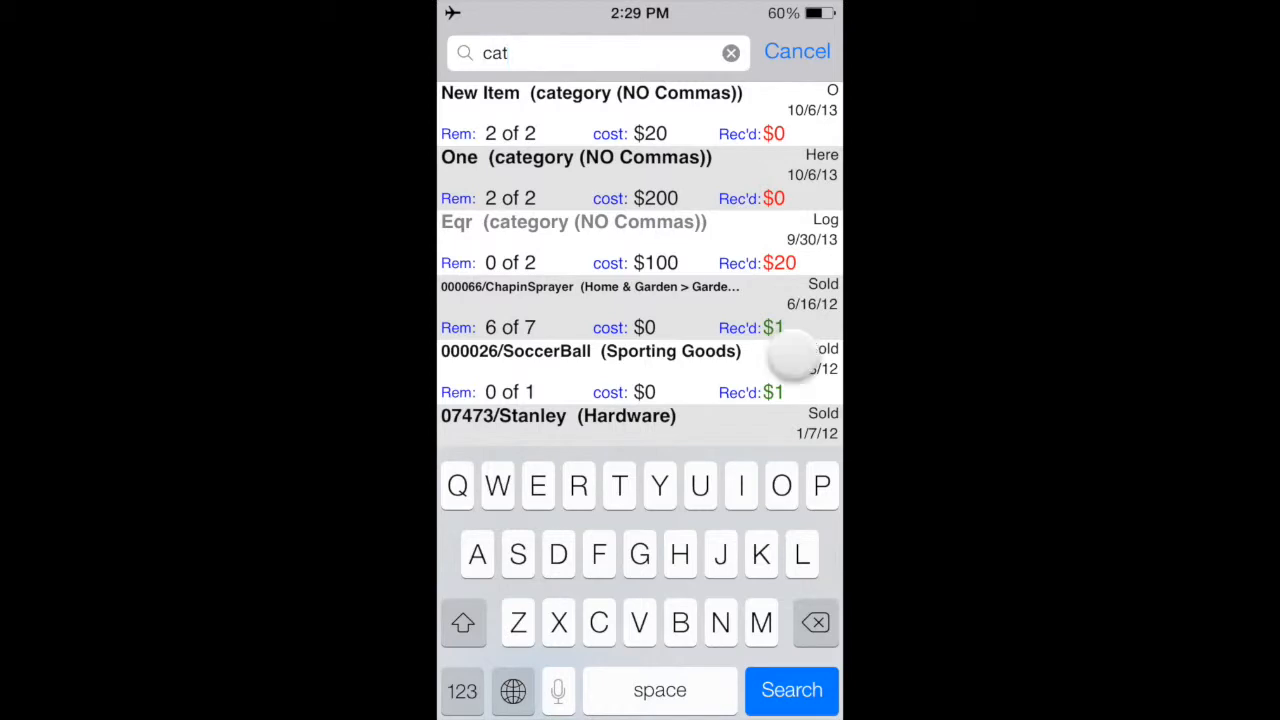
click(796, 52)
text(Poptart)
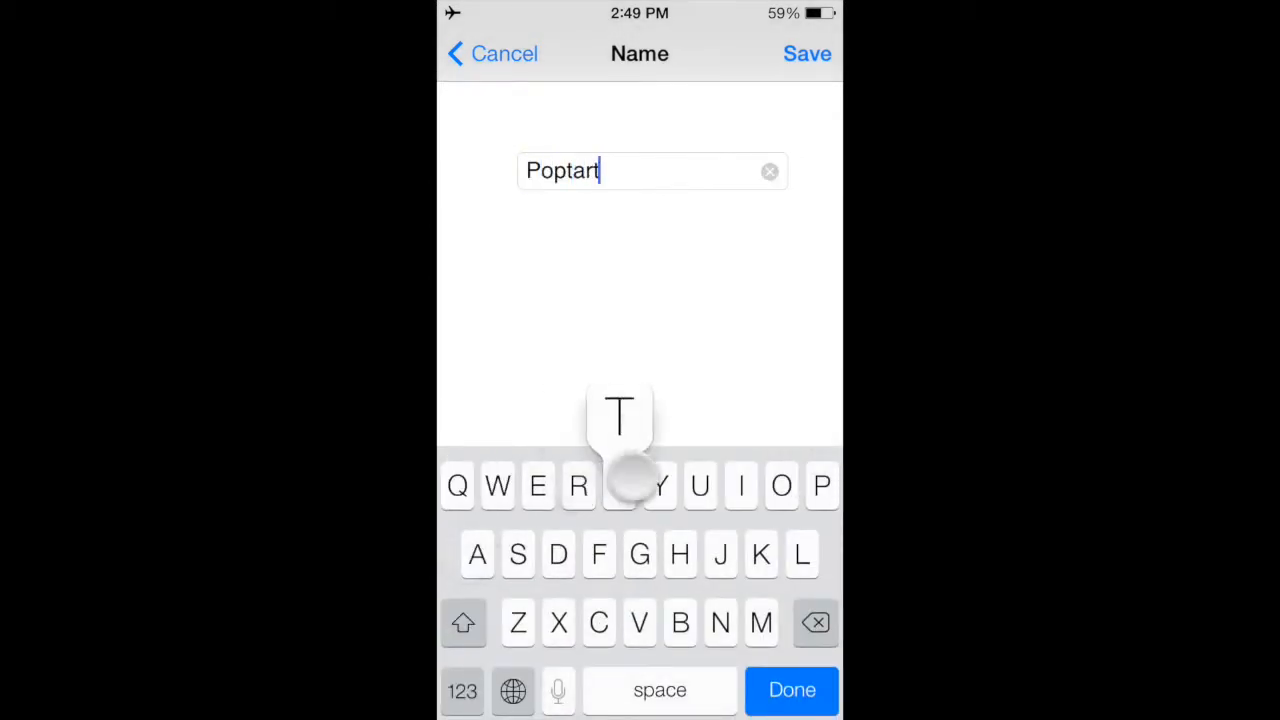
Save the name Poptarts and location Top Shelf, then bring up the item's actions
click(808, 52)
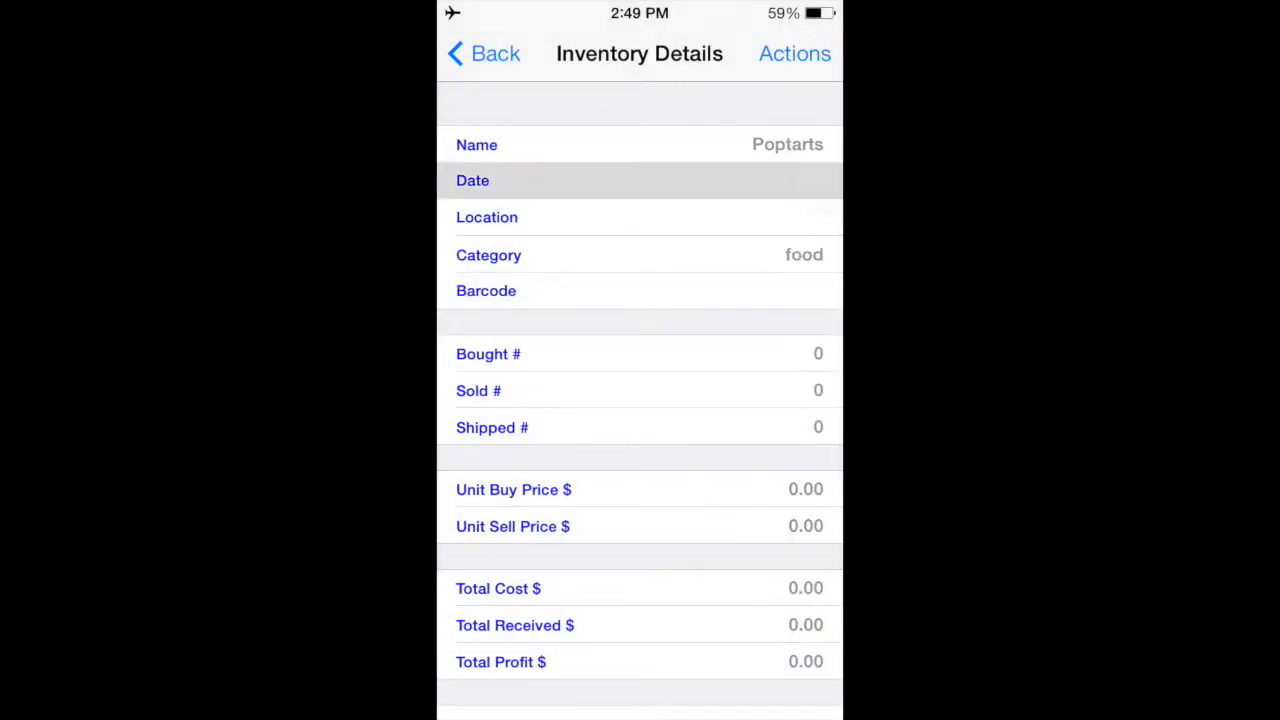
click(488, 216)
text(Top Shel)
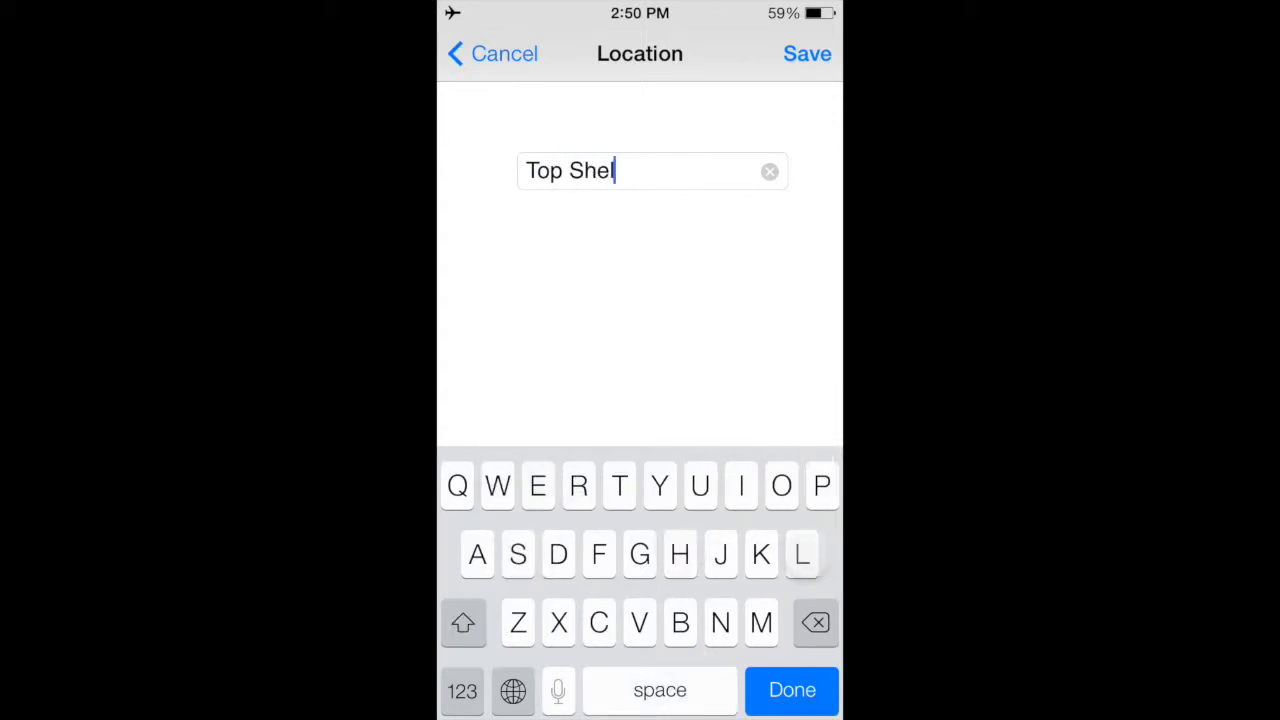
click(808, 52)
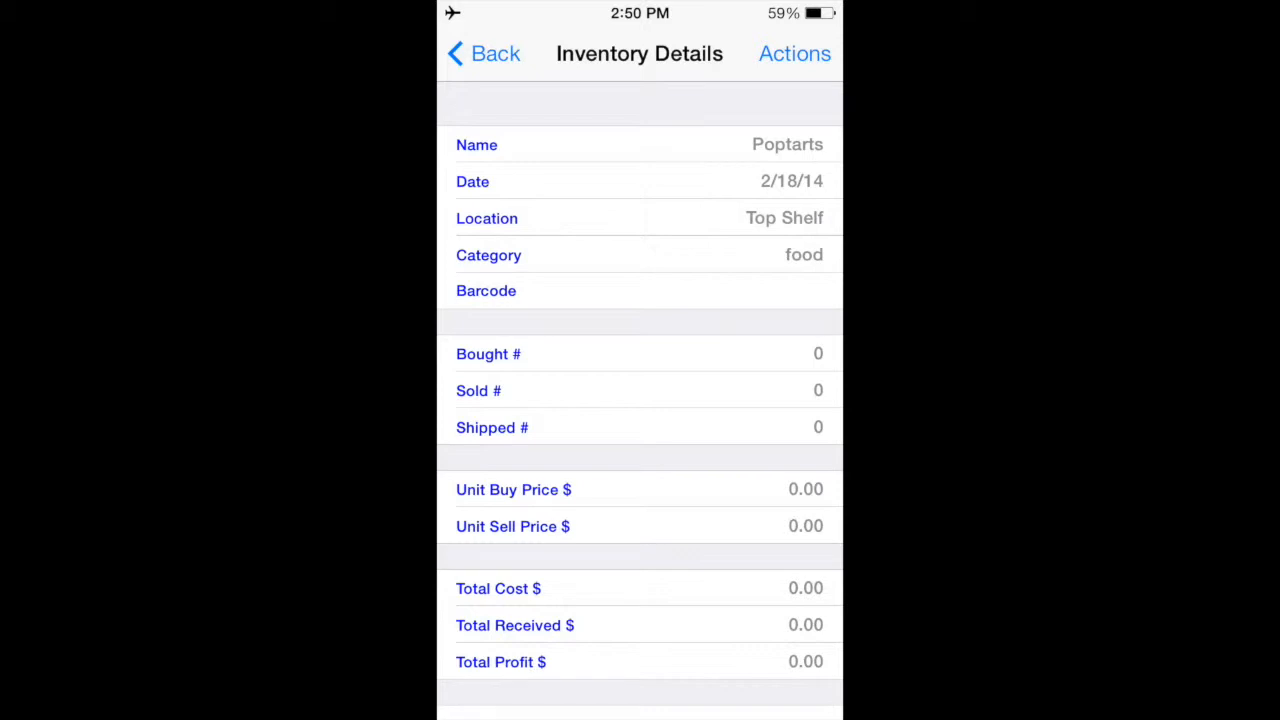
click(794, 52)
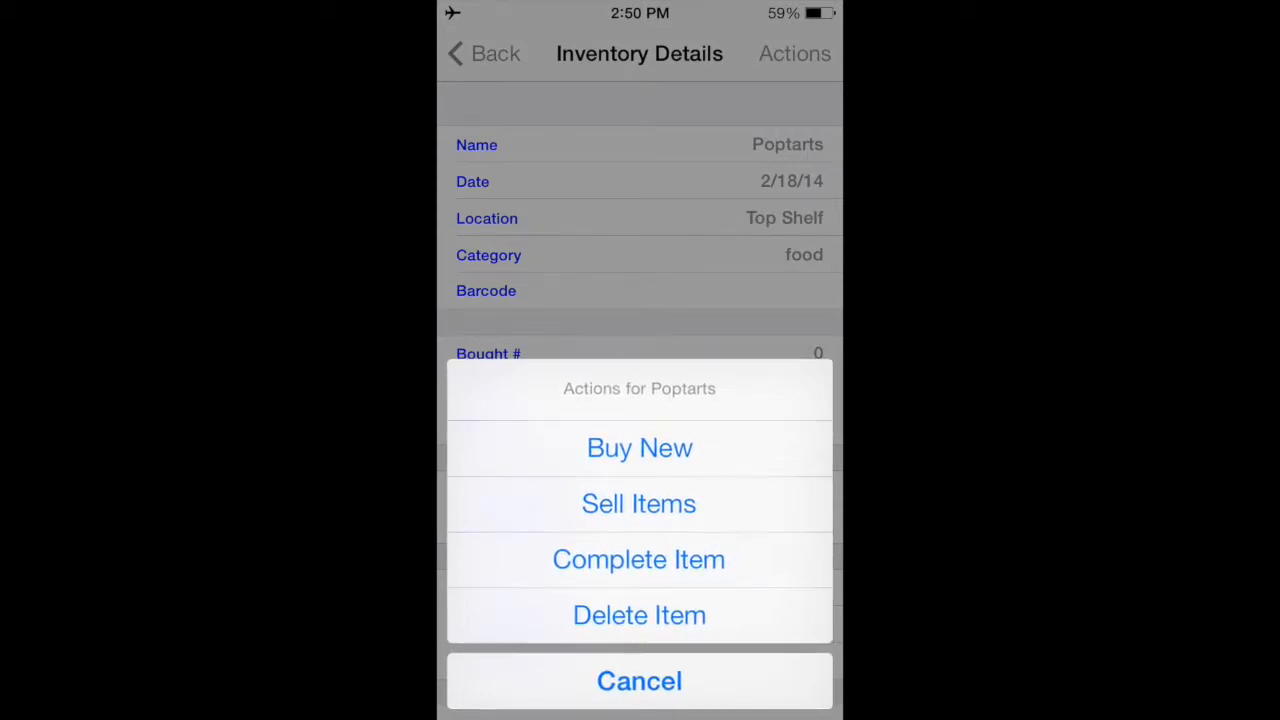
Record a Buy New of 10 Poptarts at a total cost of 100.00
click(640, 448)
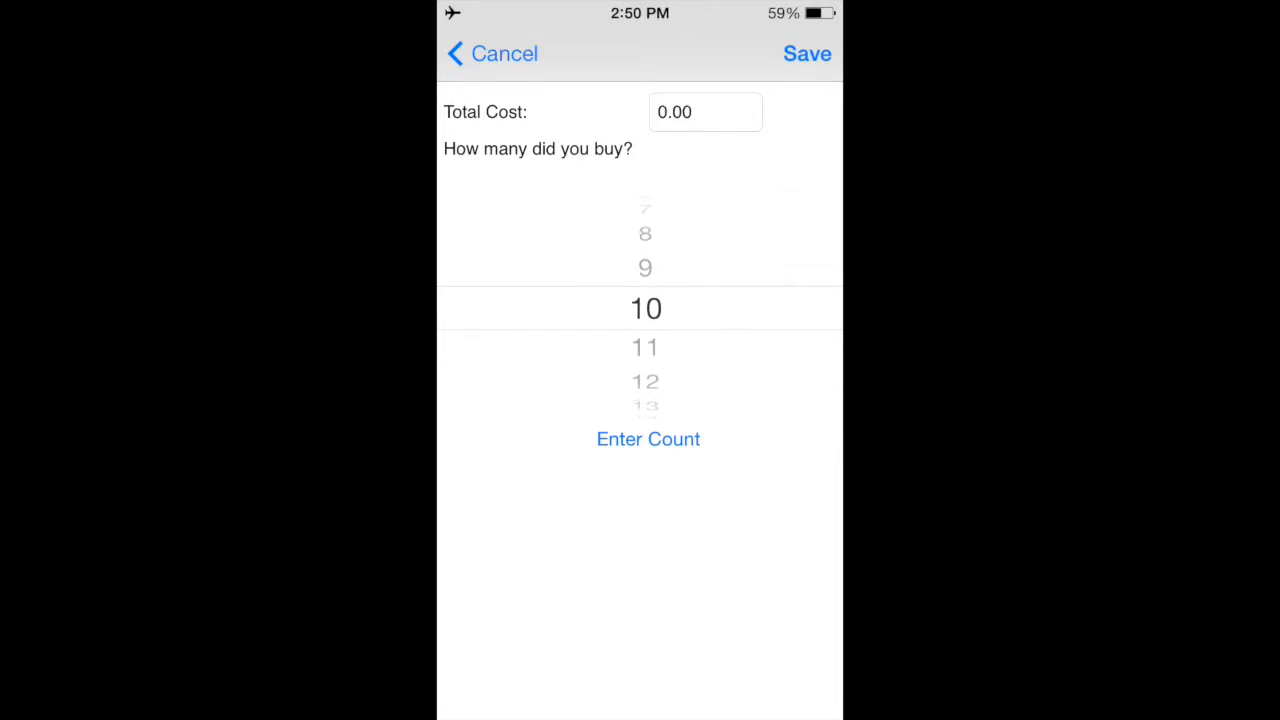
click(704, 112)
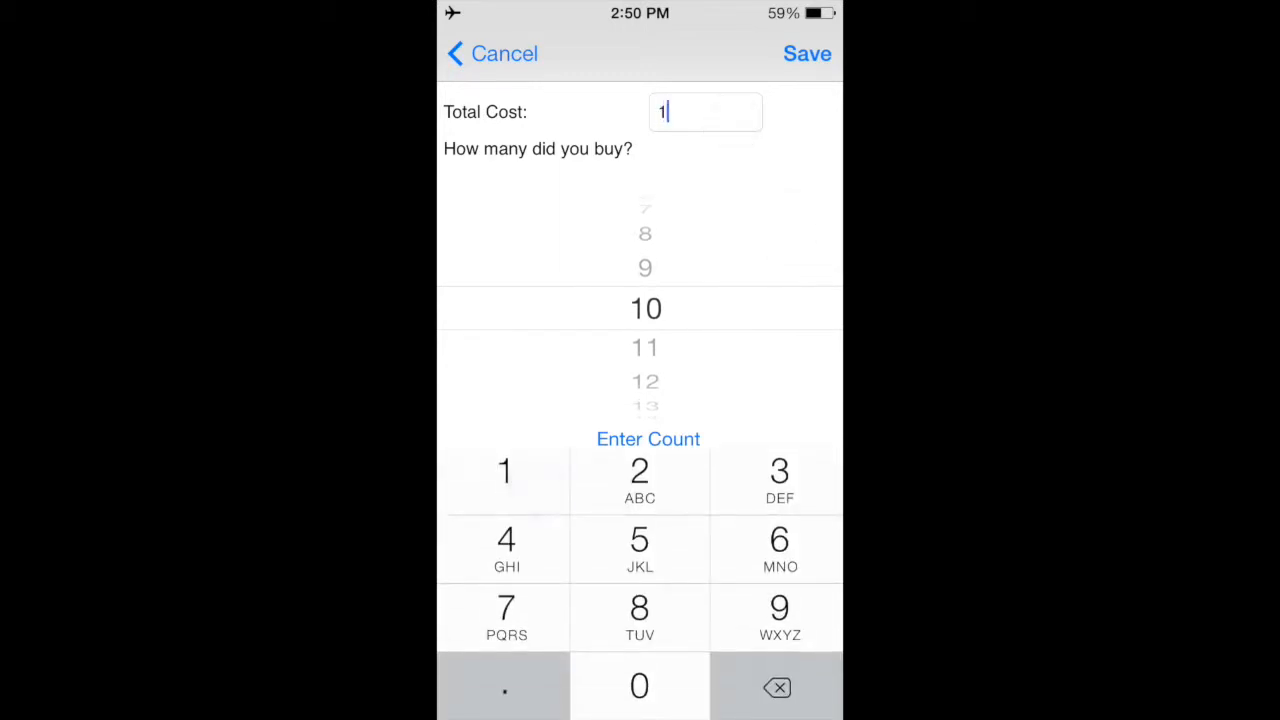
click(808, 52)
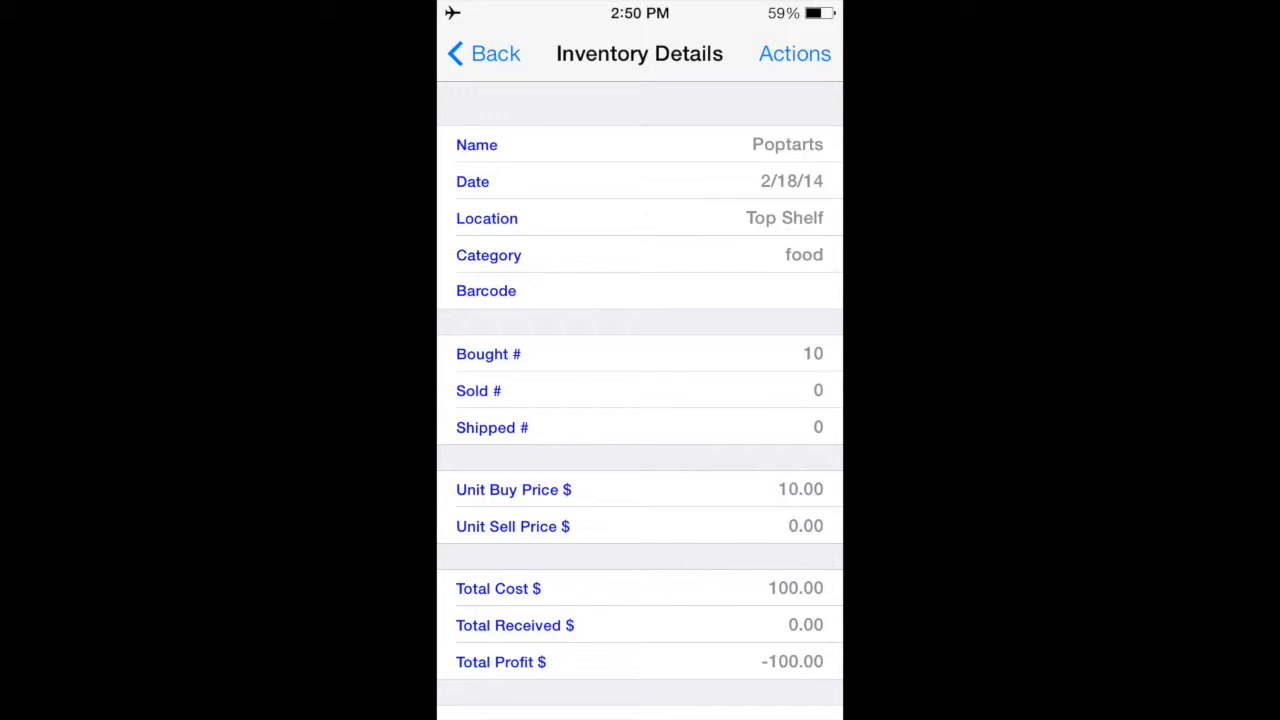
click(796, 52)
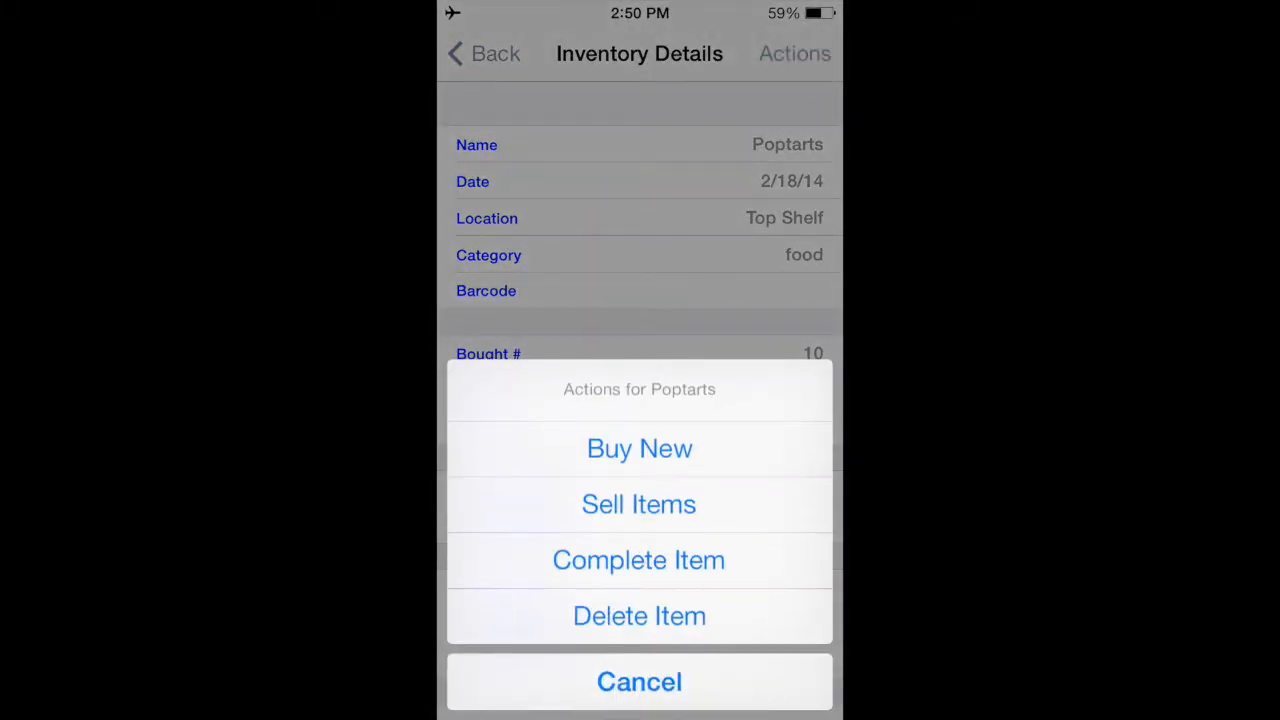
click(640, 504)
text(2)
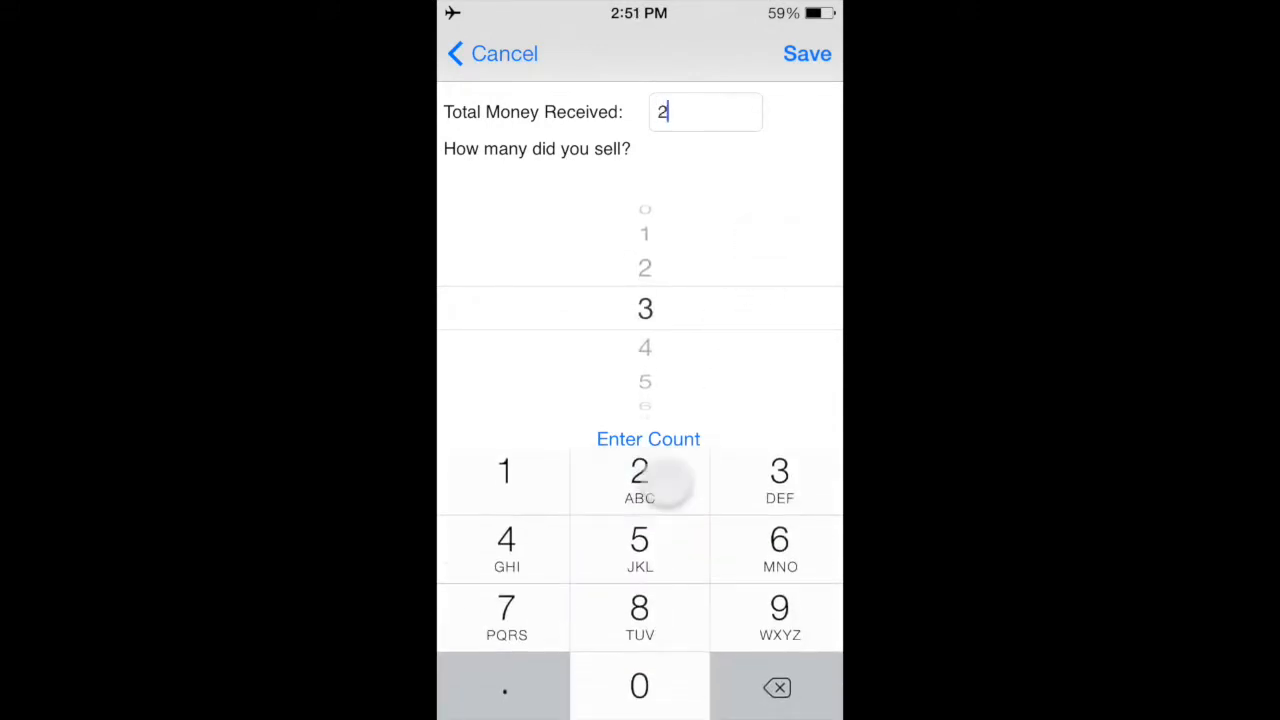
text(00)
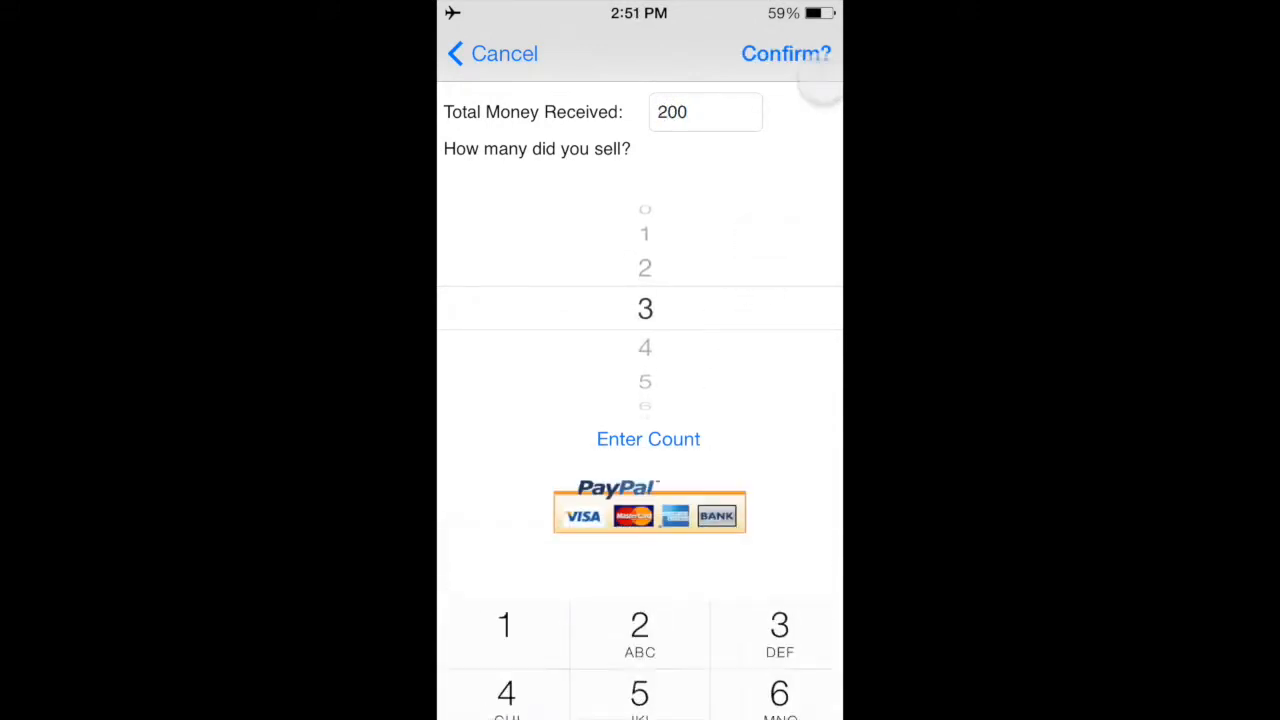
click(786, 52)
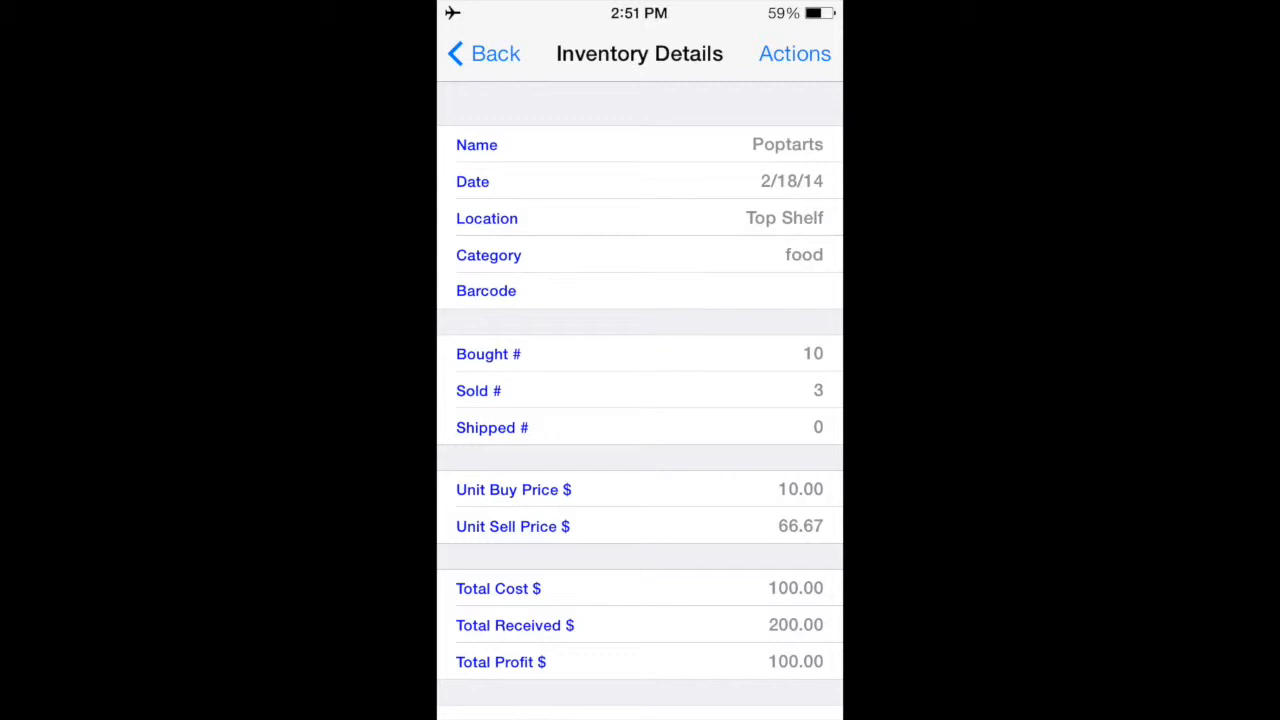
scroll(down, 3)
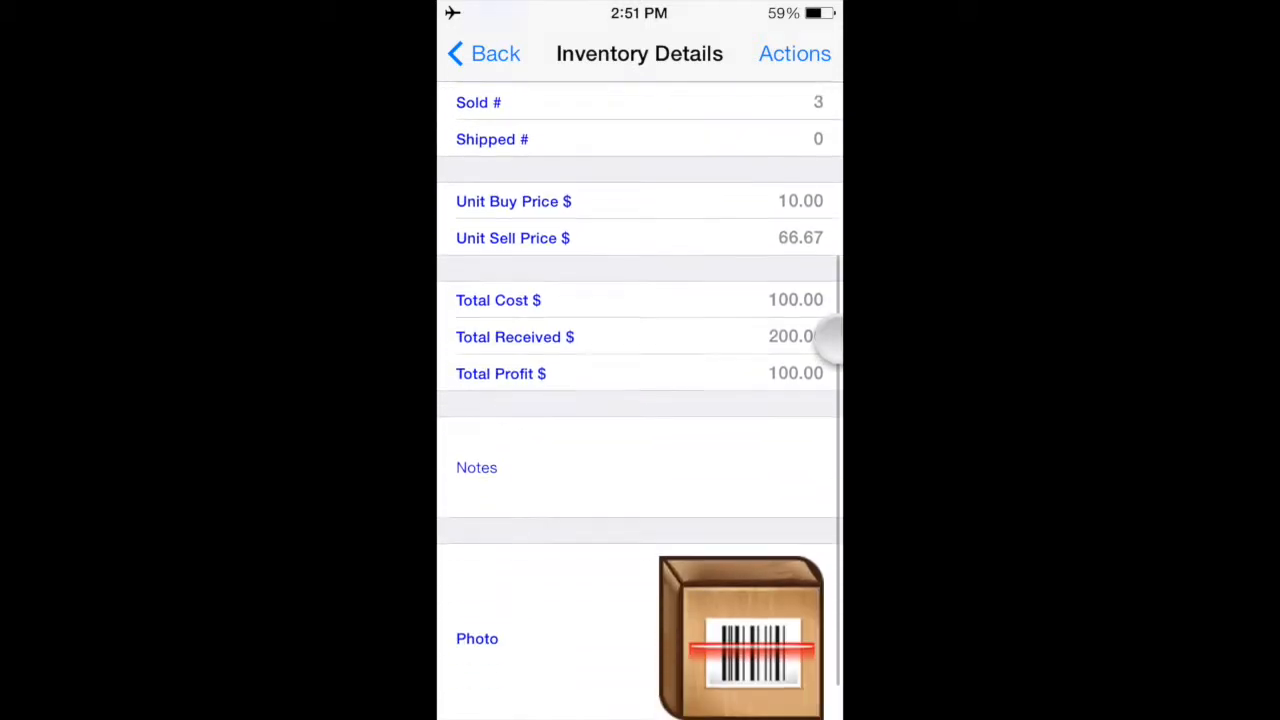
scroll(down, 3)
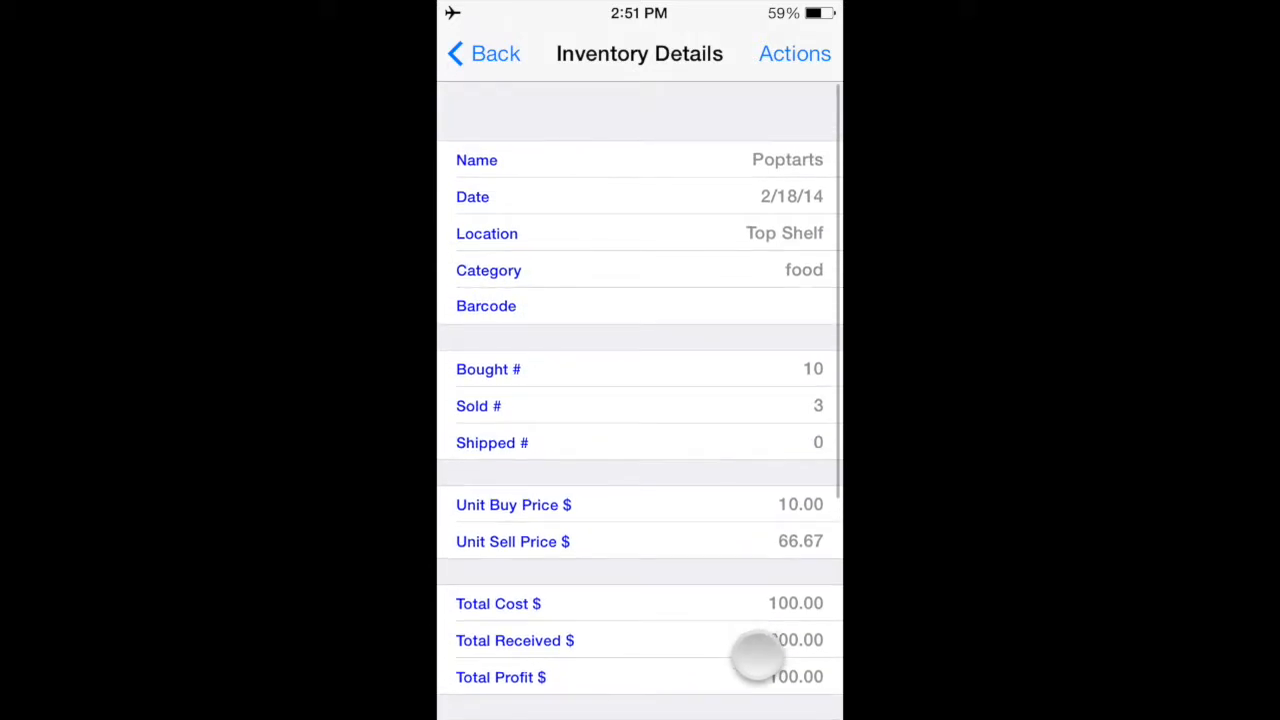
Record 2 Poptarts units leaving stock via the Actions menu
click(794, 52)
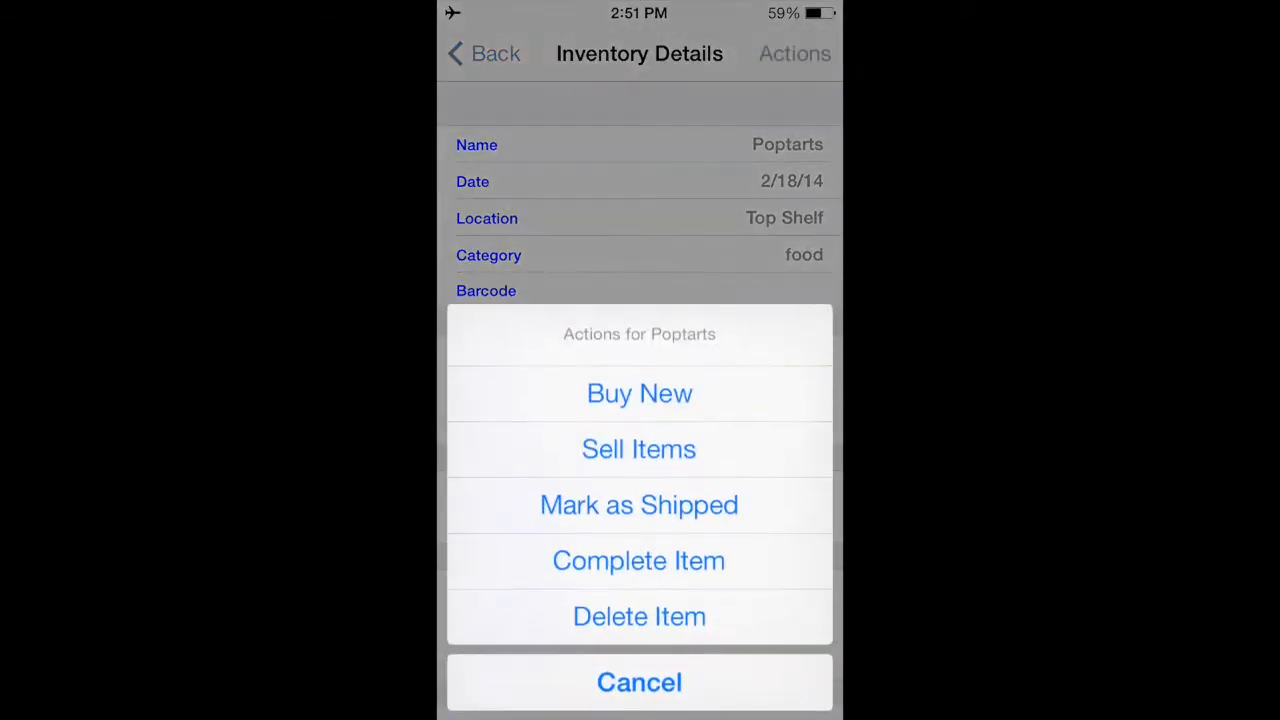
click(640, 504)
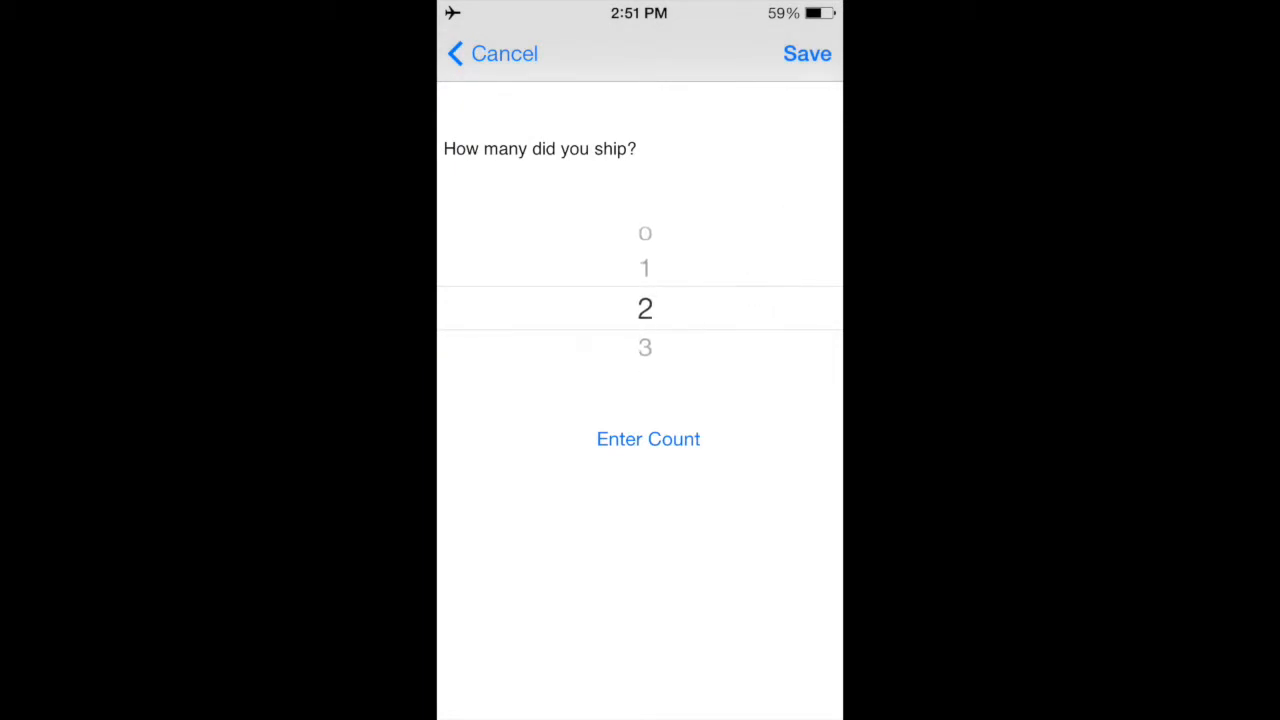
click(808, 52)
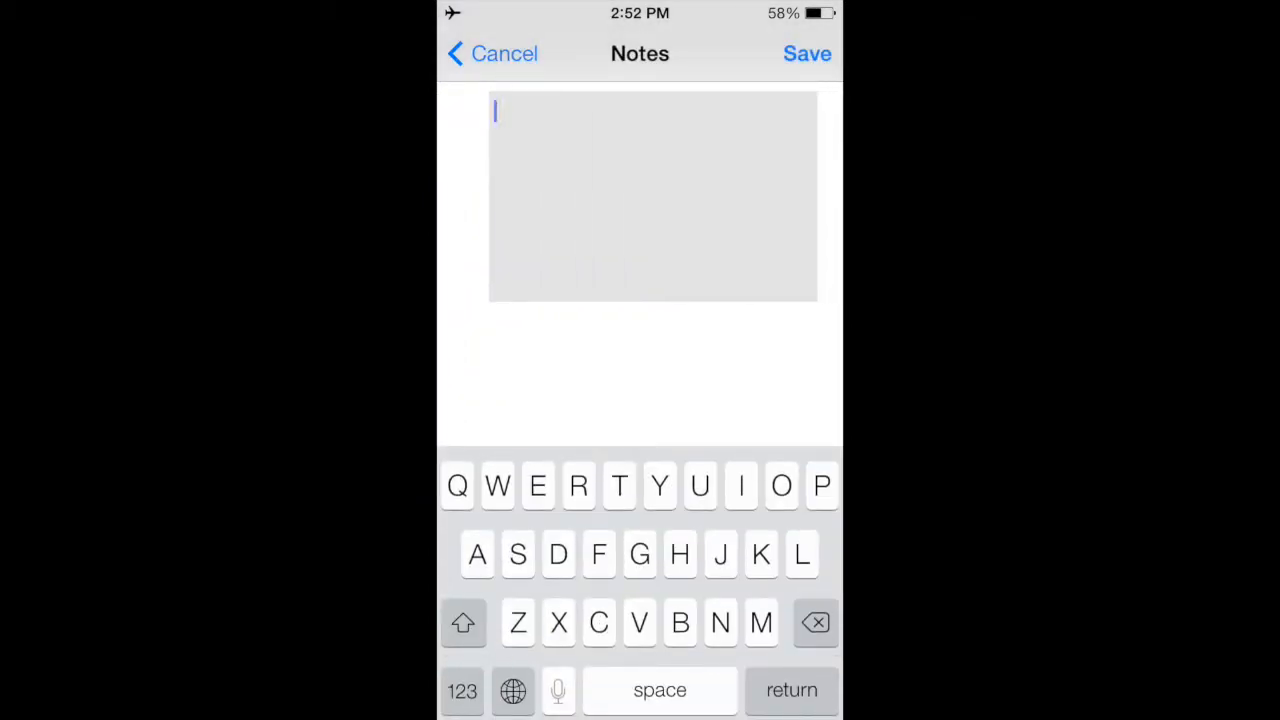
Enter the note text 'UPC cod 1450382' and start a new line
text(upc)
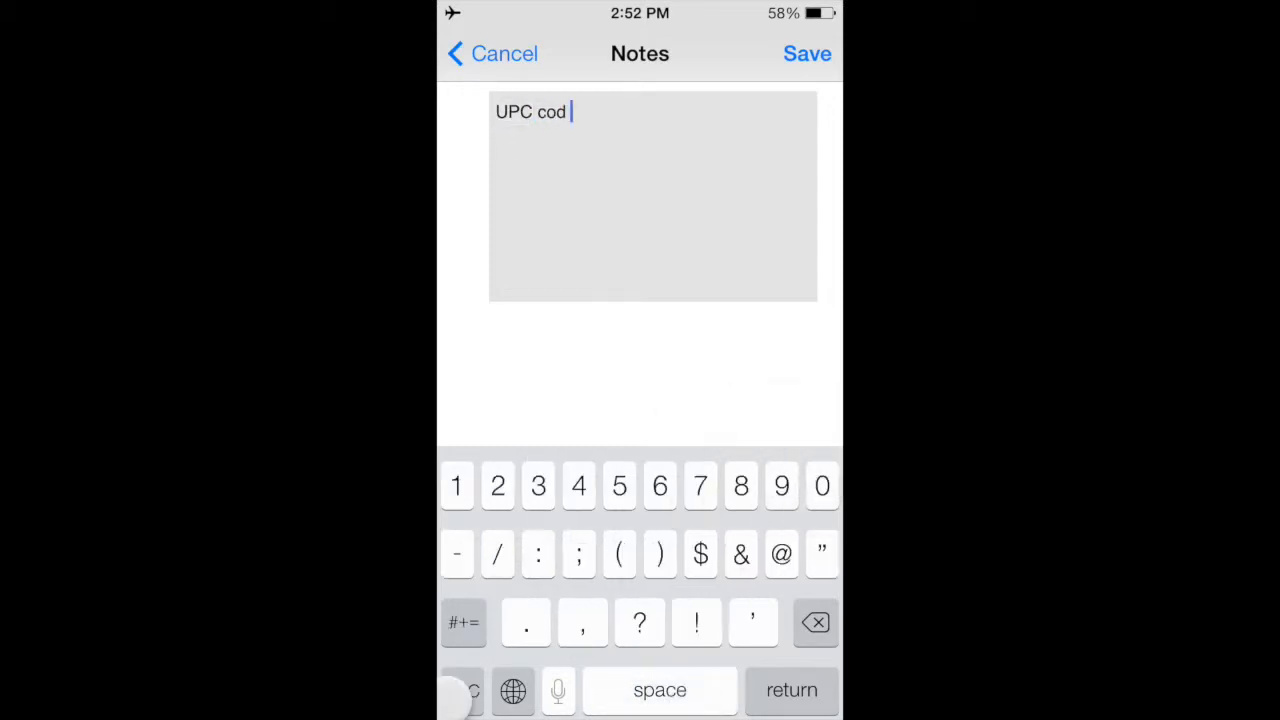
text(1450382)
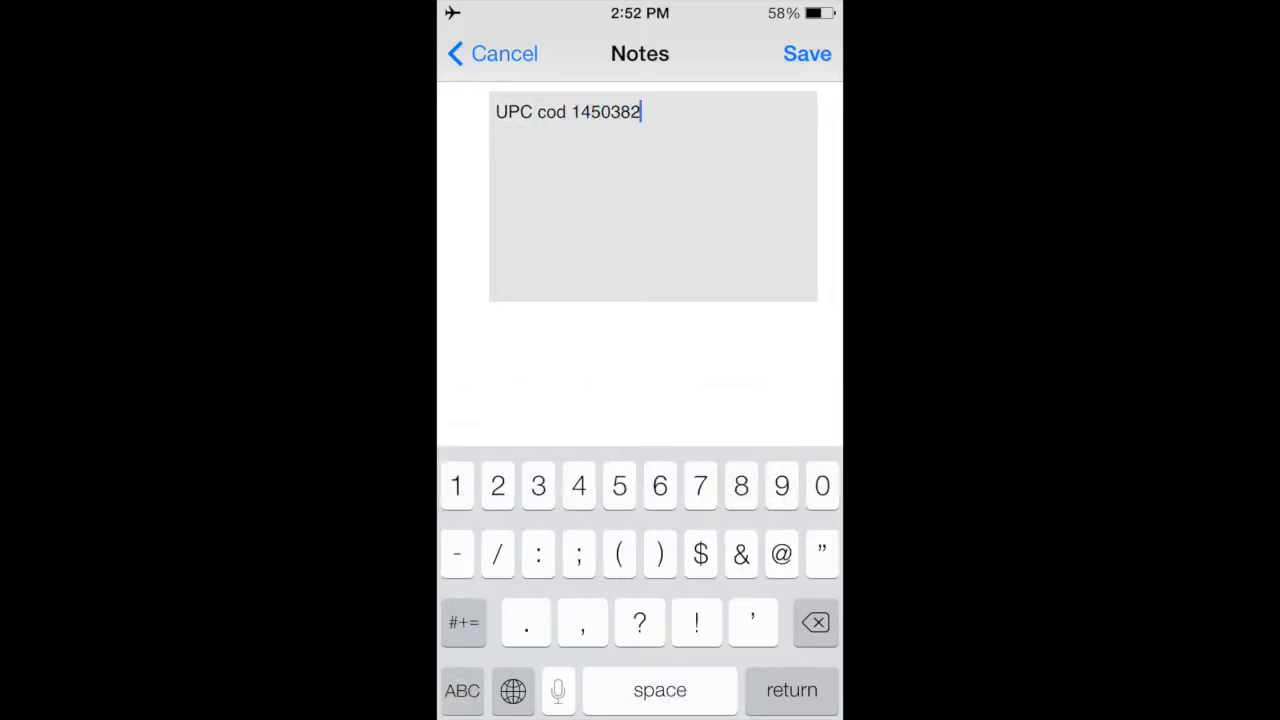
key(return)
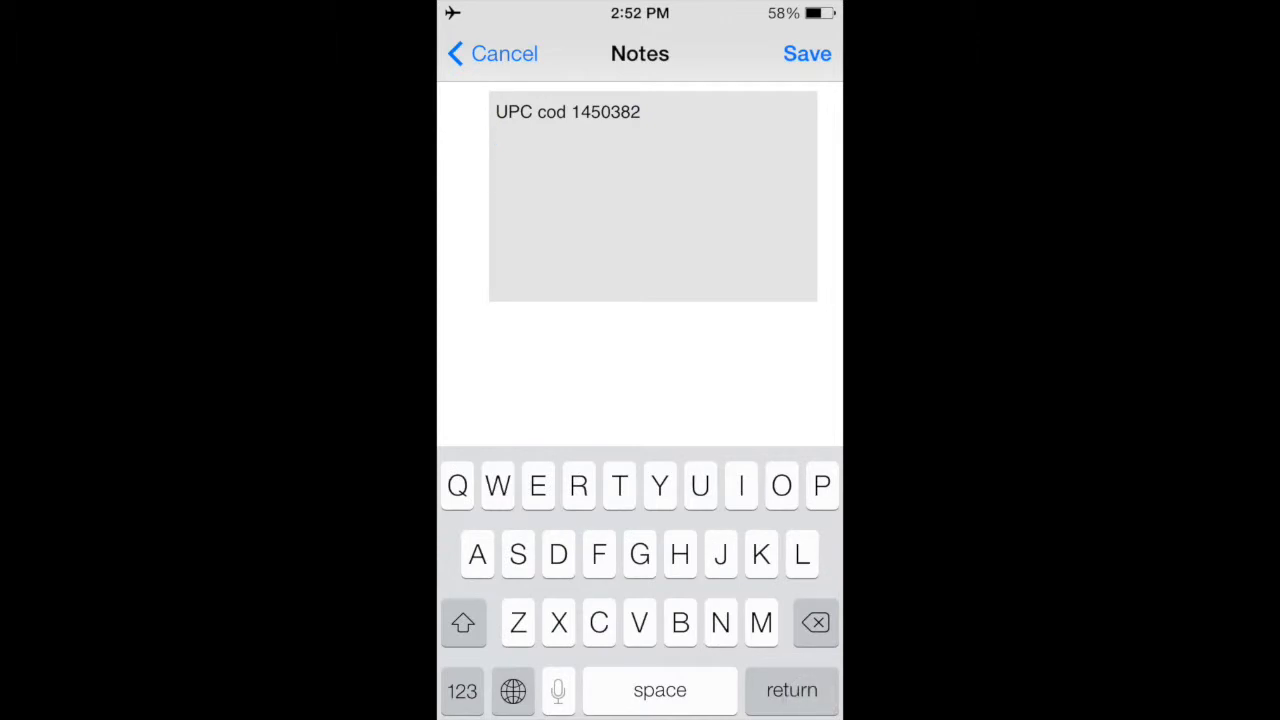
key(return)
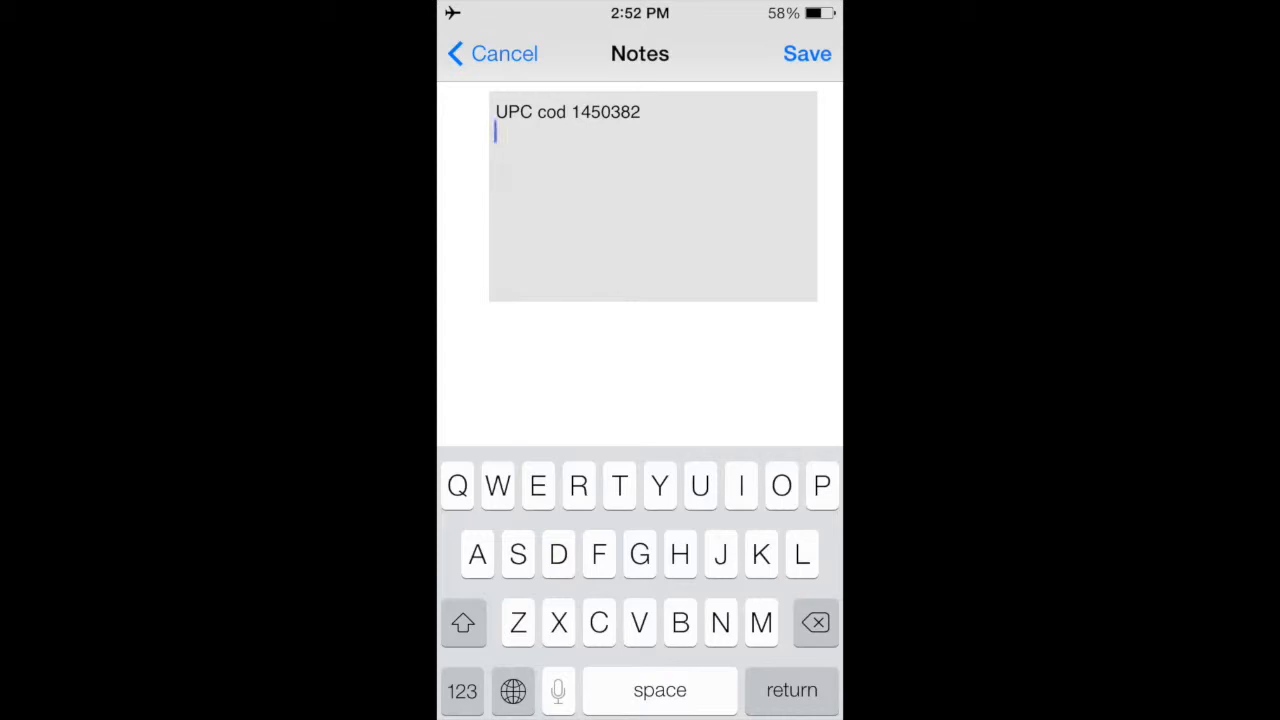
Save the UPC note on the Poptarts item
click(806, 52)
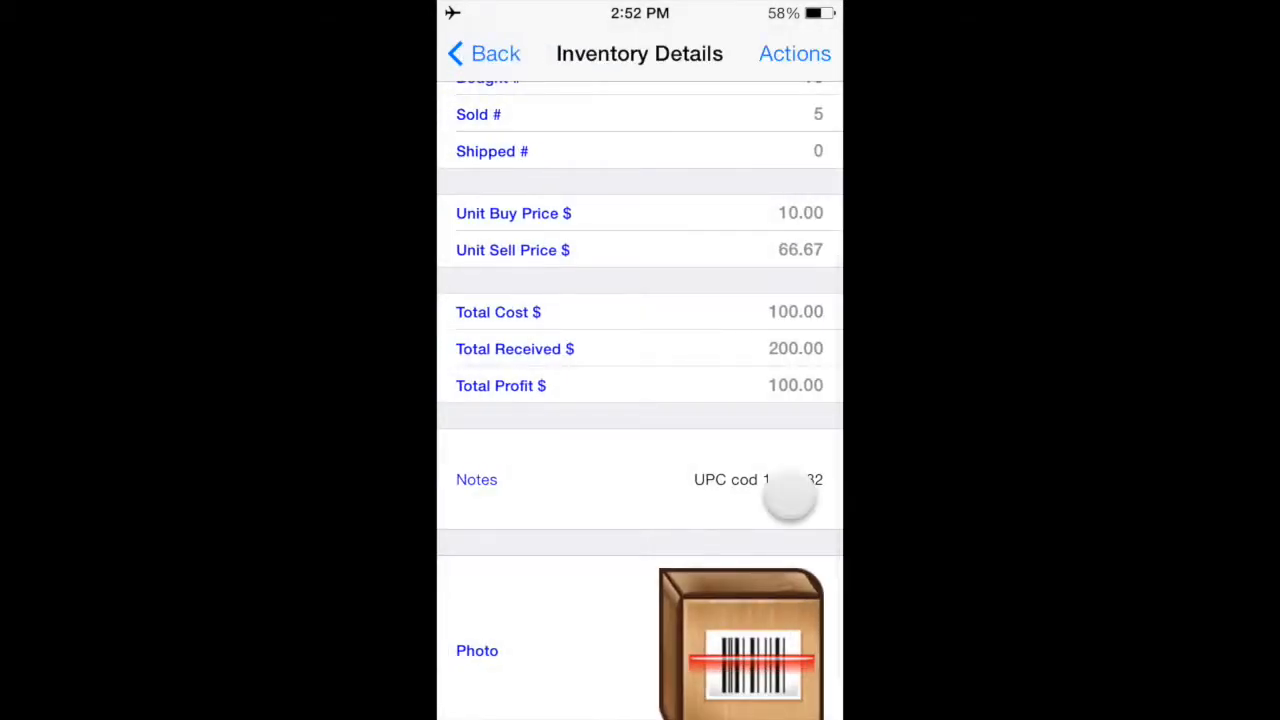
scroll(down, 3)
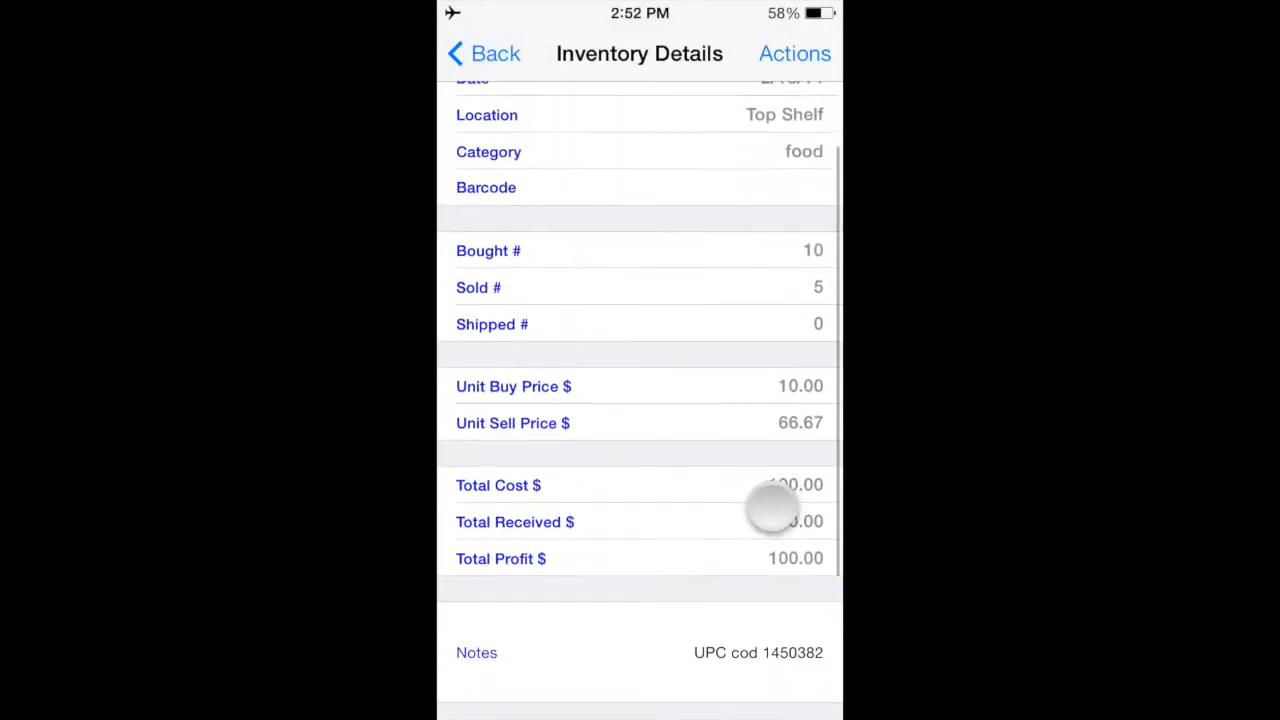
scroll(down, 3)
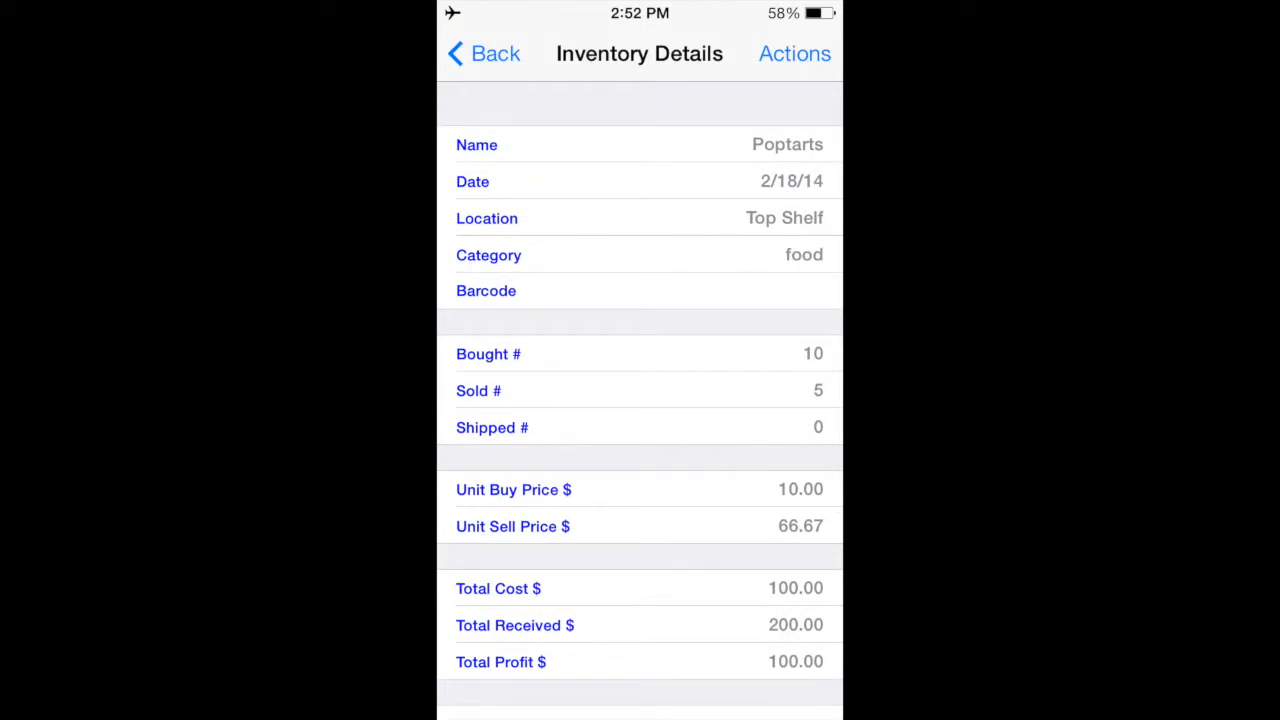
Return to the full inventory list and bring up the saved filters
click(484, 52)
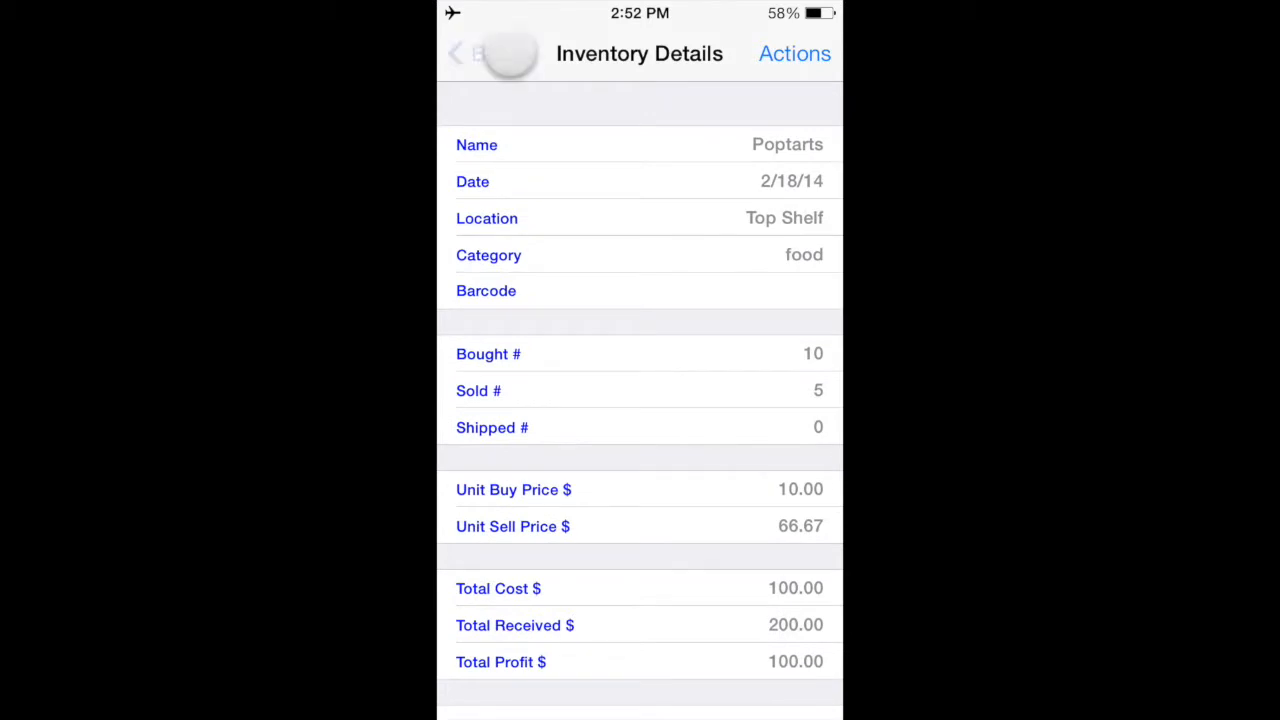
click(476, 52)
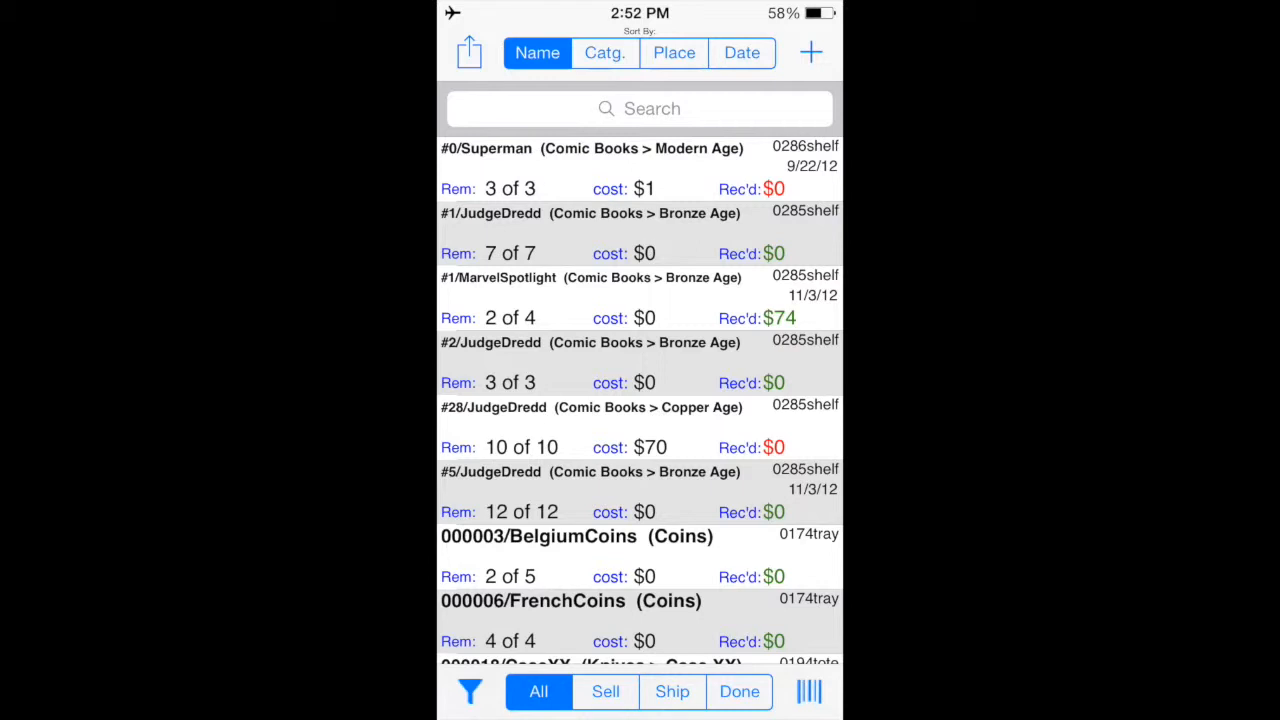
scroll(down, 3)
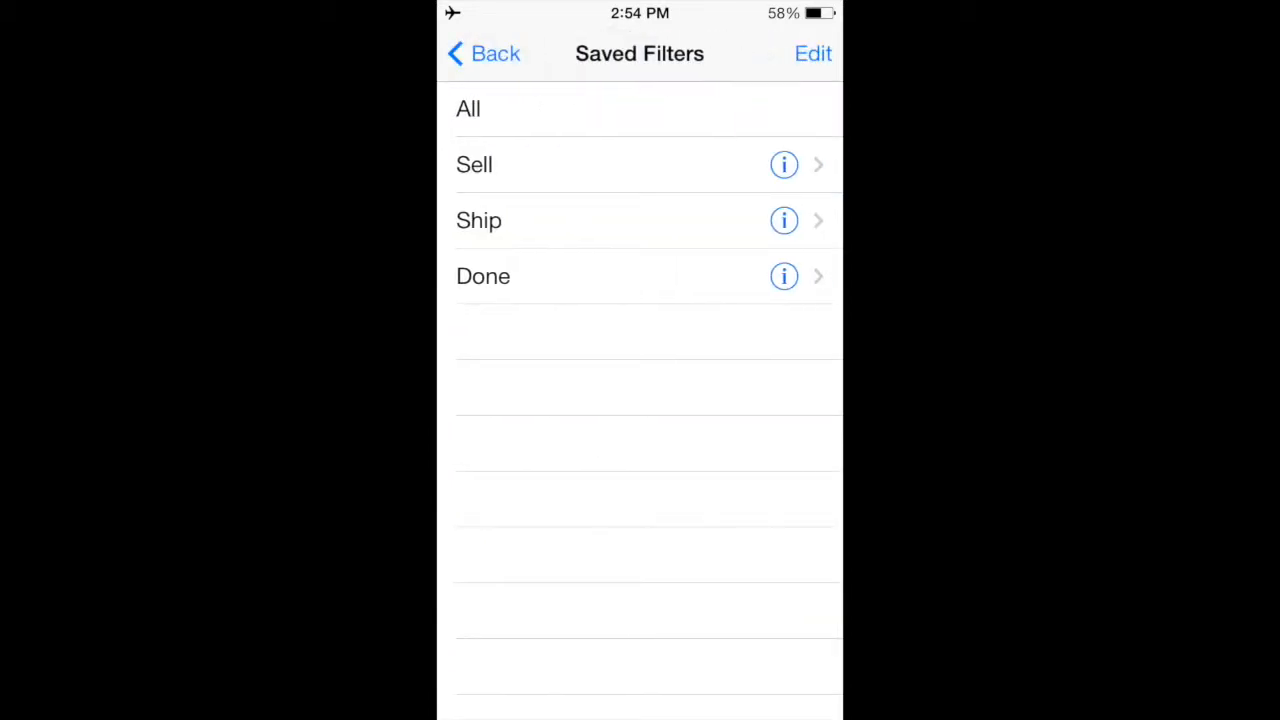
Add a new saved filter and name it 'Sold out'
click(812, 52)
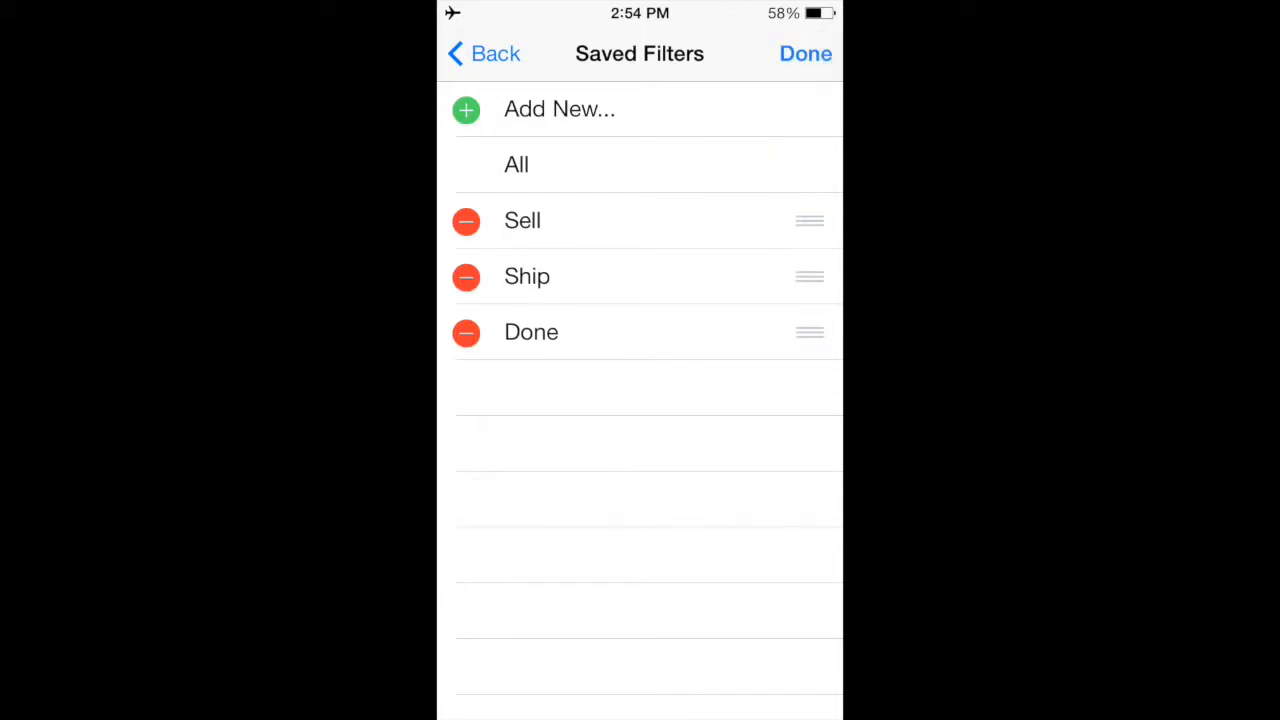
click(560, 108)
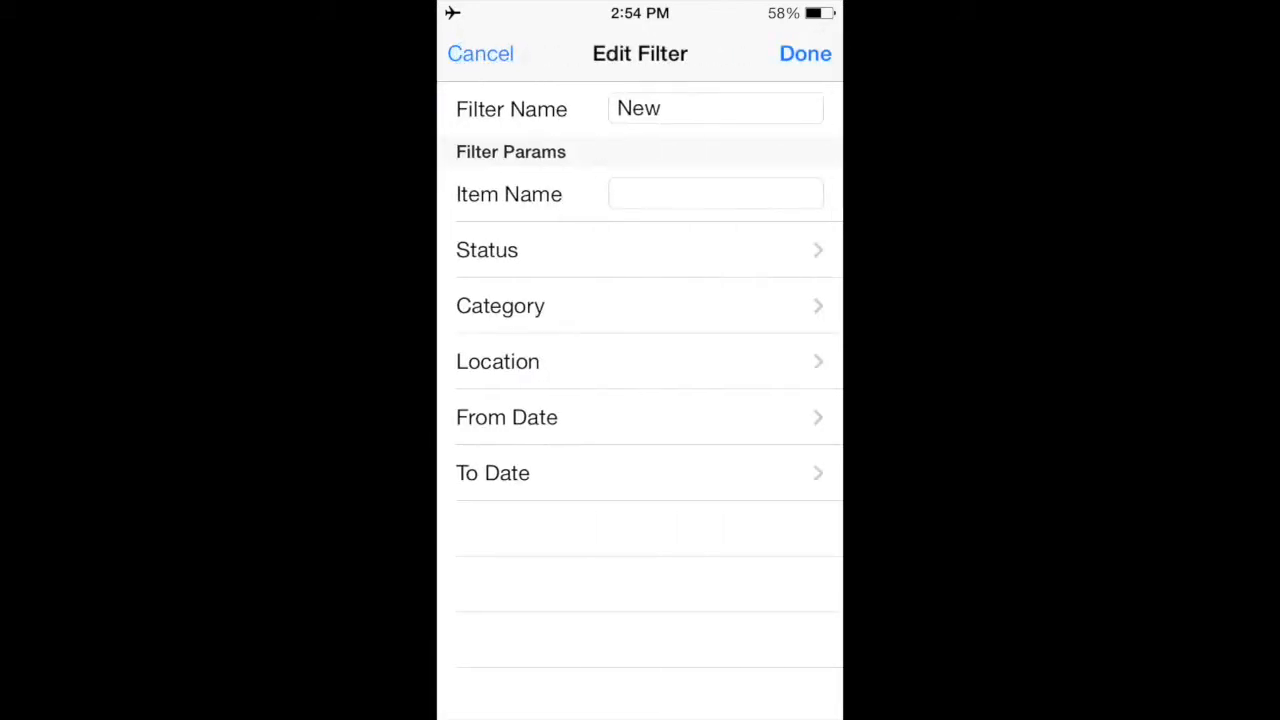
click(716, 108)
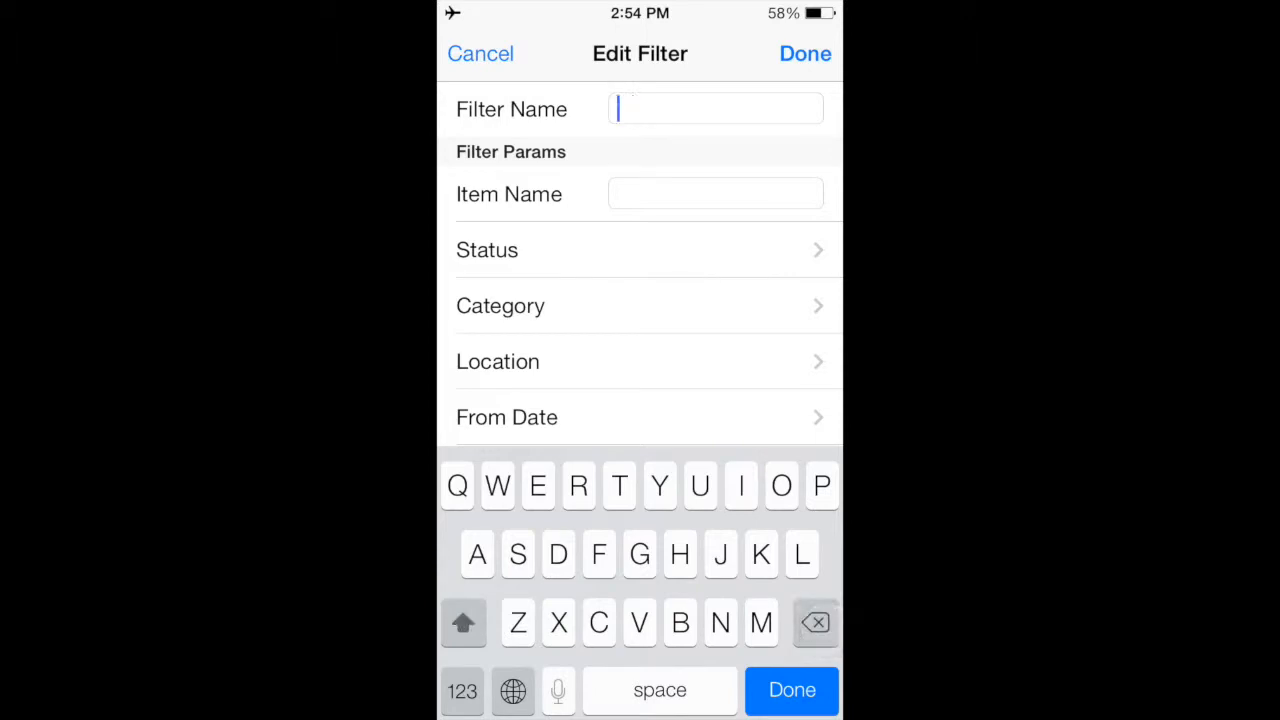
text(Sold)
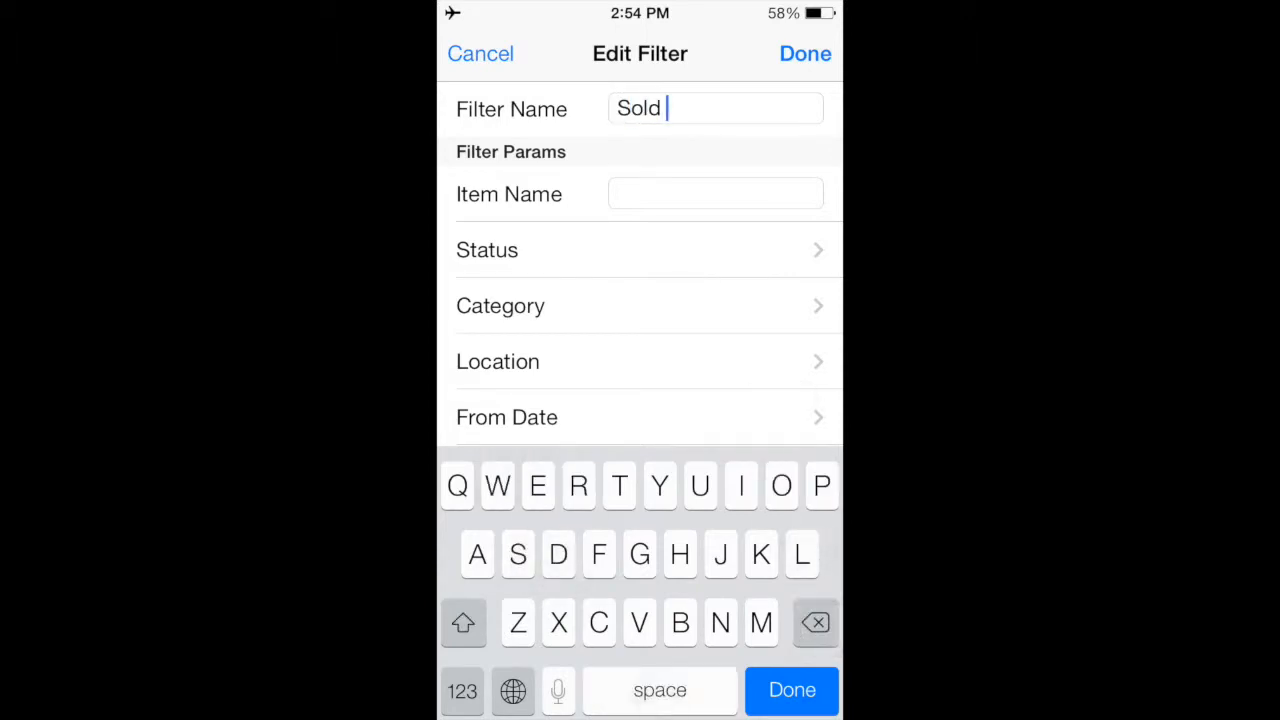
text(out)
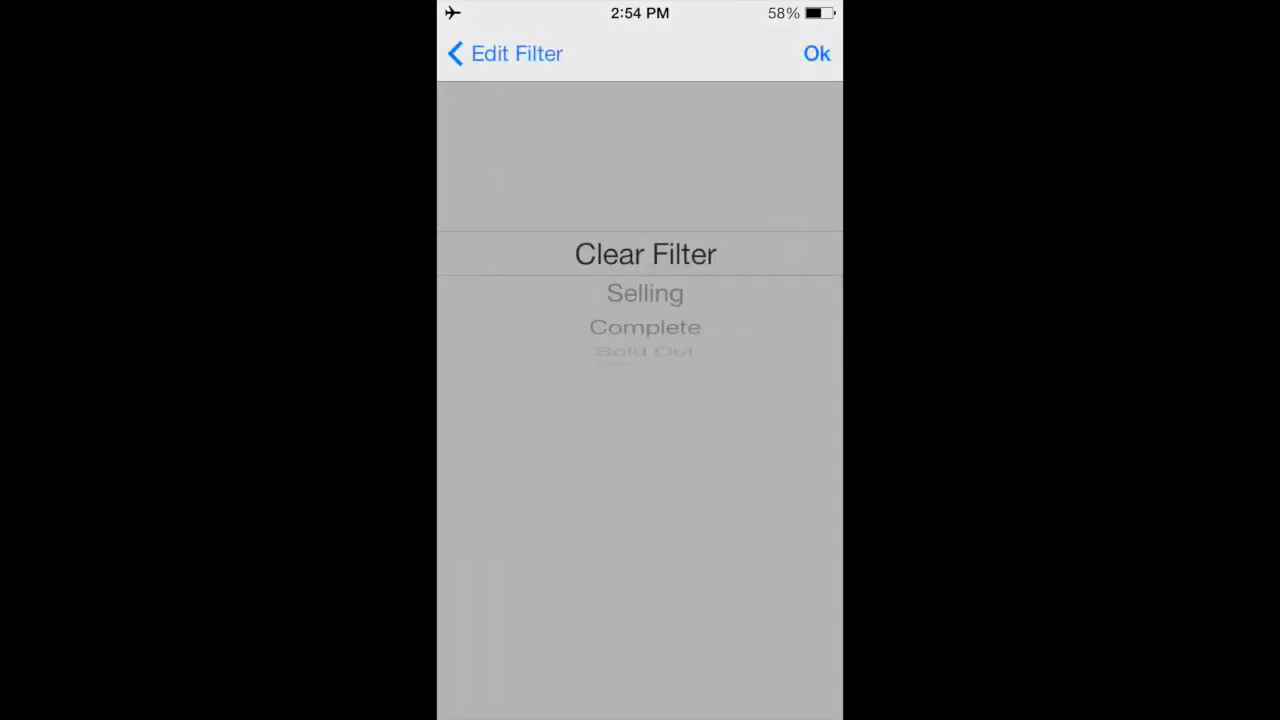
Set the filter's status to Sold Out, save it and return to the list
scroll(down, 3)
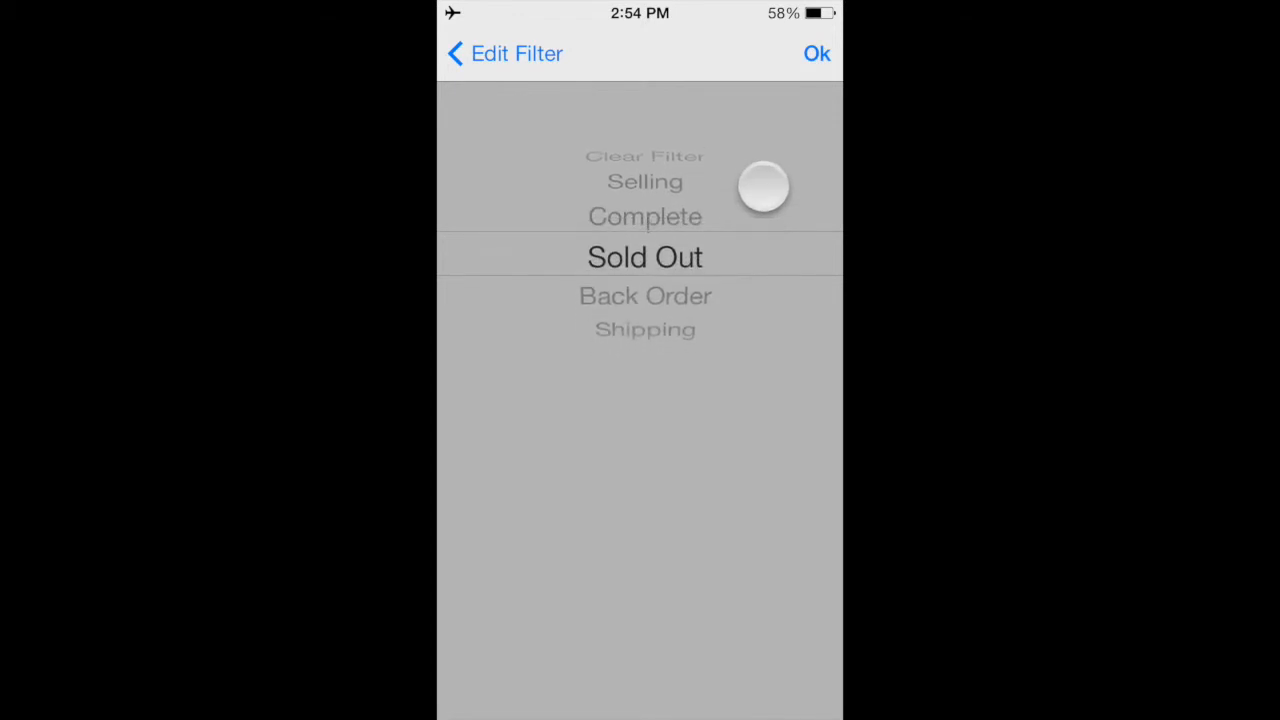
scroll(down, 3)
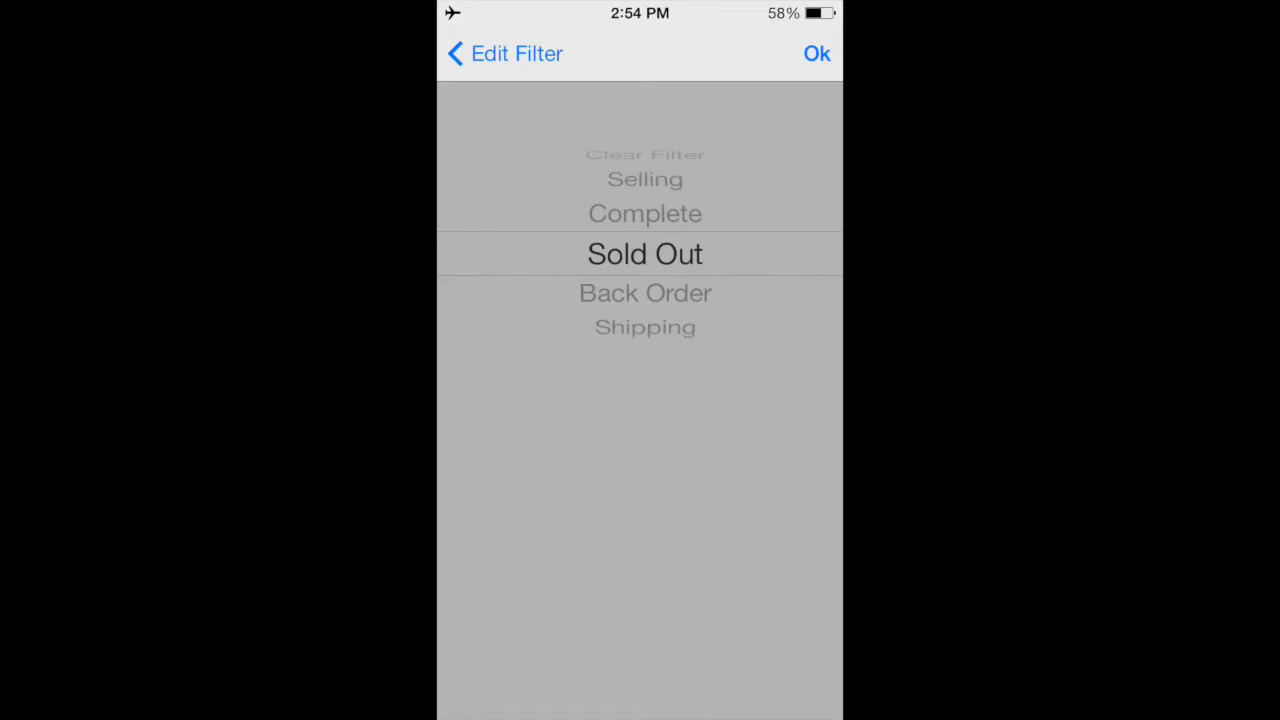
click(816, 52)
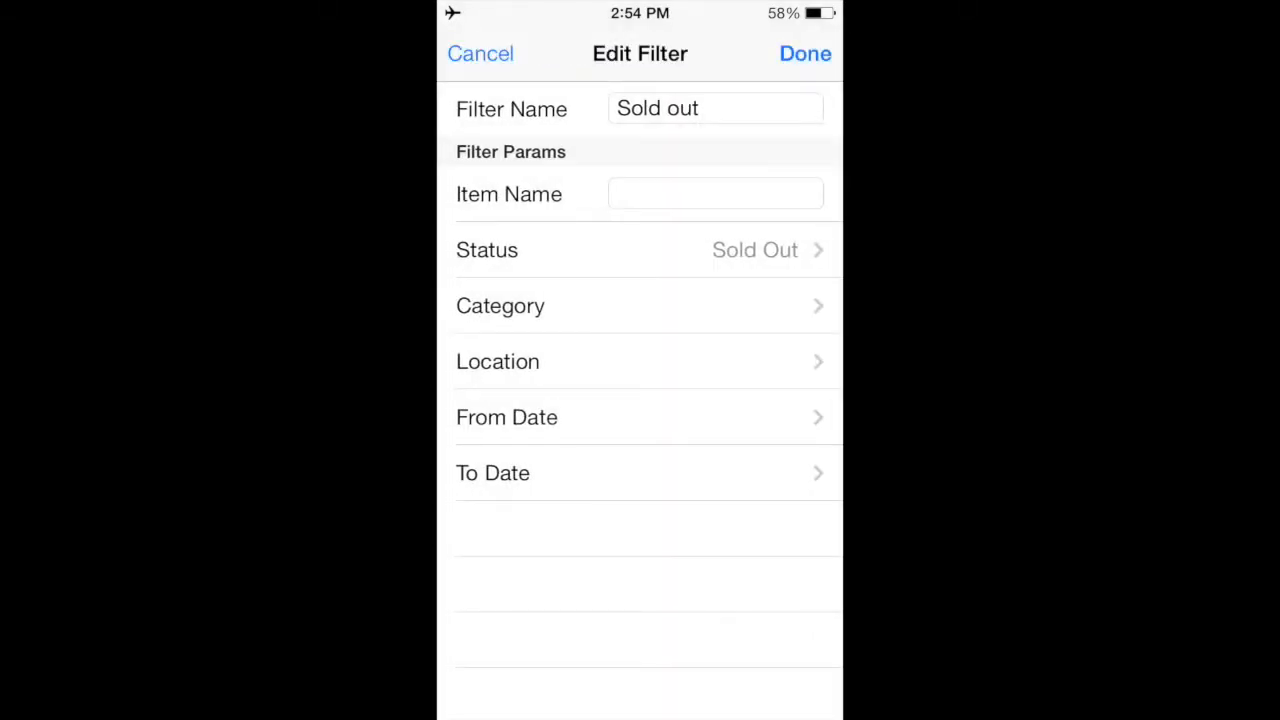
click(480, 52)
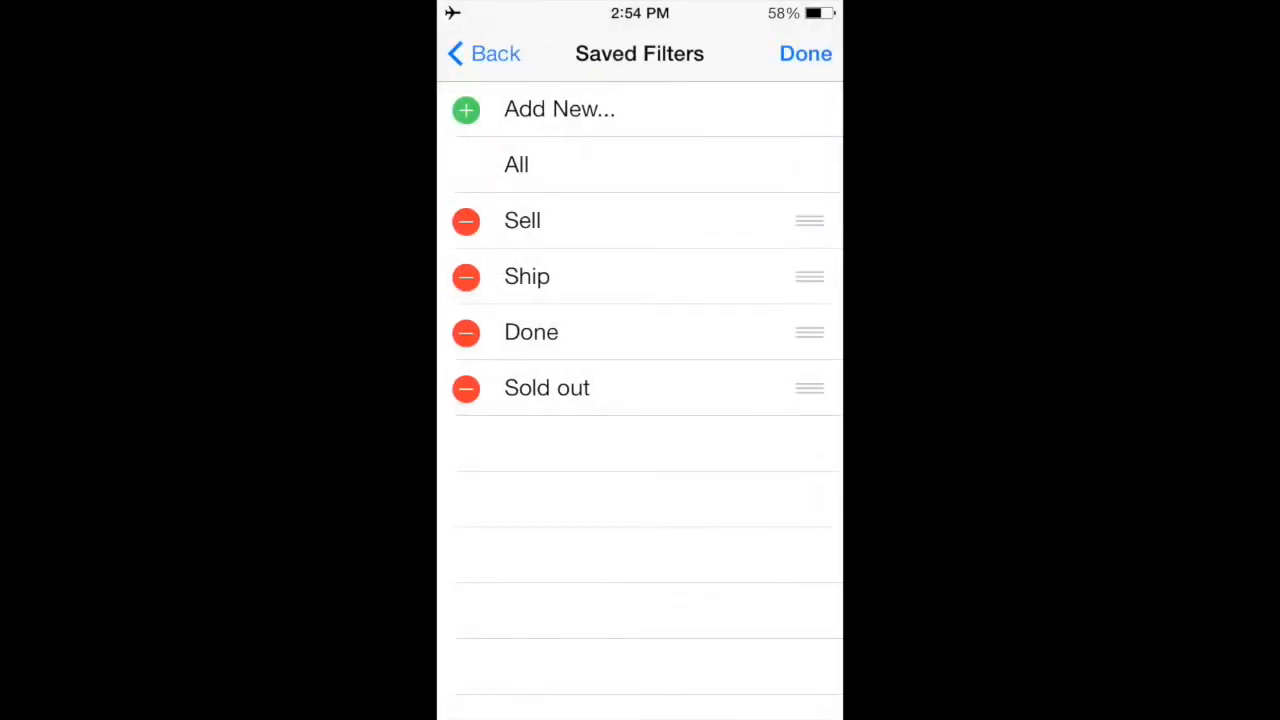
click(804, 52)
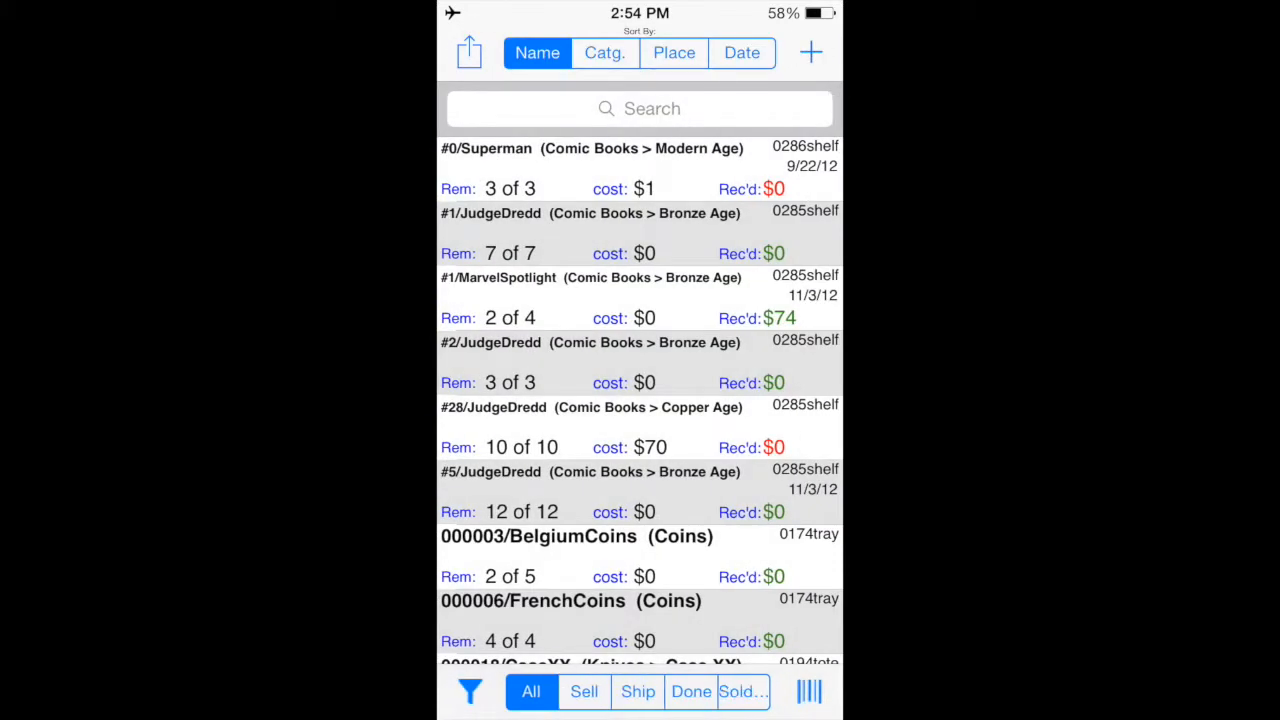
Apply the Sold out filter so only sold items are listed
click(742, 692)
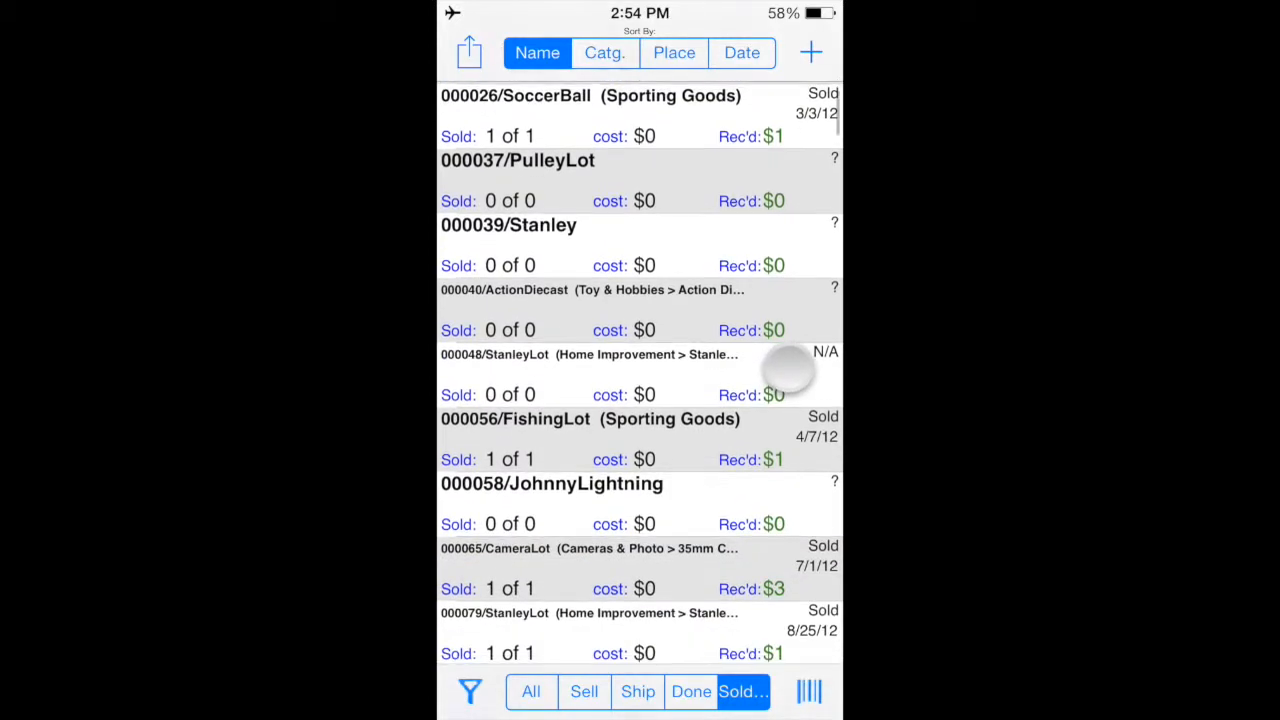
scroll(down, 3)
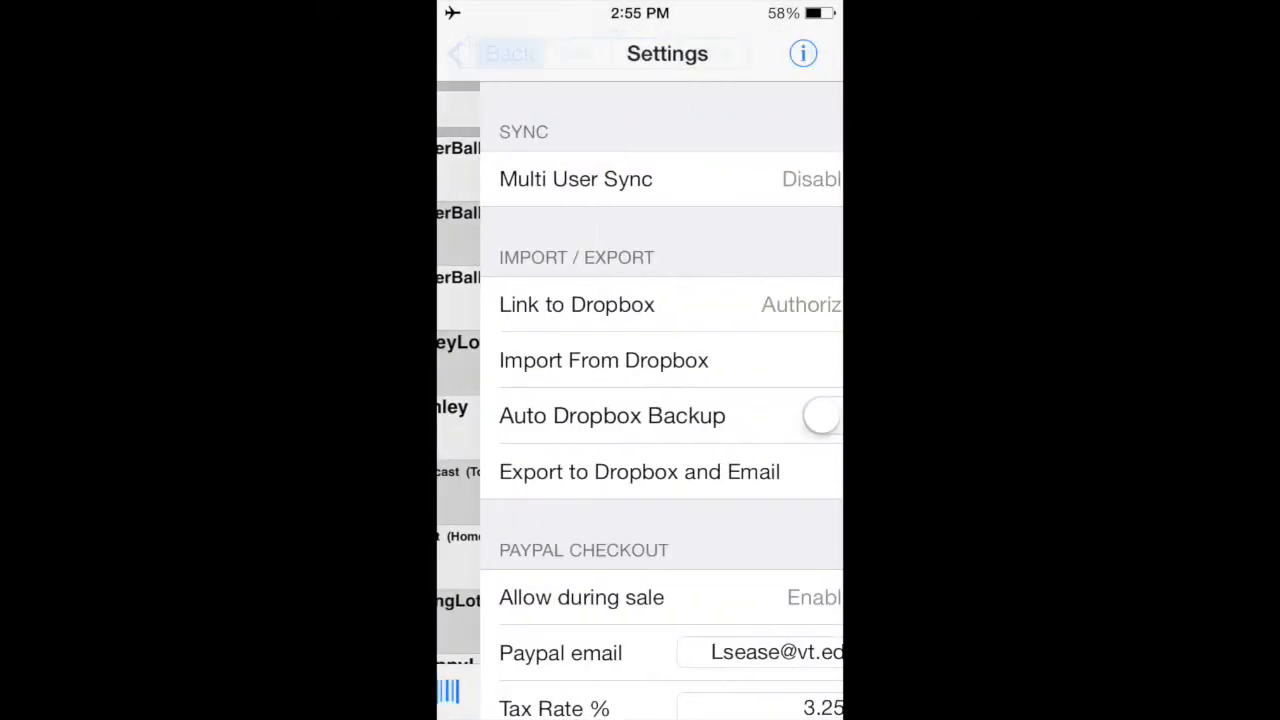
Scroll Settings down to the product life cycle toggles and return to the inventory list
scroll(down, 3)
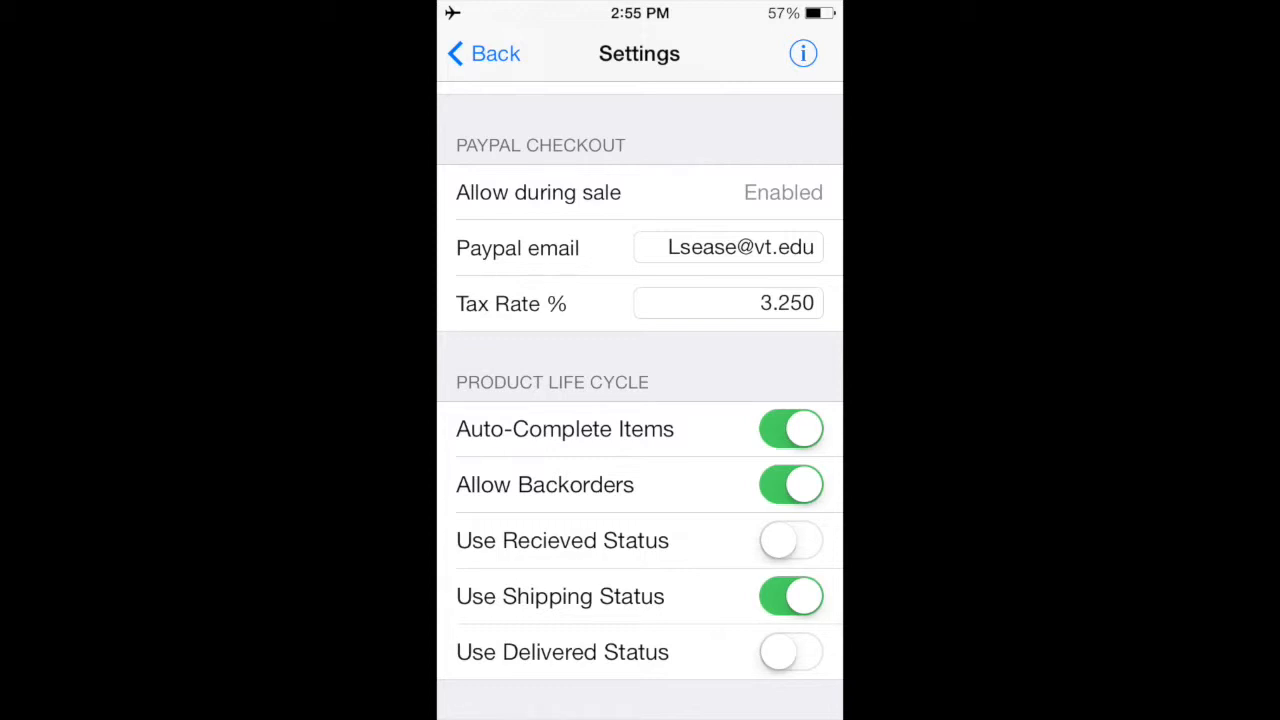
click(484, 52)
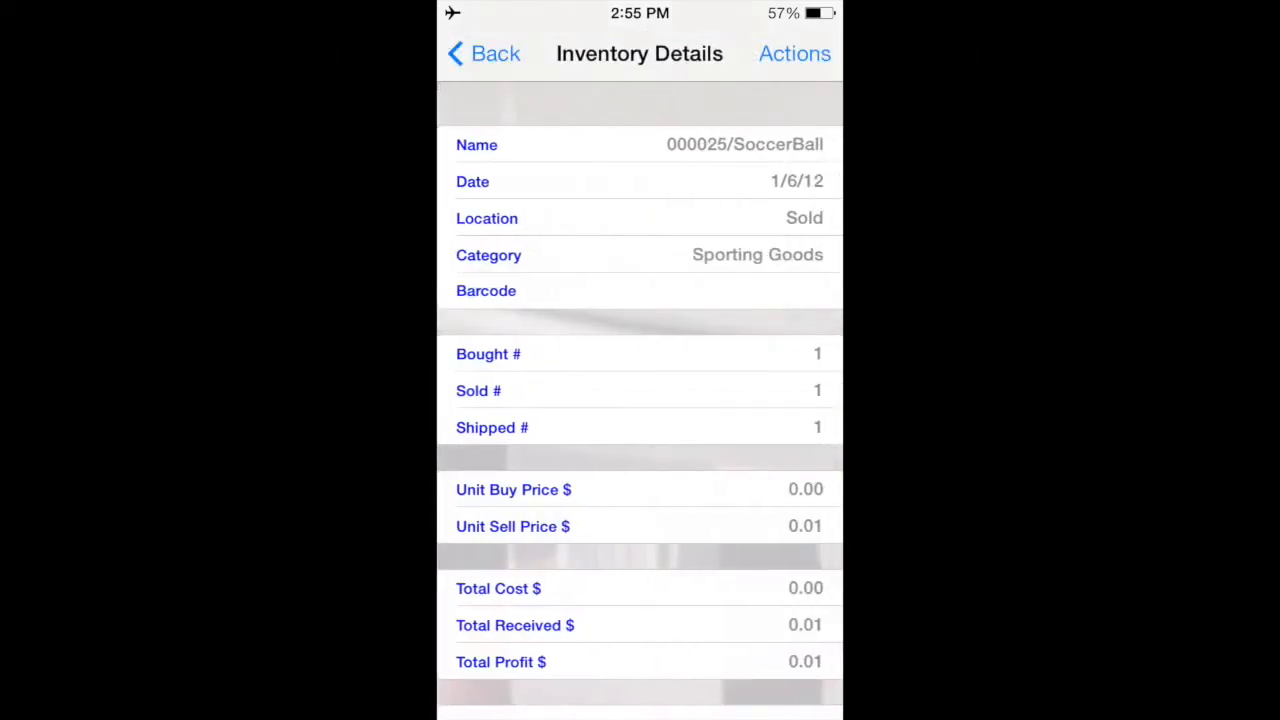
Start a sale of 000058/JohnnyLightning with 30 entered as Total Money Received
click(794, 52)
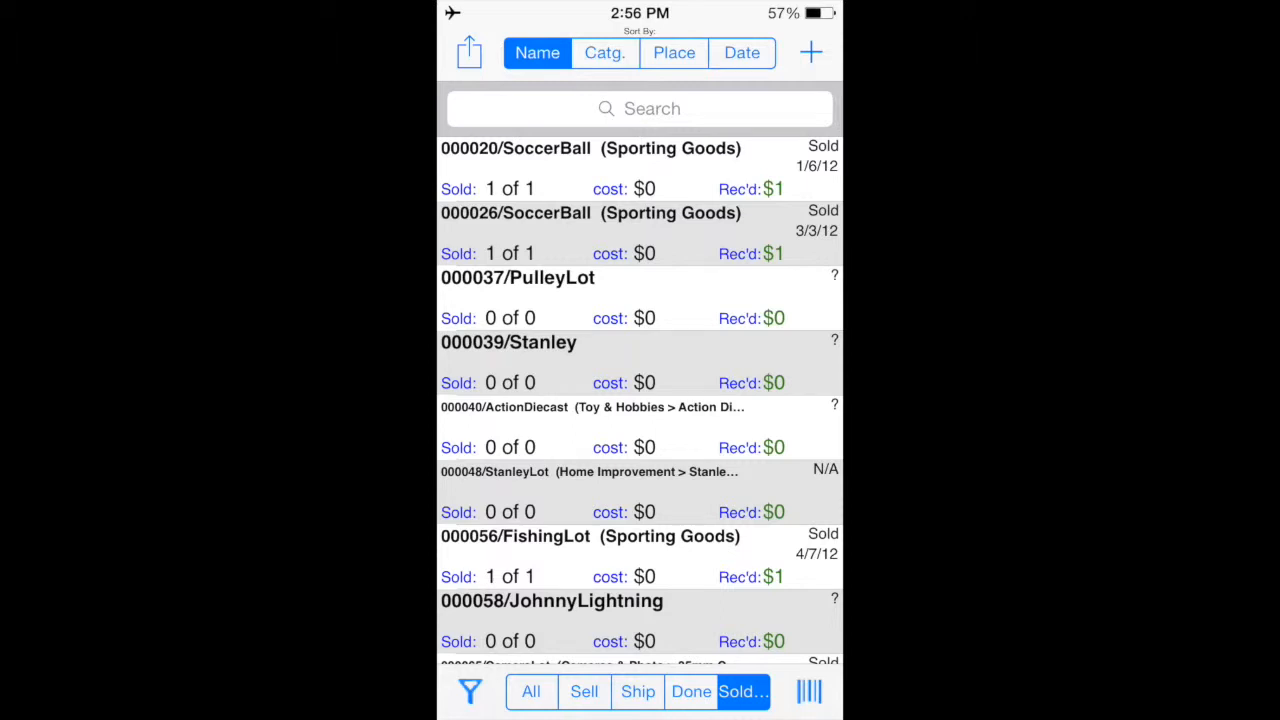
scroll(down, 3)
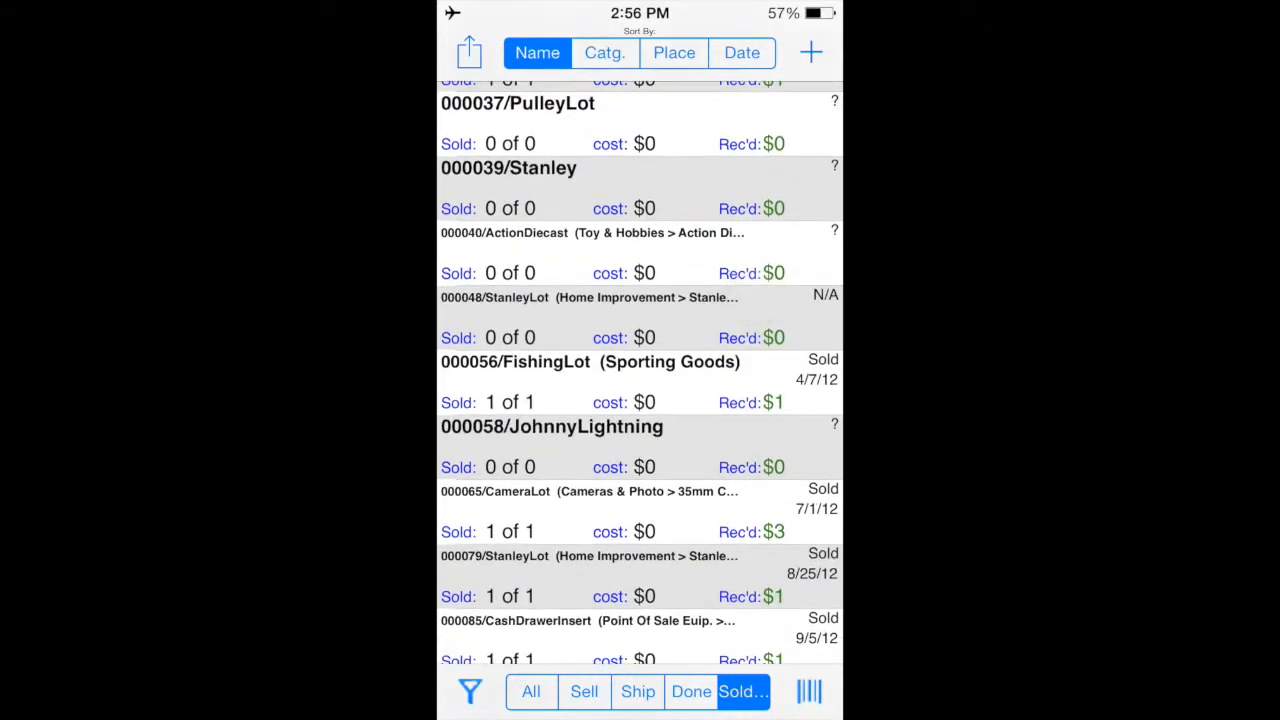
click(552, 426)
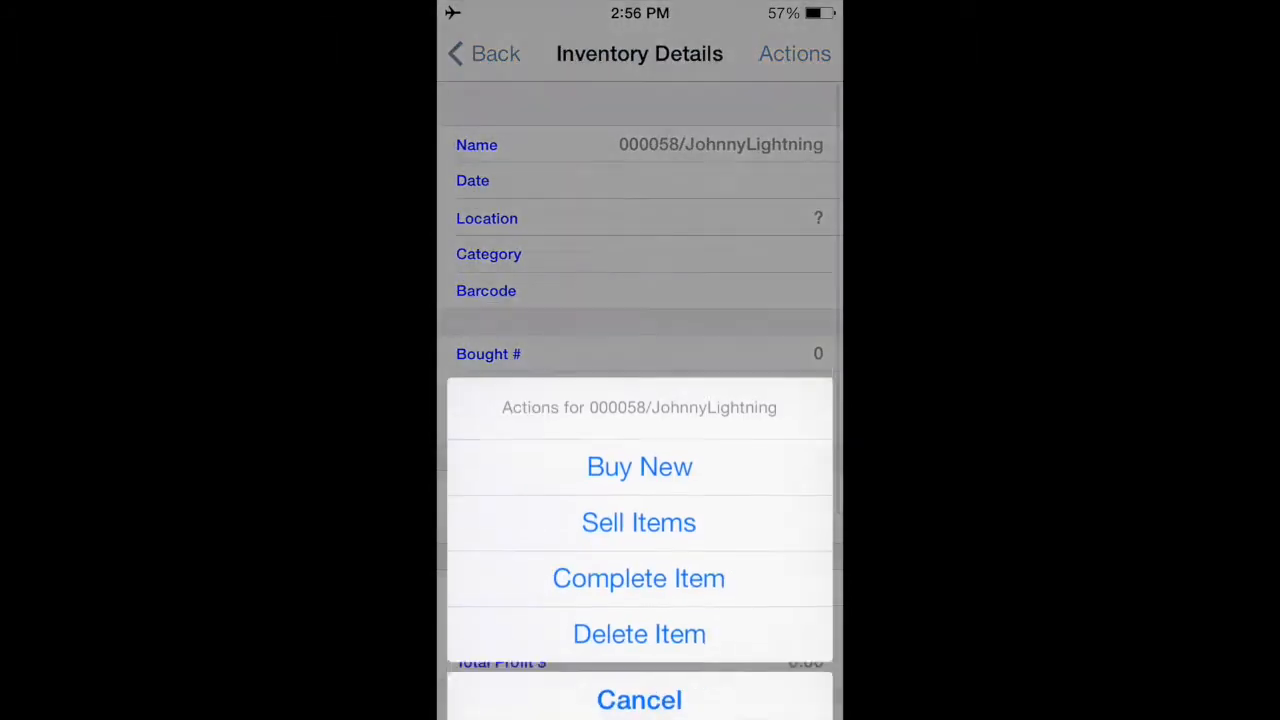
click(640, 522)
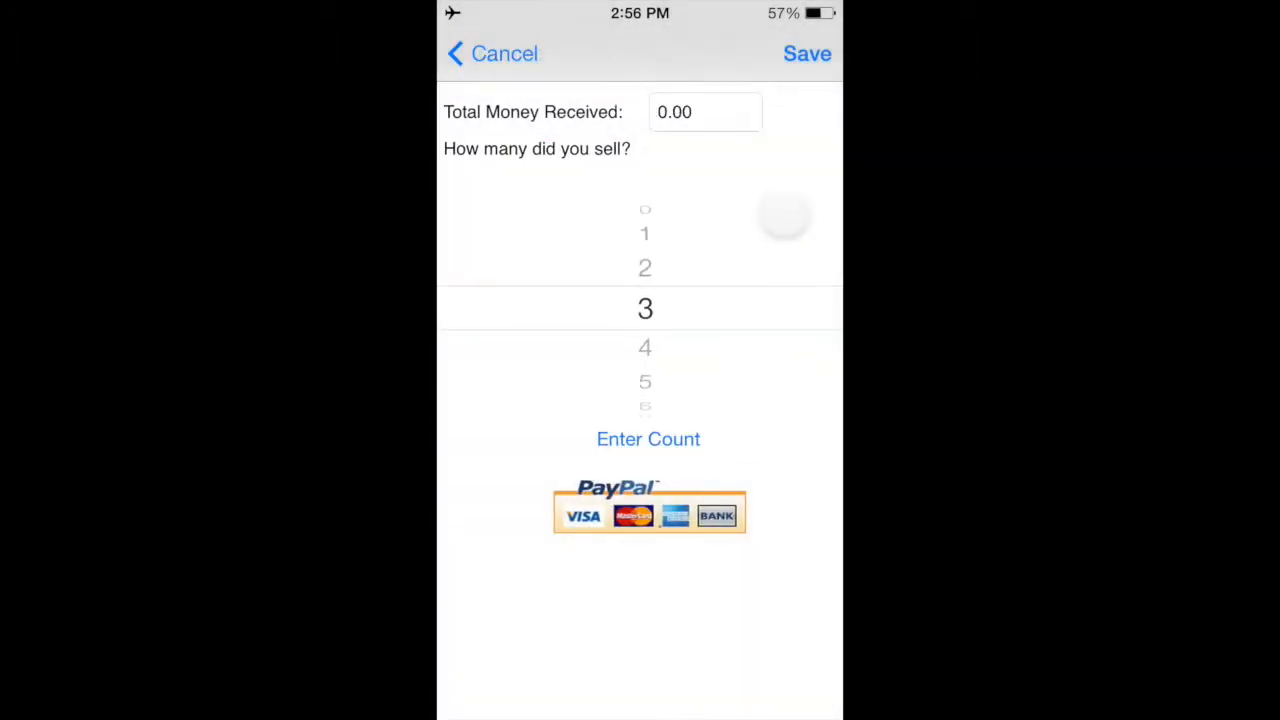
text(30)
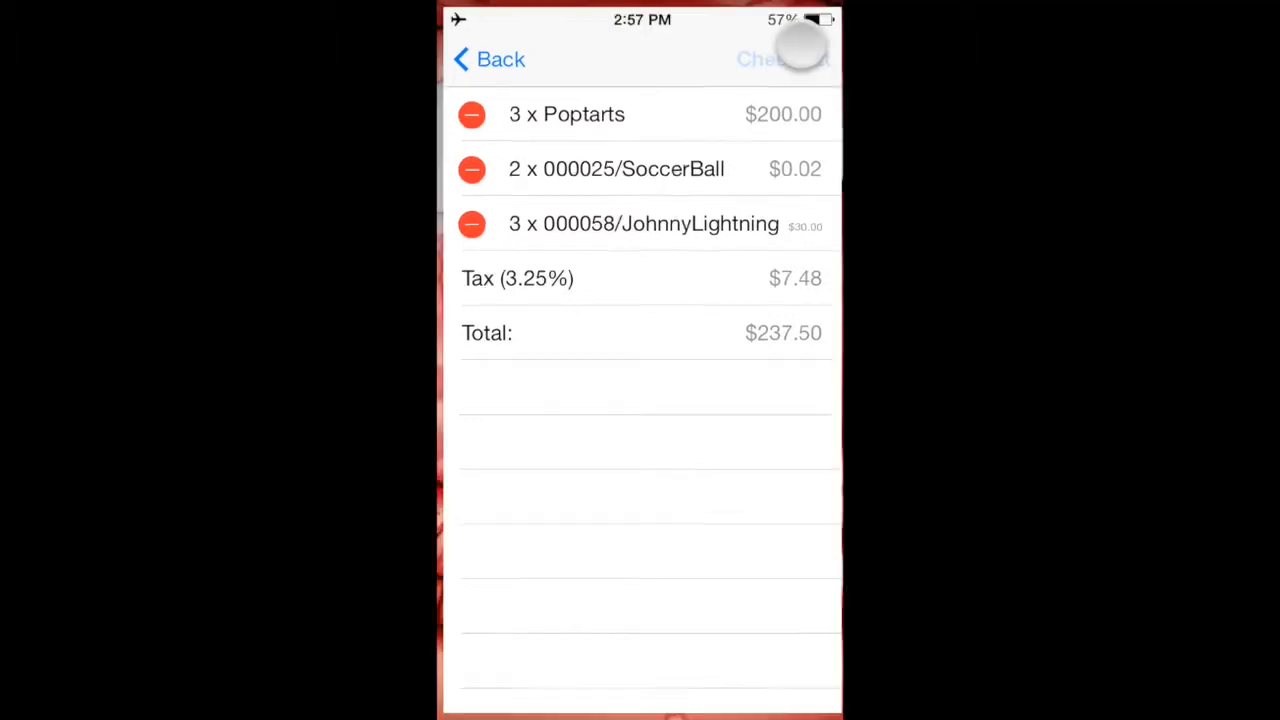
Begin PayPal checkout, cancel the password login, and go back to the inventory list
click(782, 60)
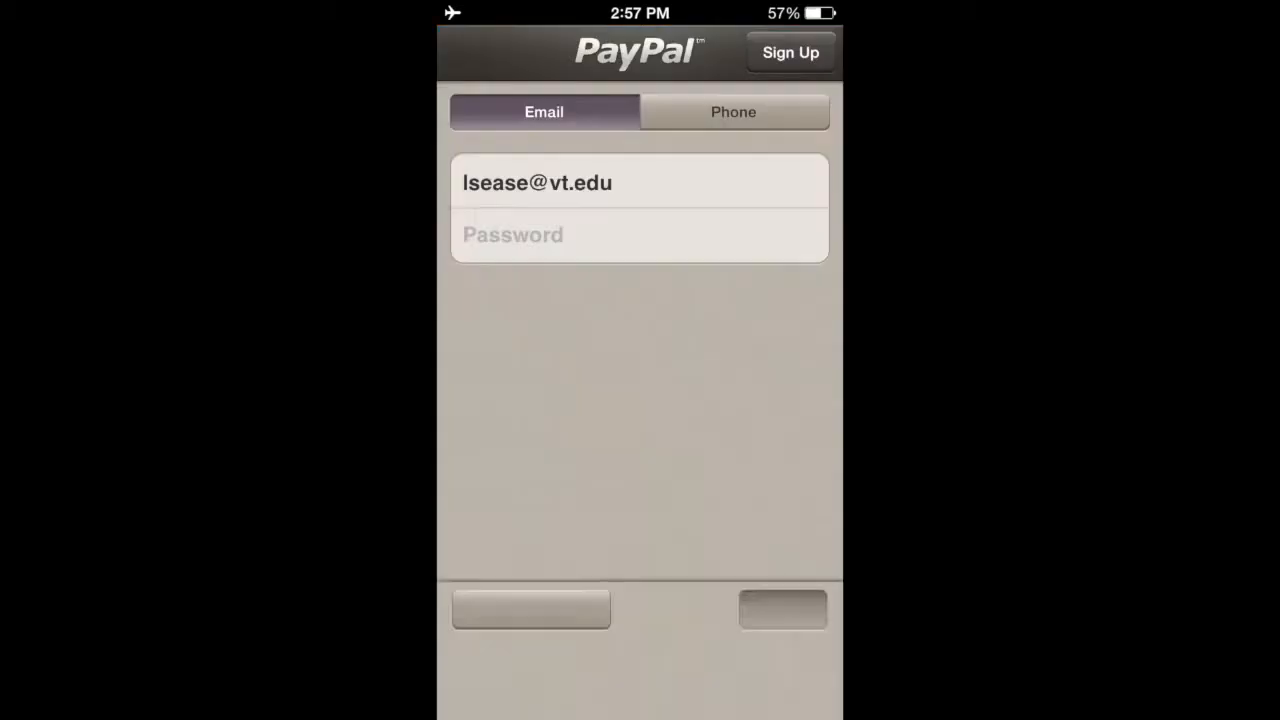
click(640, 234)
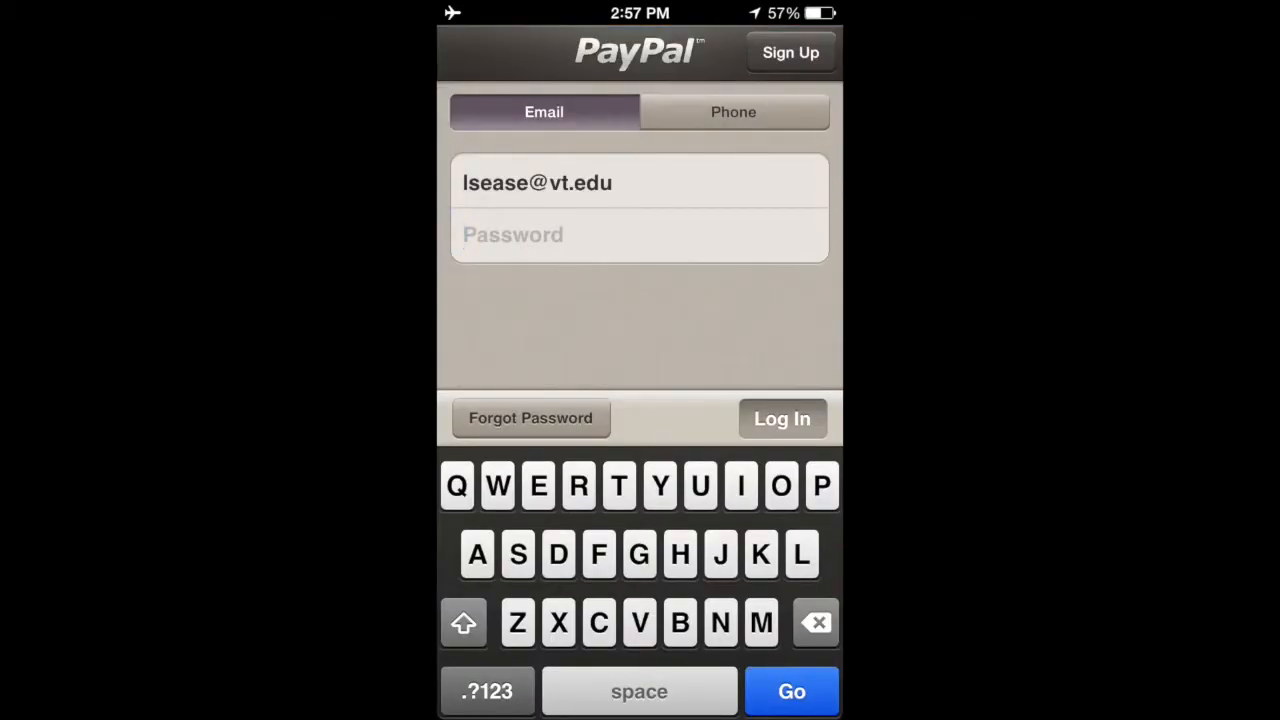
click(782, 418)
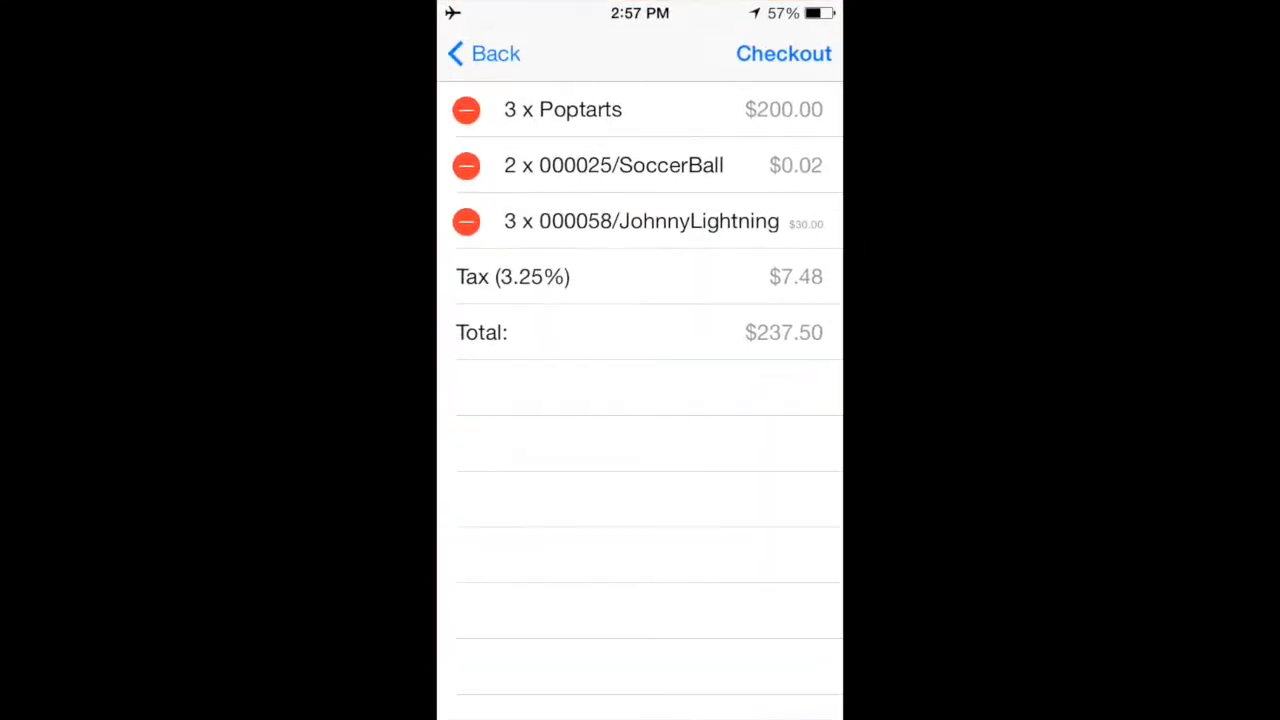
click(484, 52)
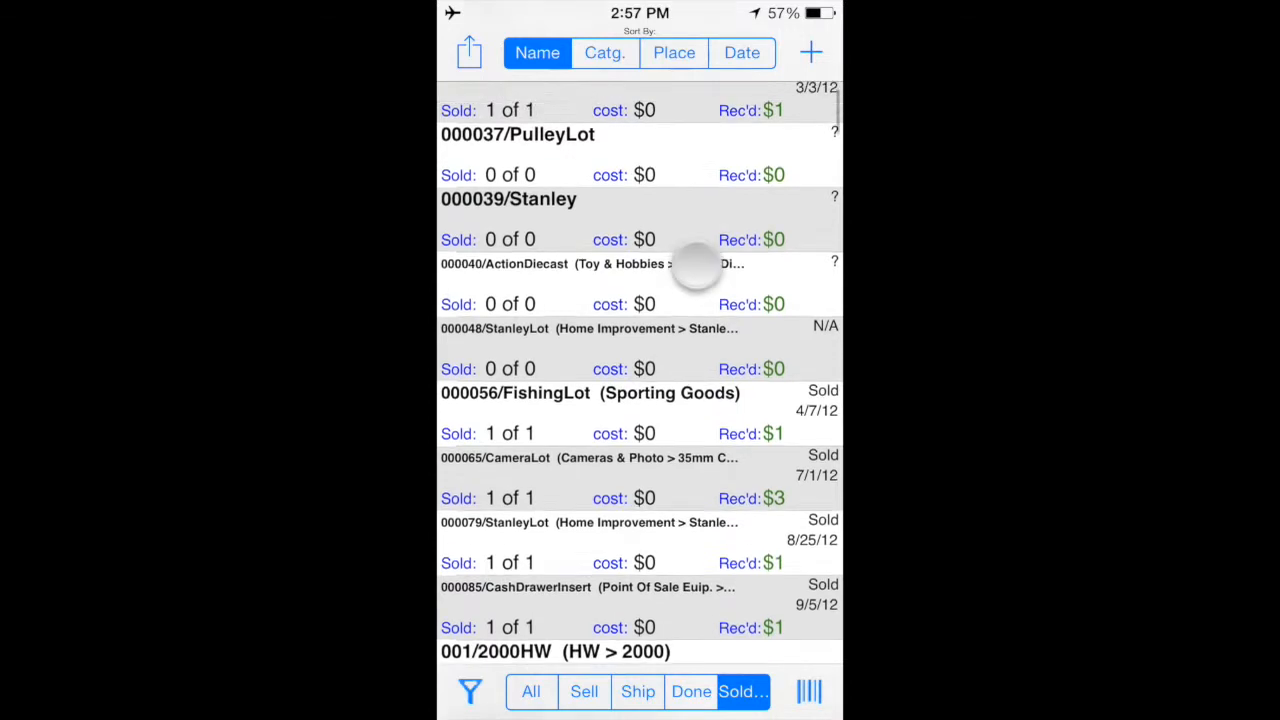
Scroll the inventory list back toward the top
scroll(down, 3)
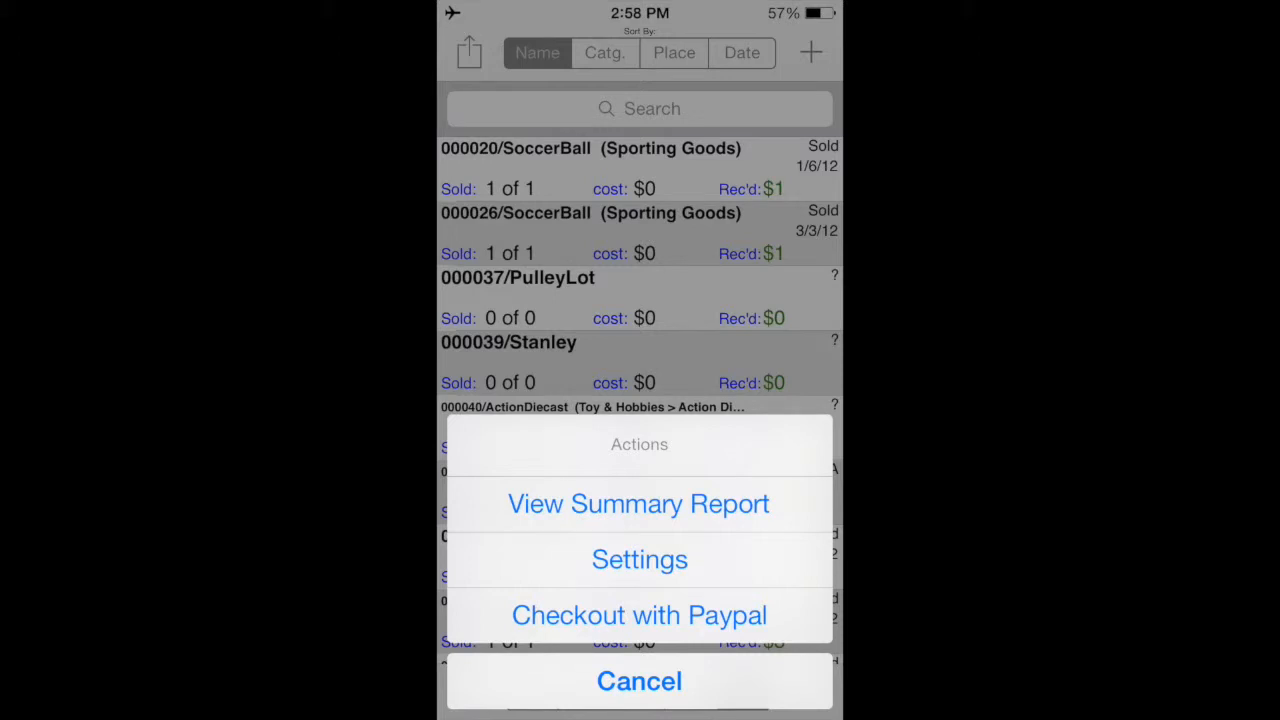
click(640, 680)
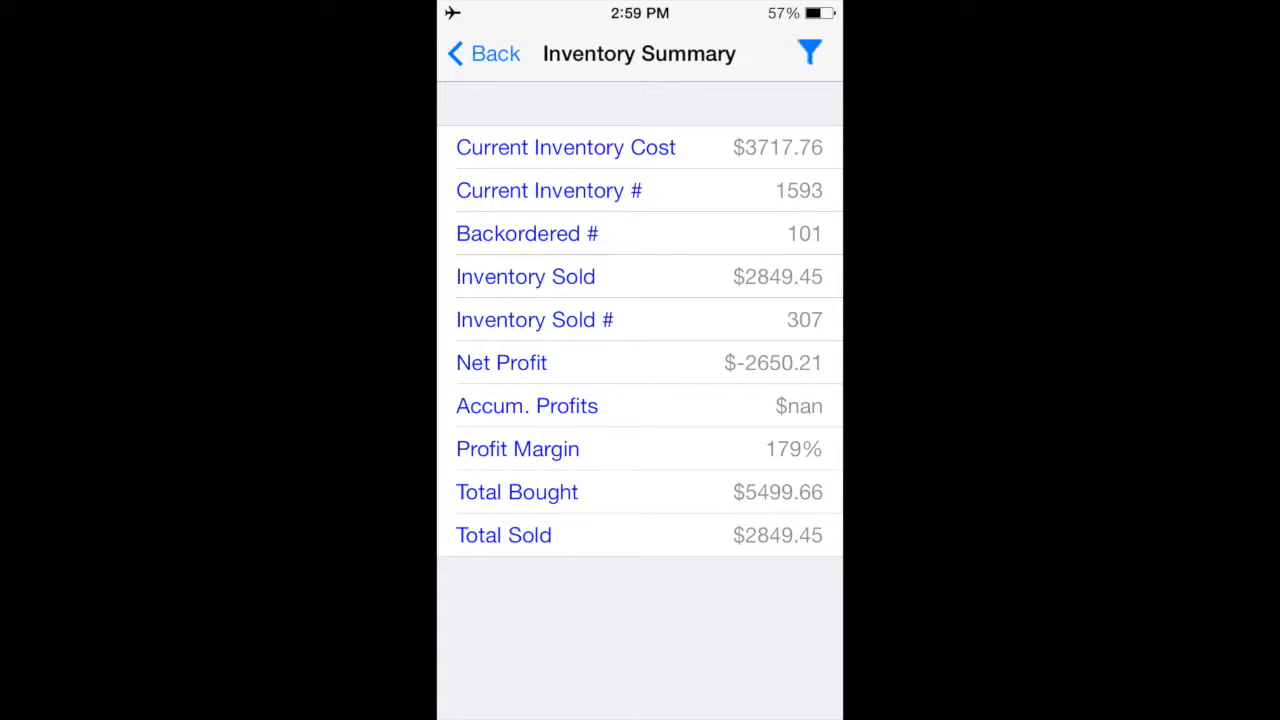
click(808, 52)
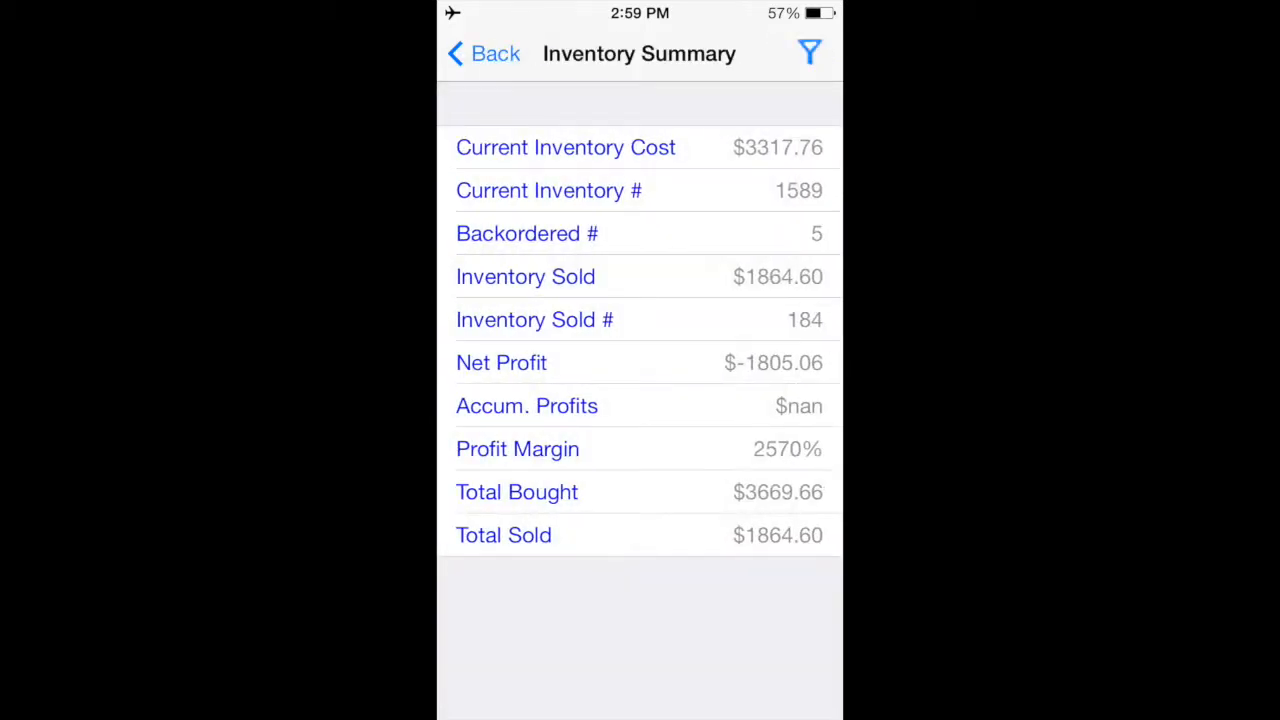
click(808, 52)
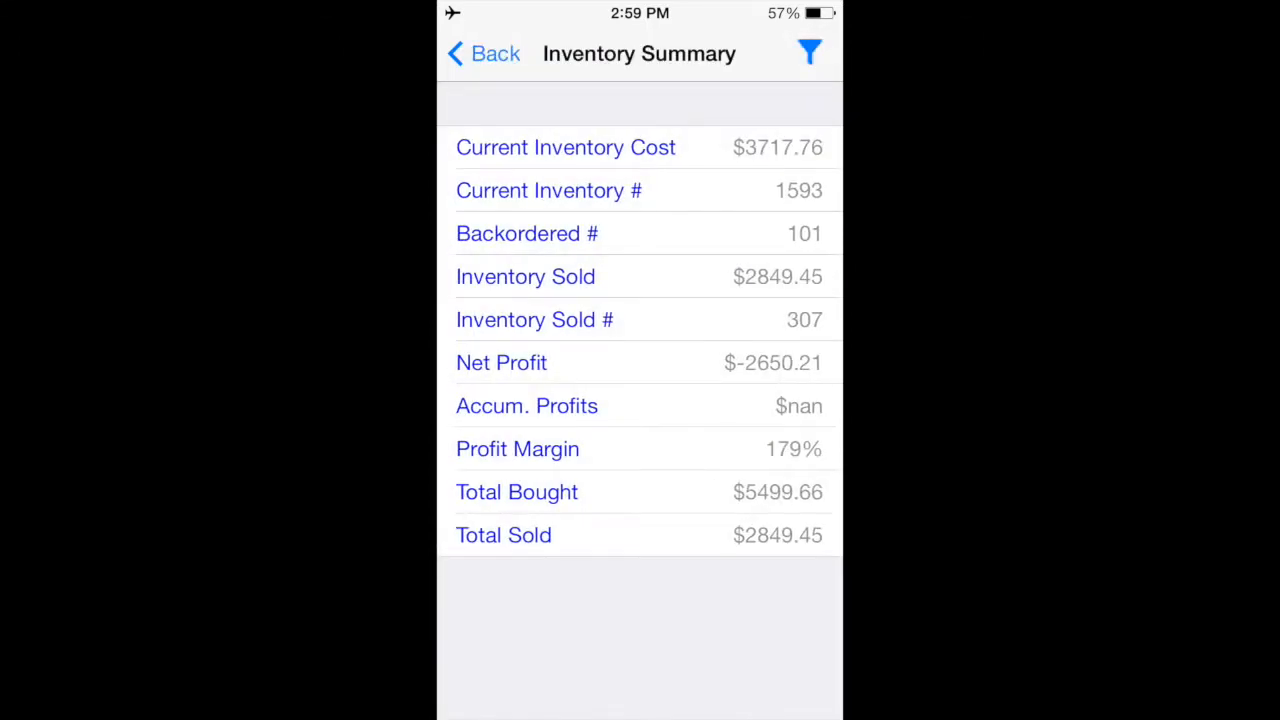
click(484, 52)
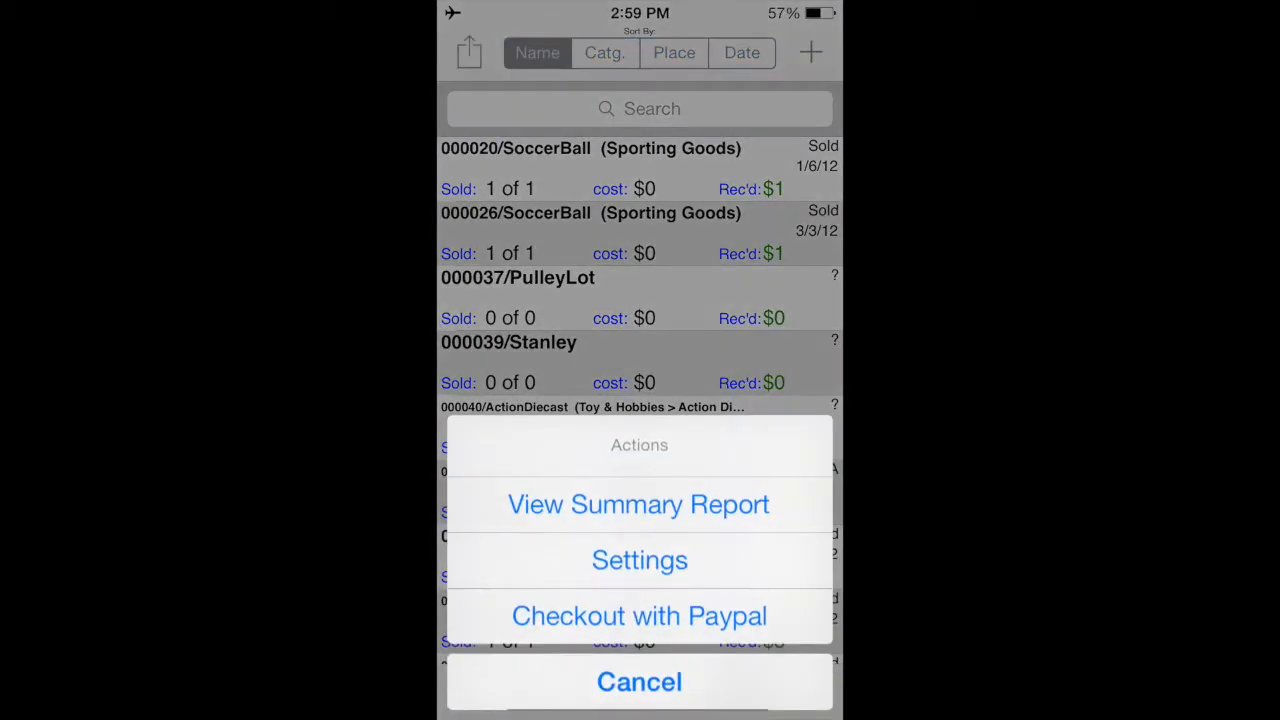
In Product Life Cycle settings, turn Received on and leave Shipping and Delivered off
click(640, 560)
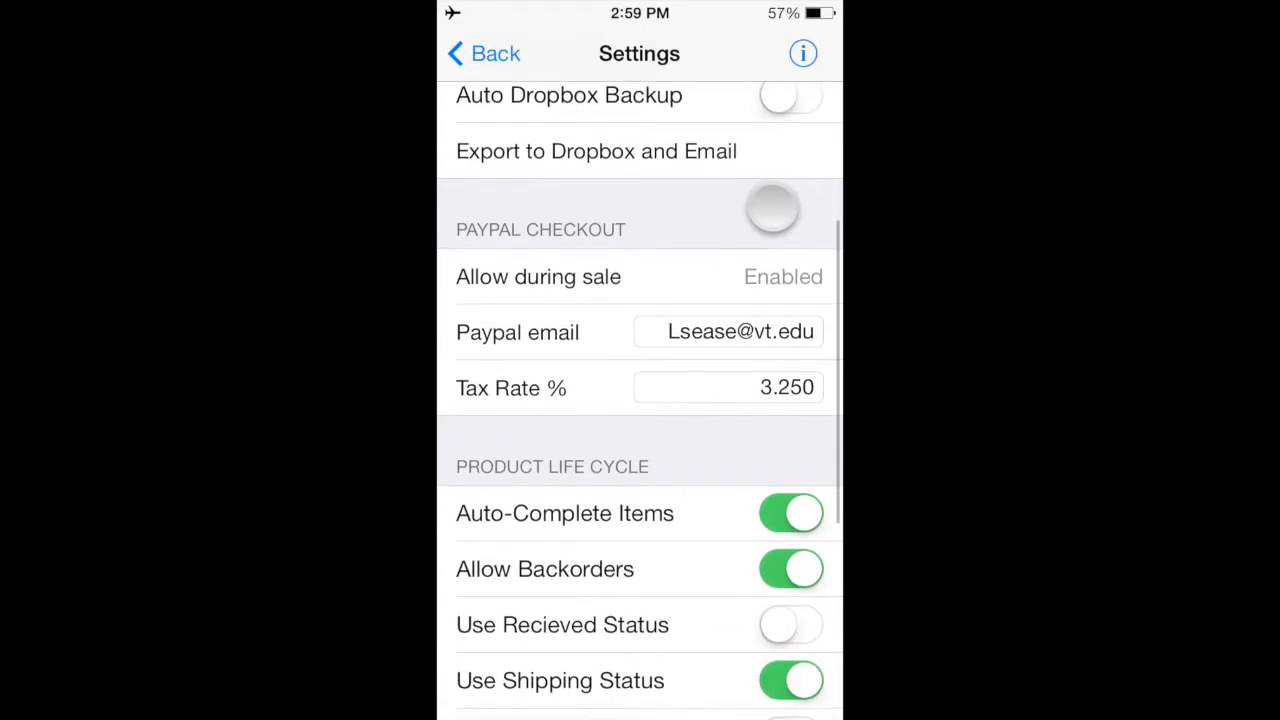
scroll(down, 3)
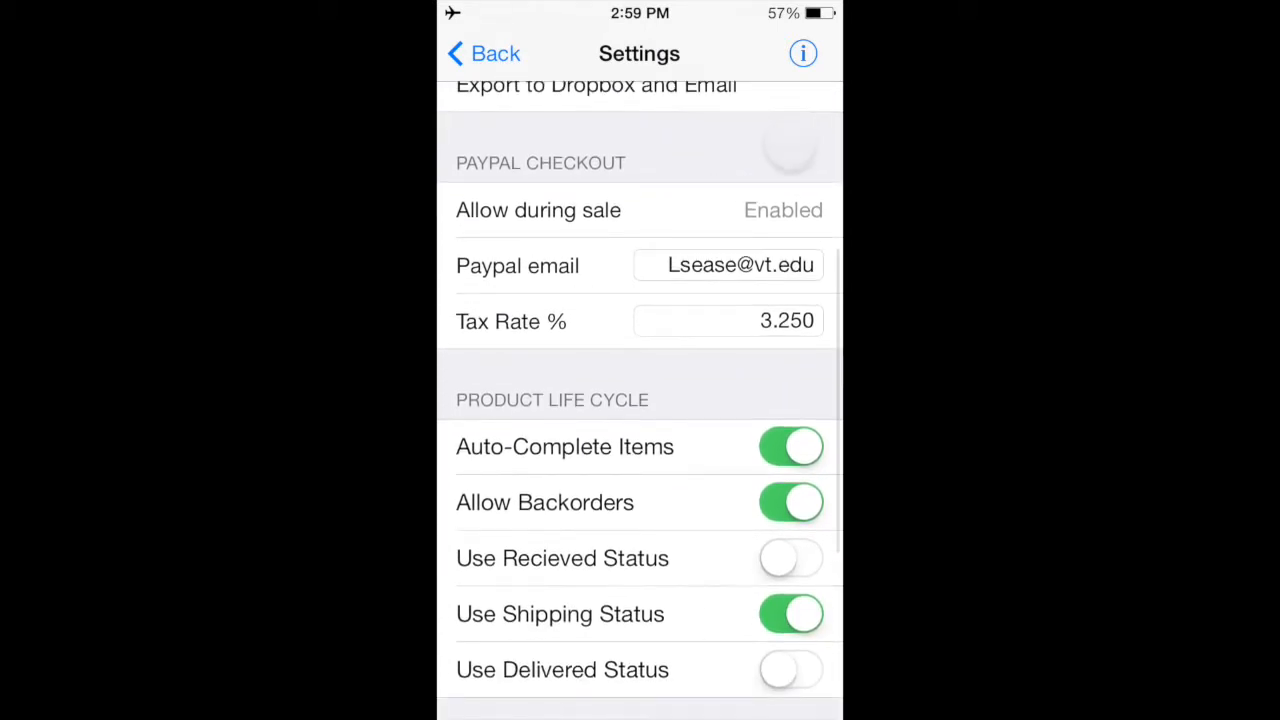
scroll(down, 3)
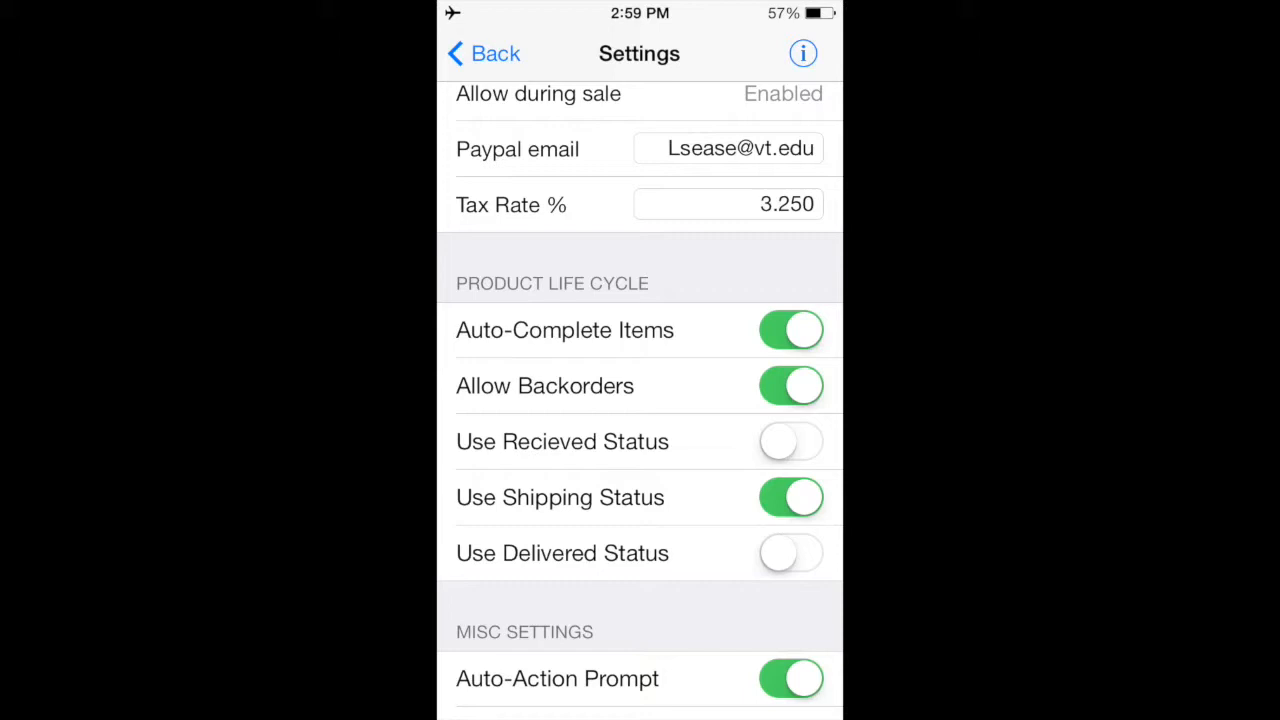
click(792, 442)
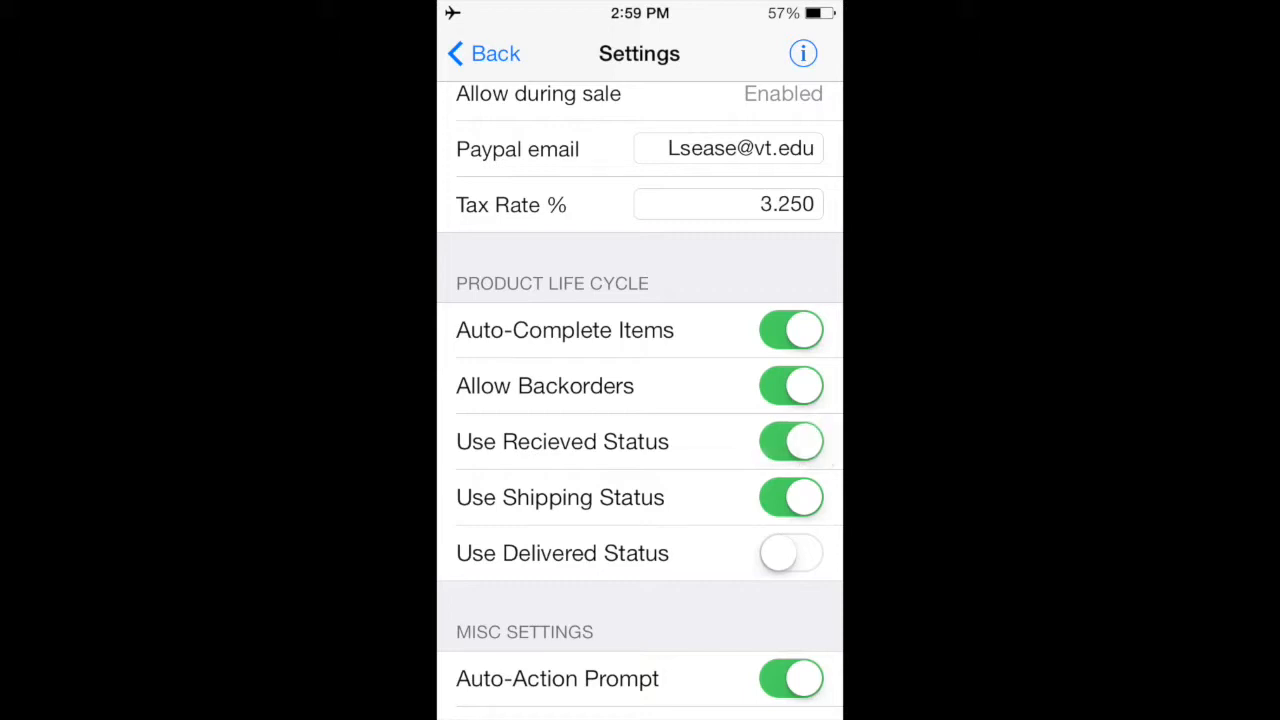
click(792, 552)
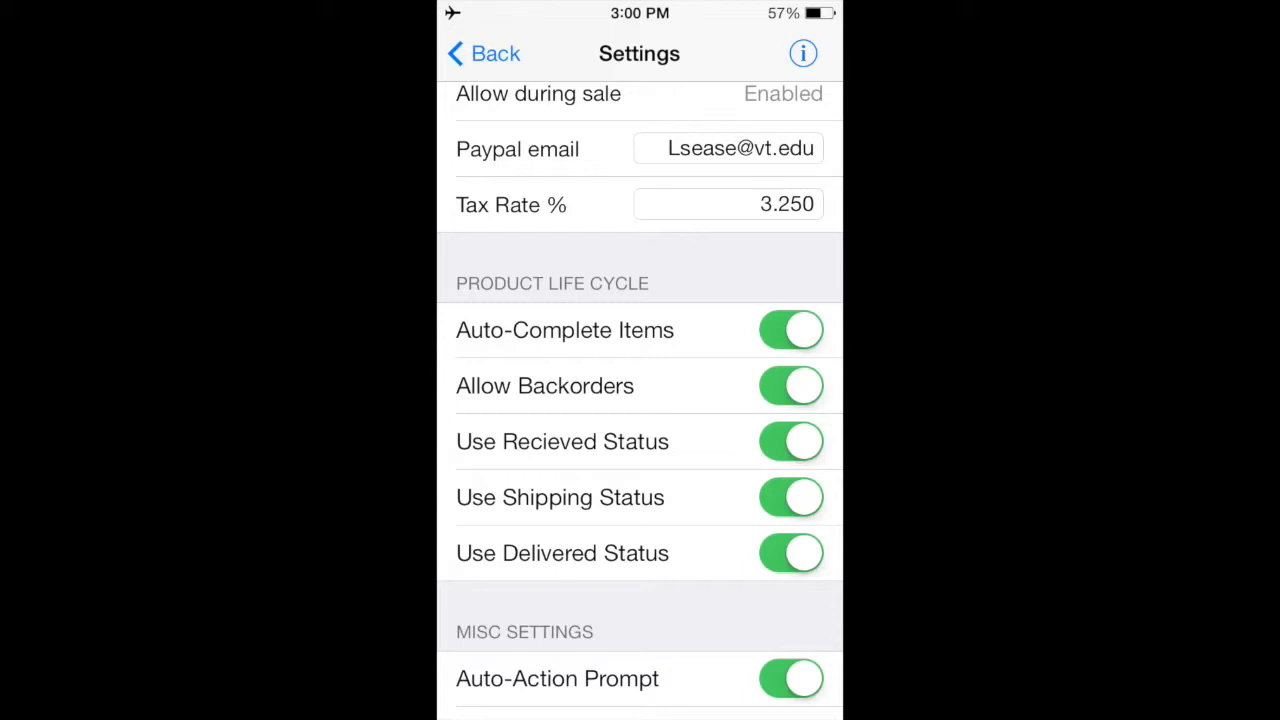
click(792, 496)
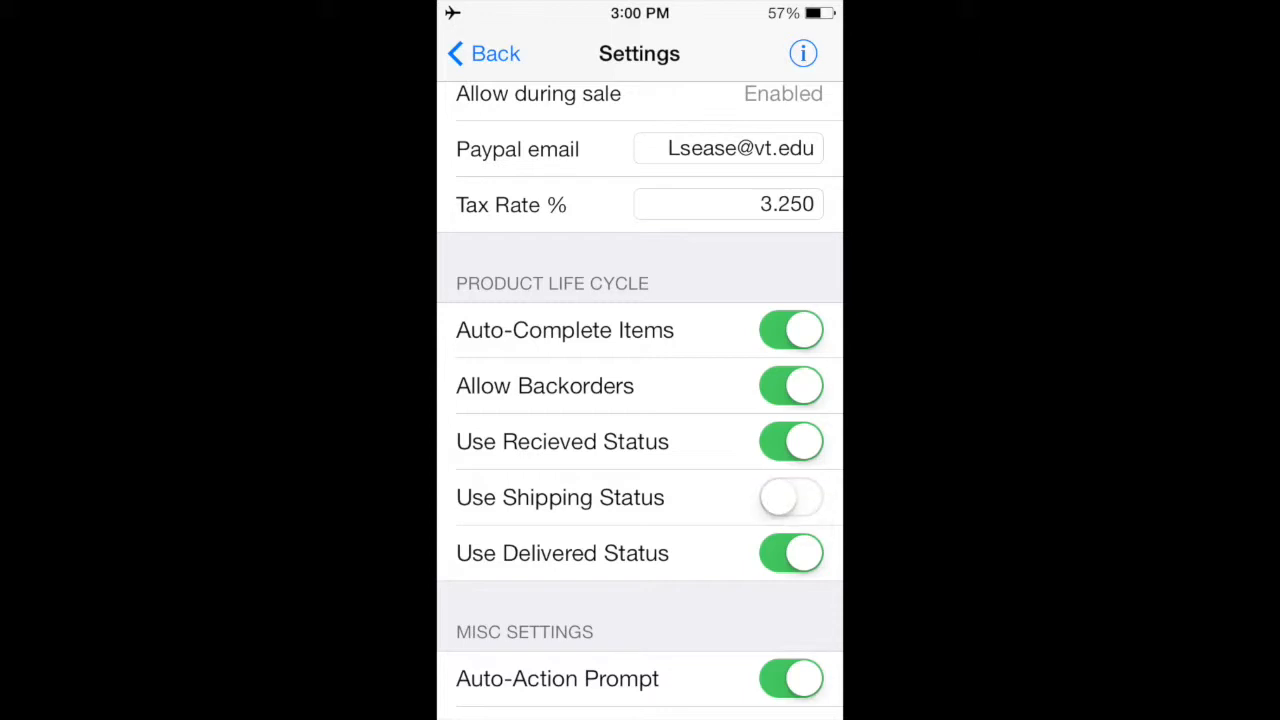
click(790, 552)
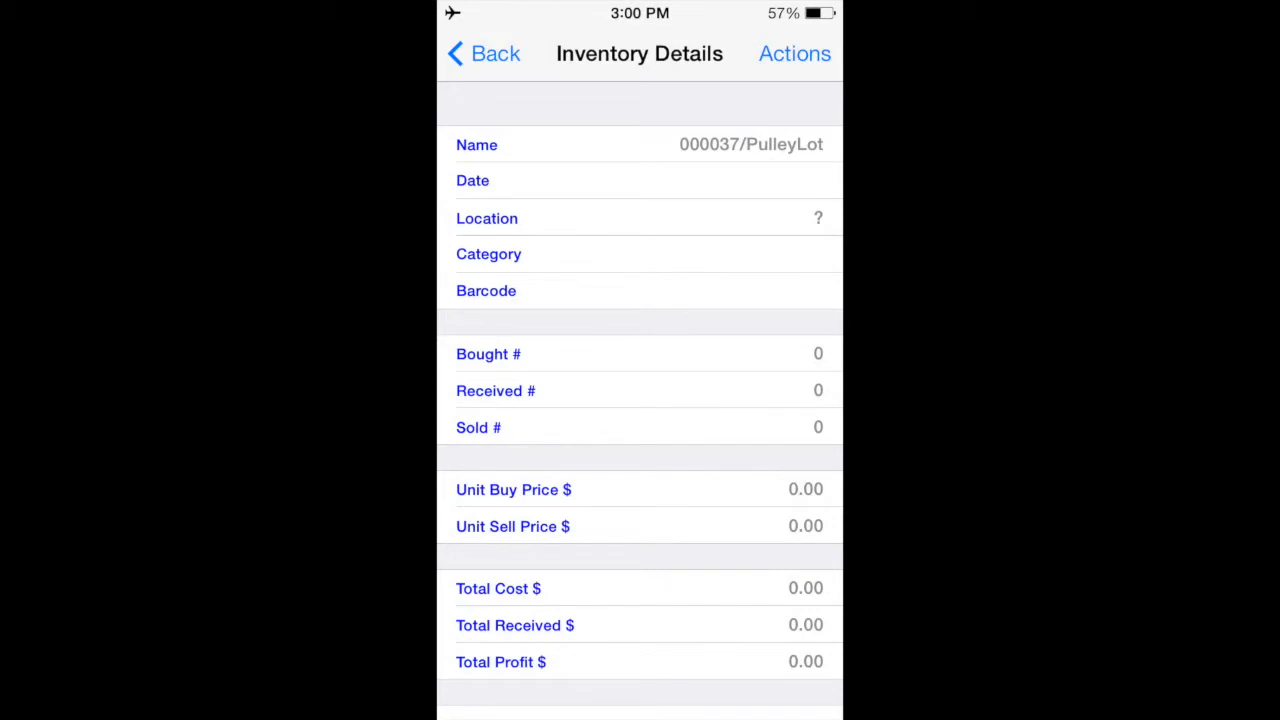
Return to the inventory list and reopen Settings from the list actions
click(484, 52)
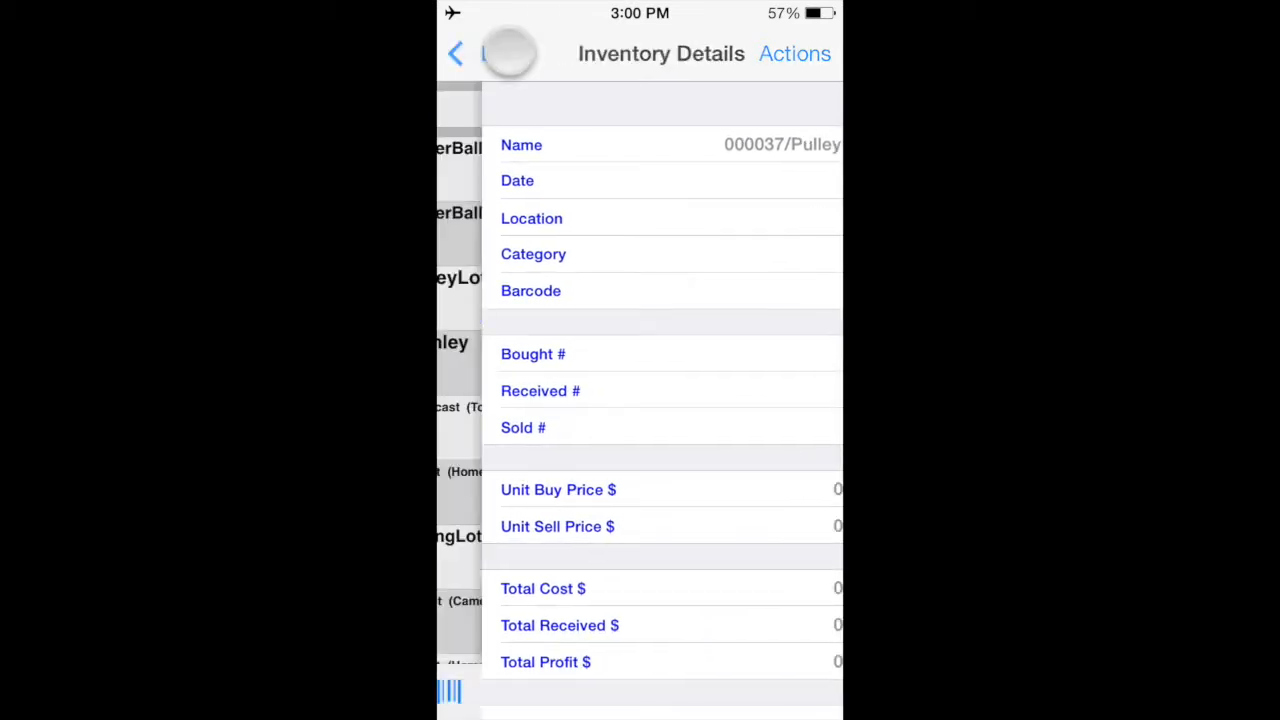
click(794, 52)
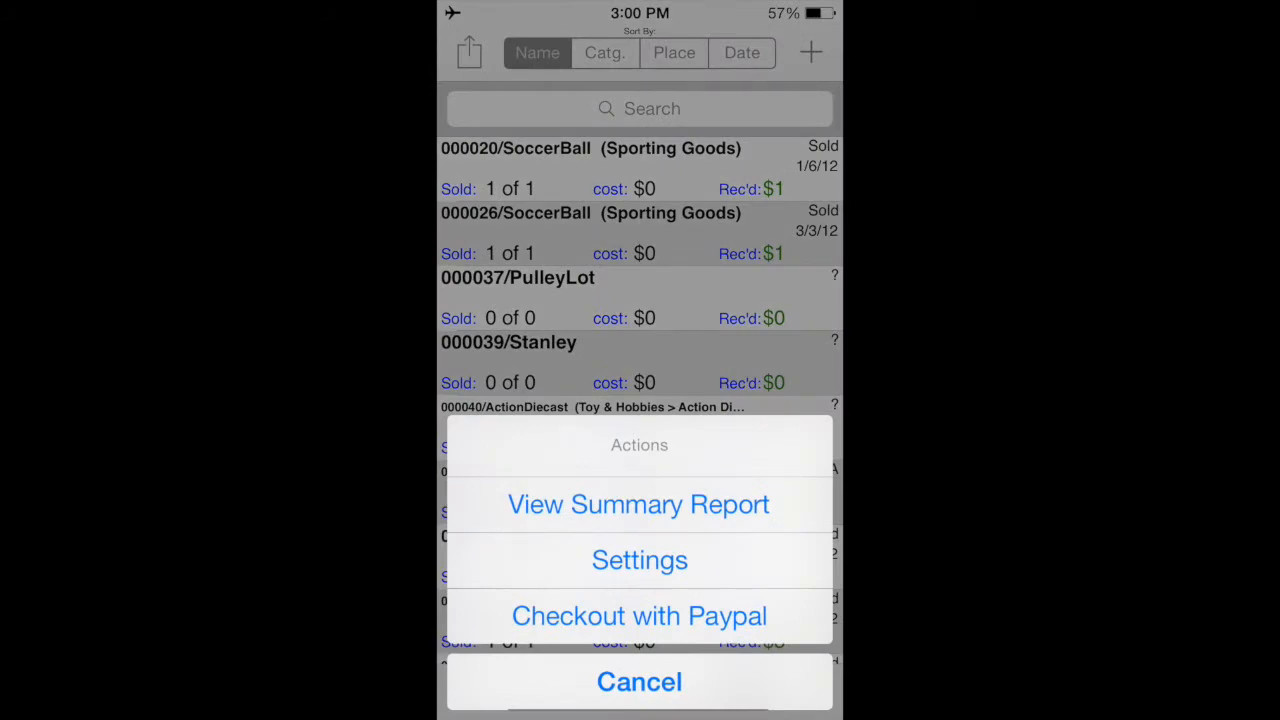
click(640, 560)
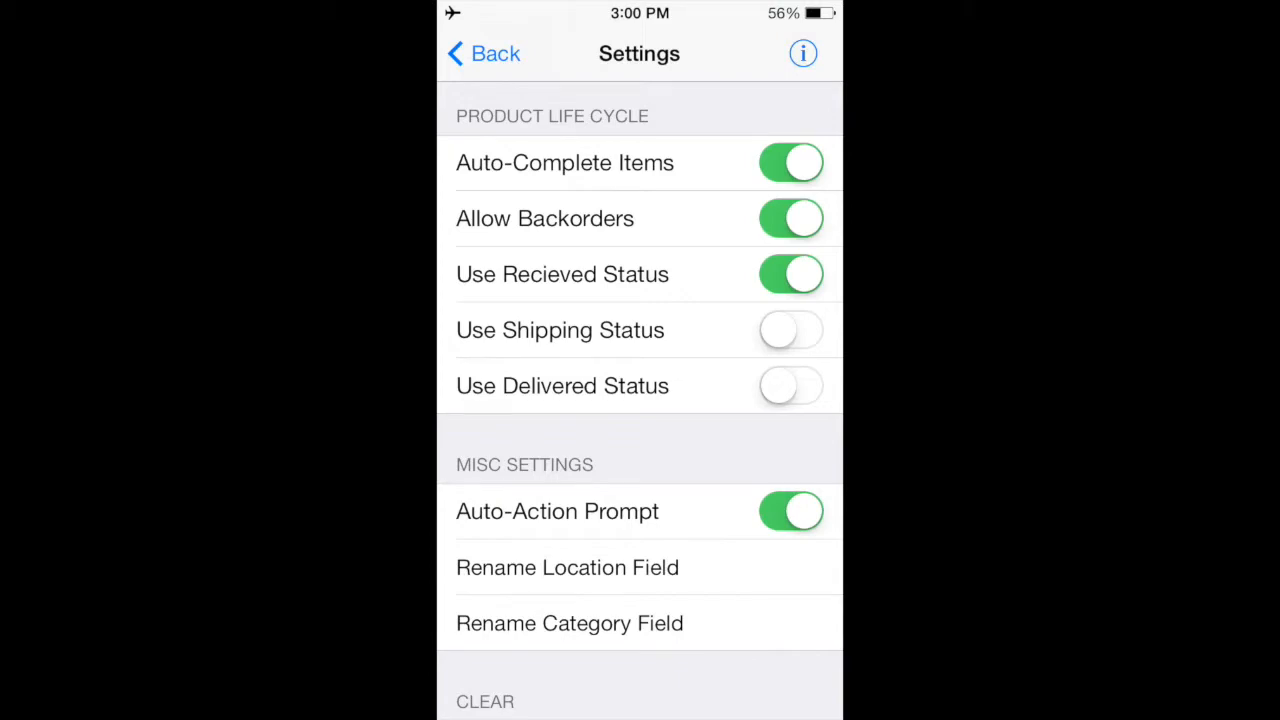
Record 000026/SoccerBall as 3 bought and 3 sold for 10.99 received, then return to the list
click(484, 52)
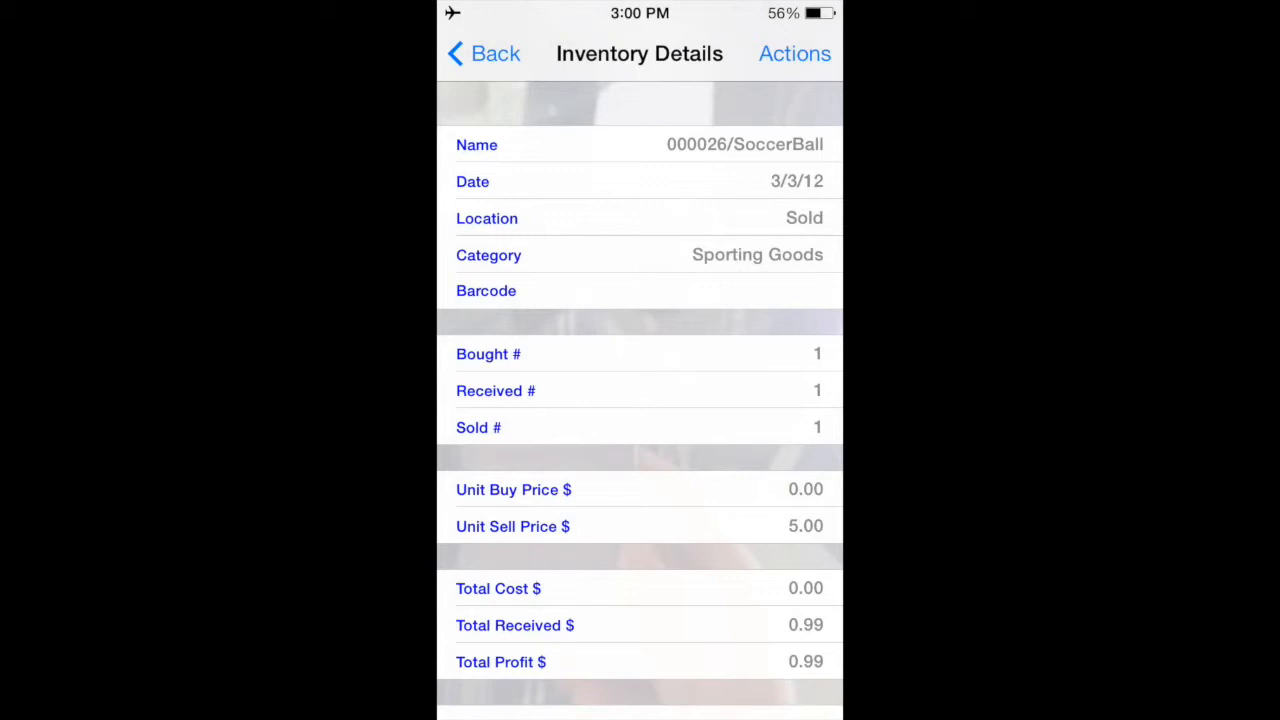
click(794, 52)
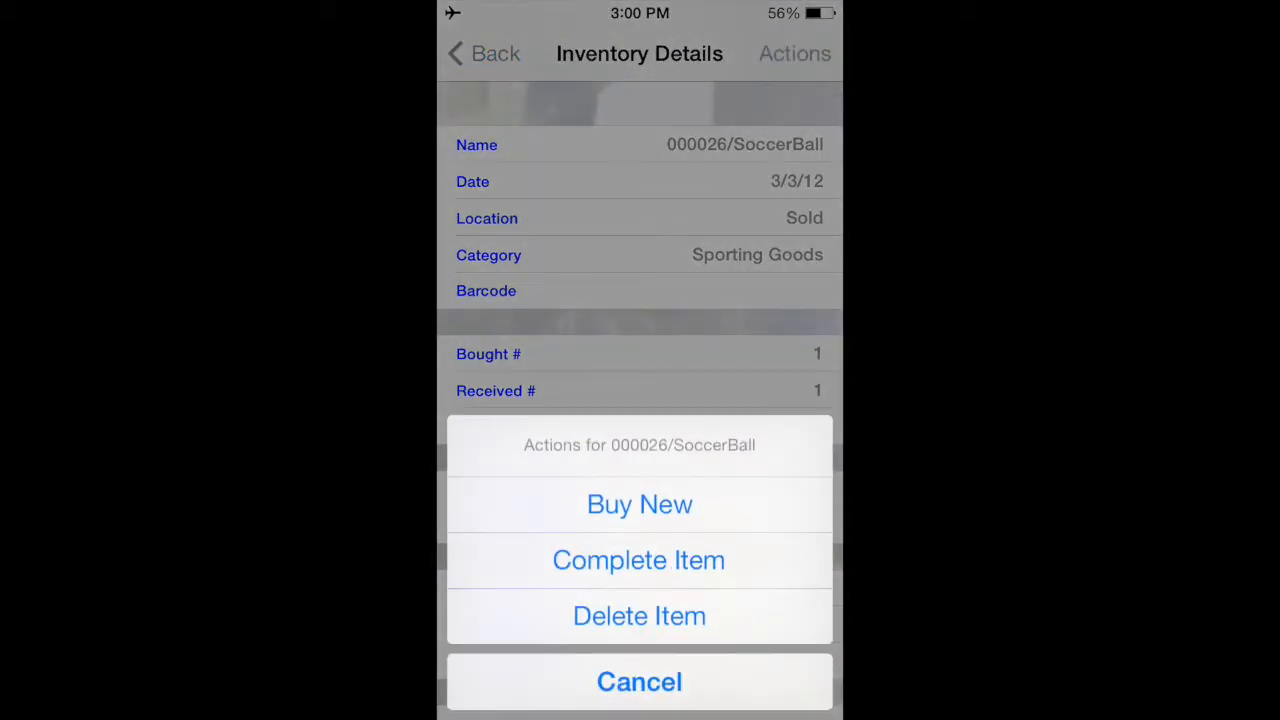
click(640, 504)
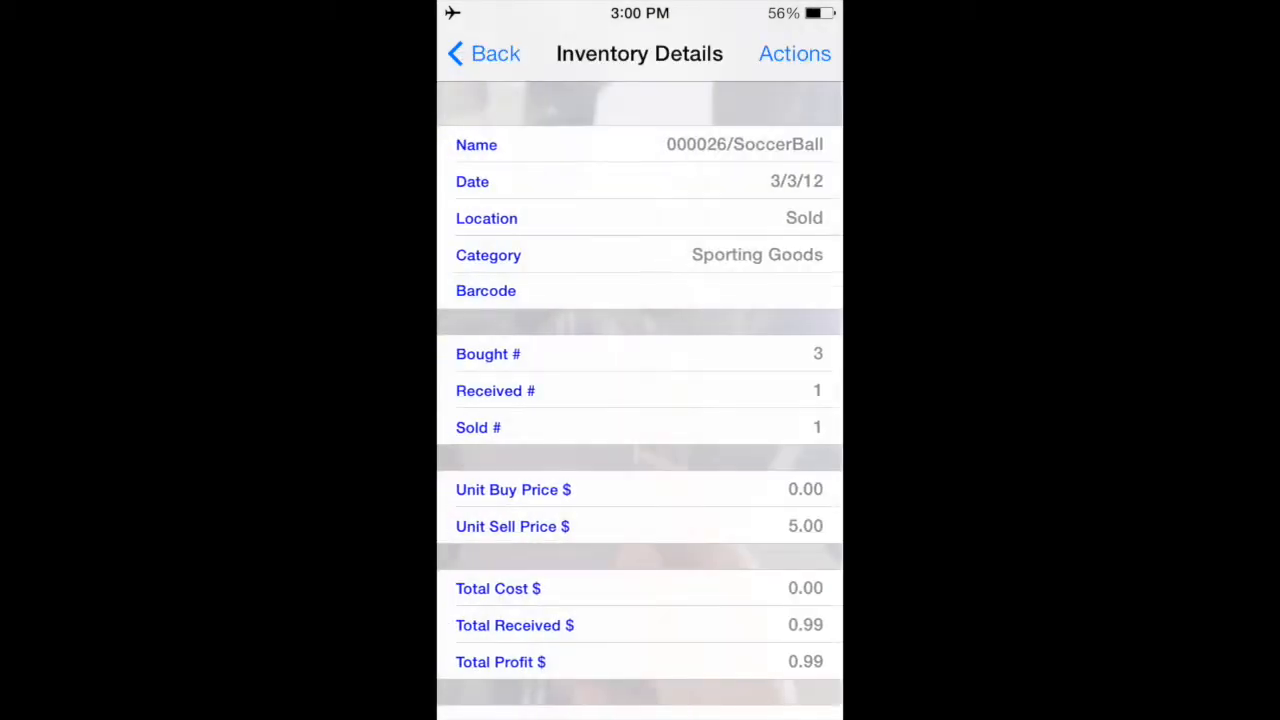
click(794, 52)
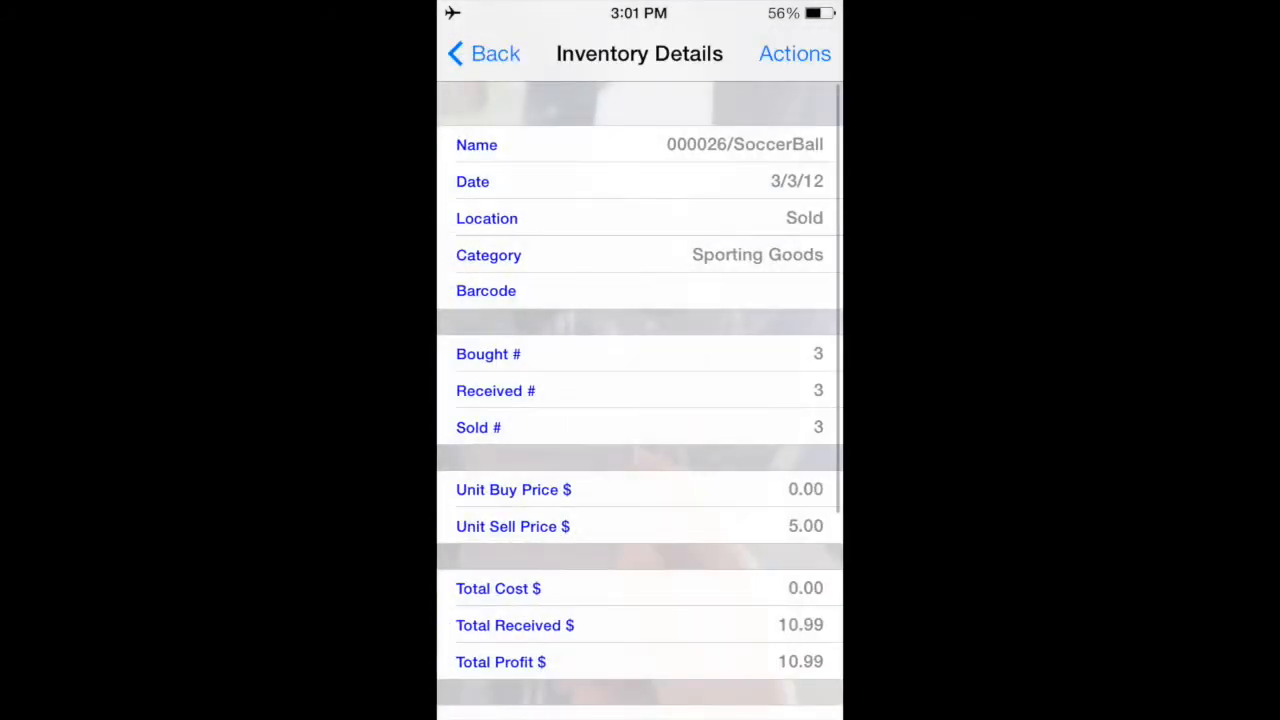
click(484, 52)
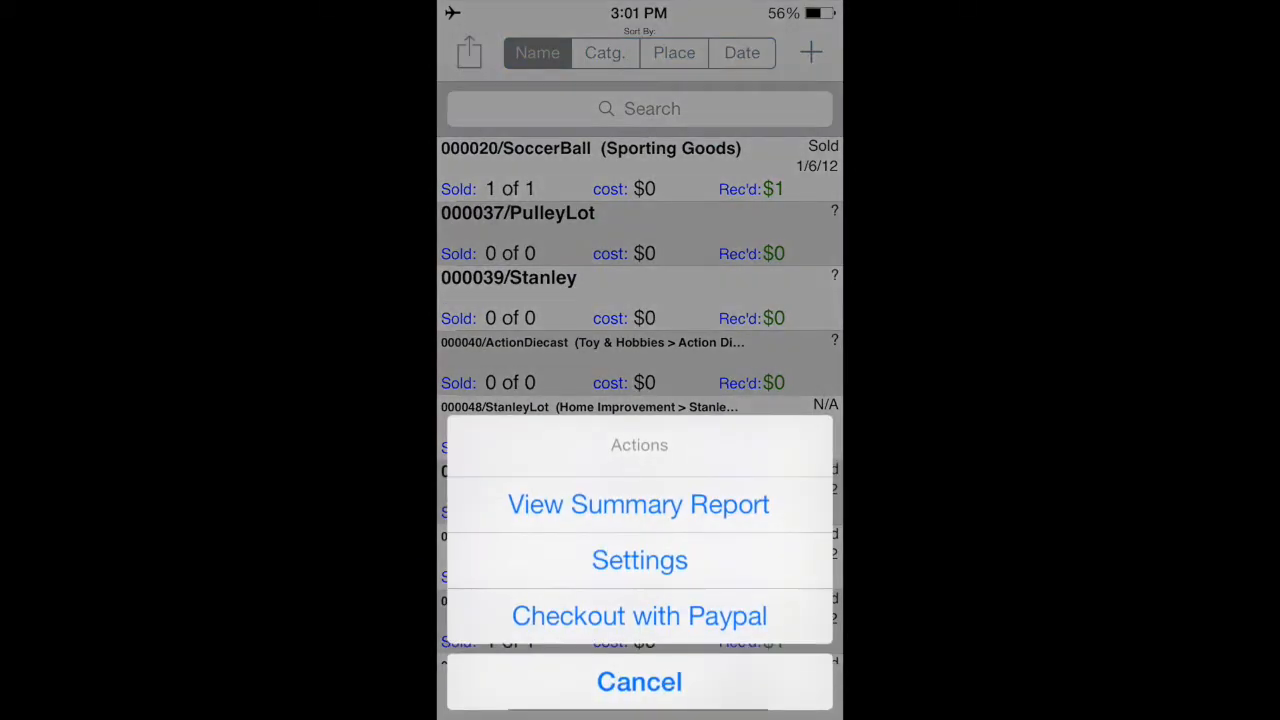
Filter to Done items and act on #1/JudgeDredd from its action prompt
click(640, 560)
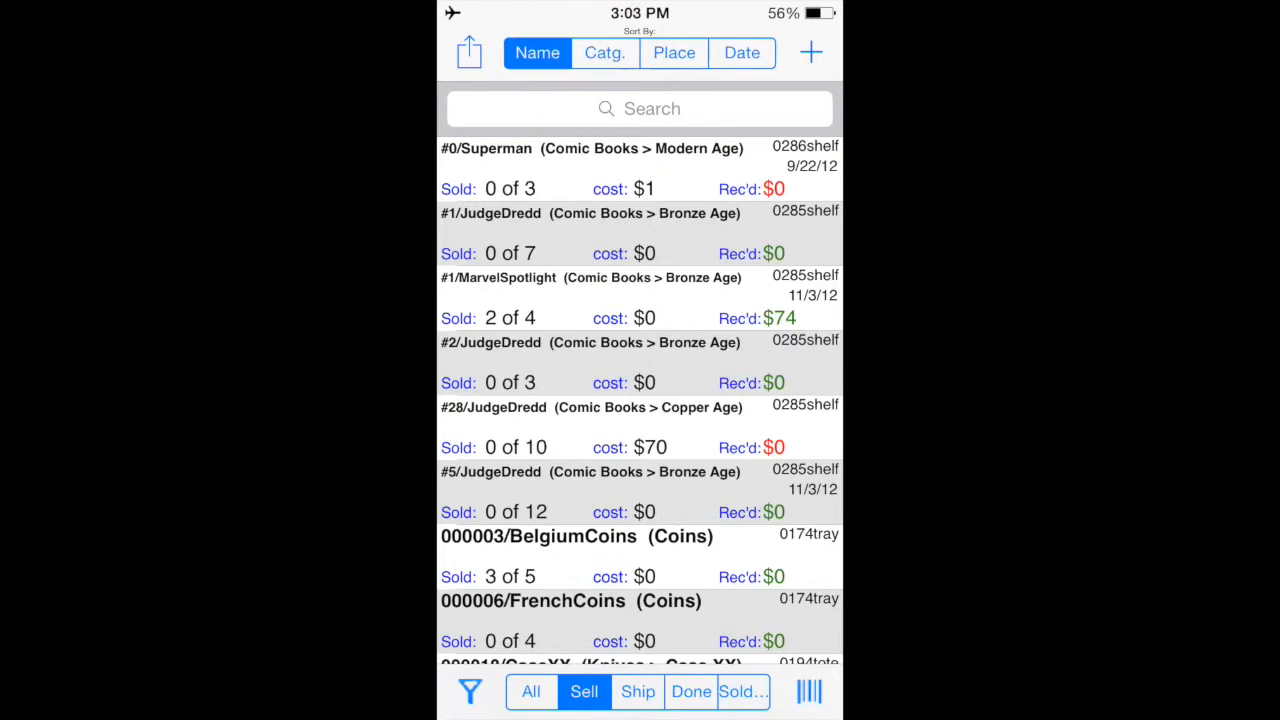
click(692, 692)
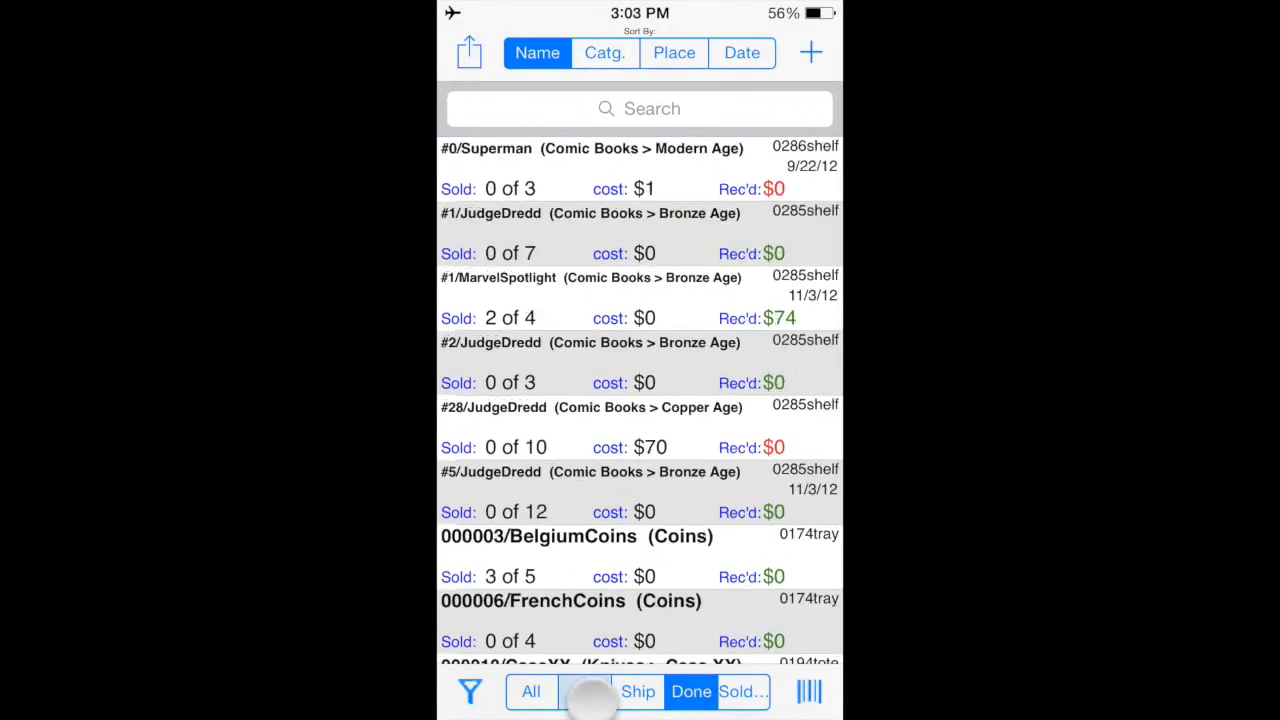
click(584, 692)
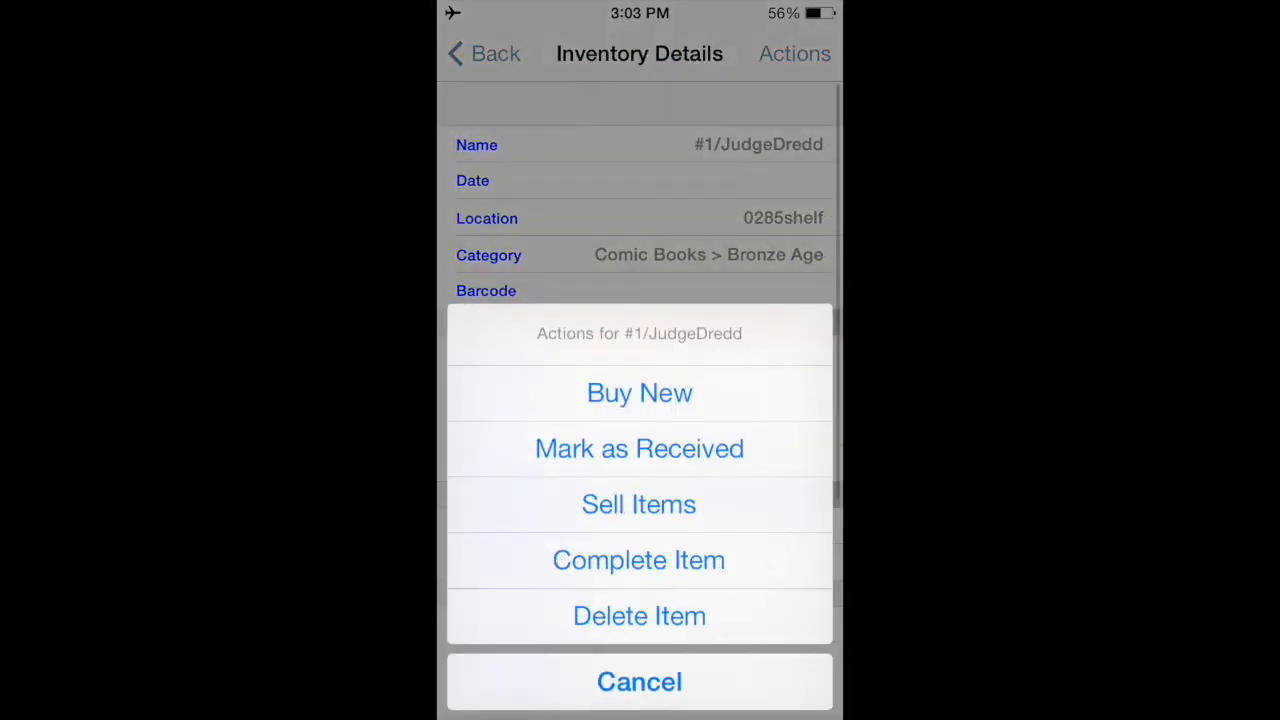
click(640, 680)
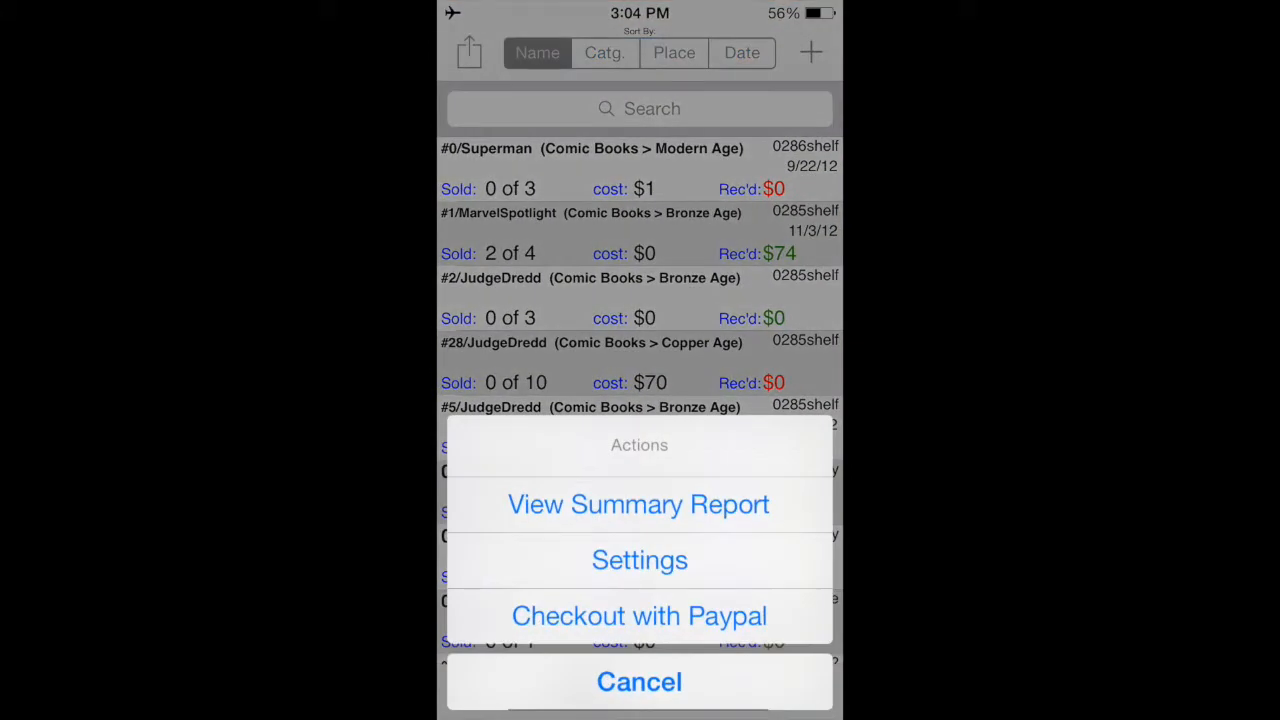
Scroll Settings to Misc Settings, view #2/JudgeDredd's details, and reopen Settings
click(640, 560)
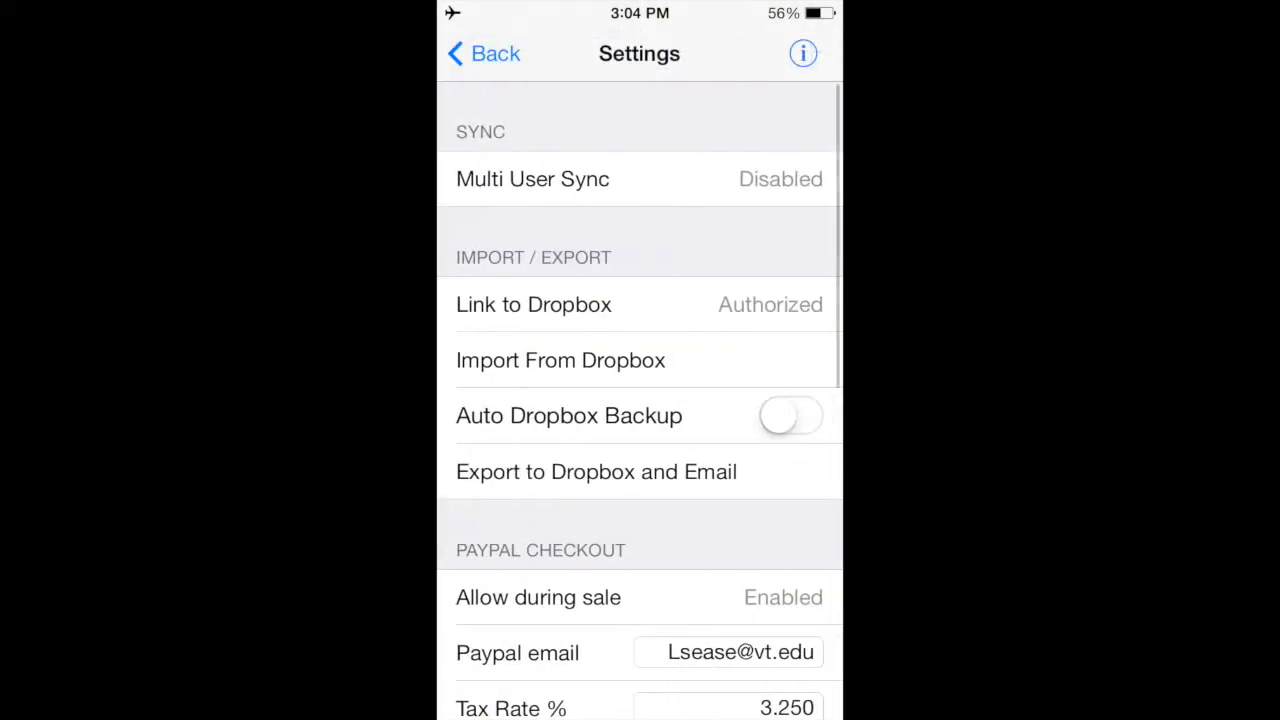
scroll(down, 3)
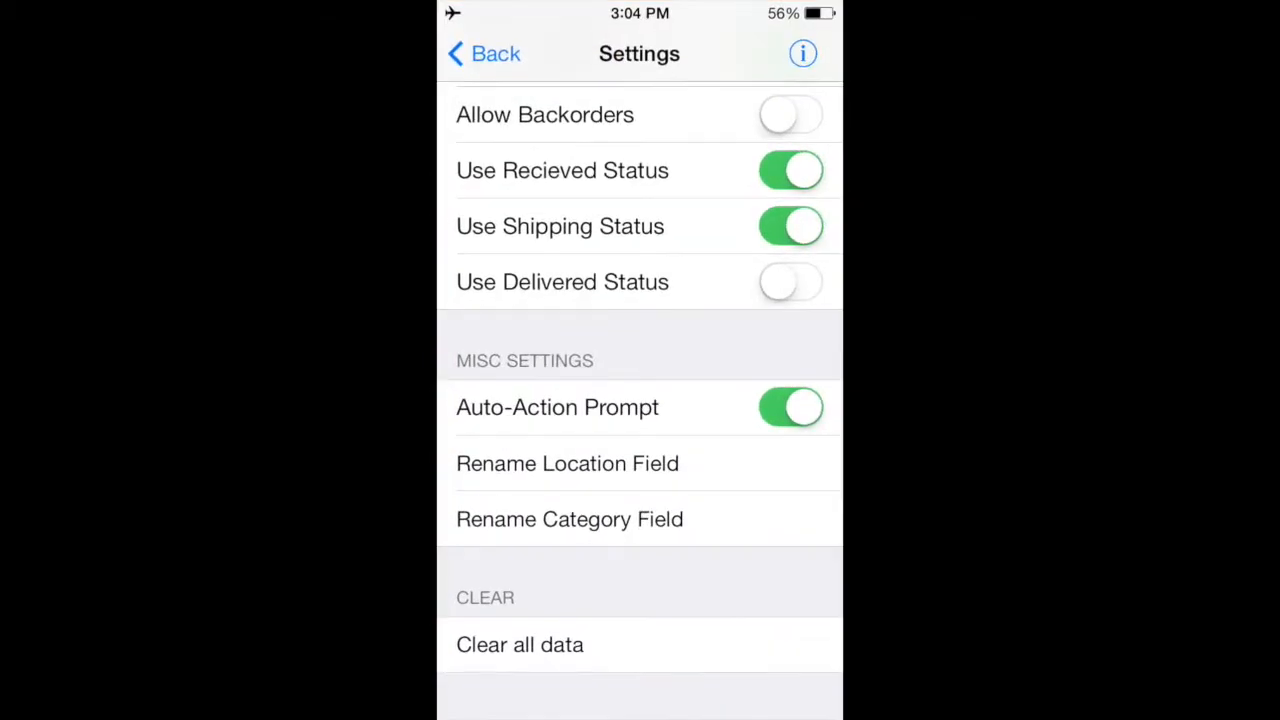
click(484, 52)
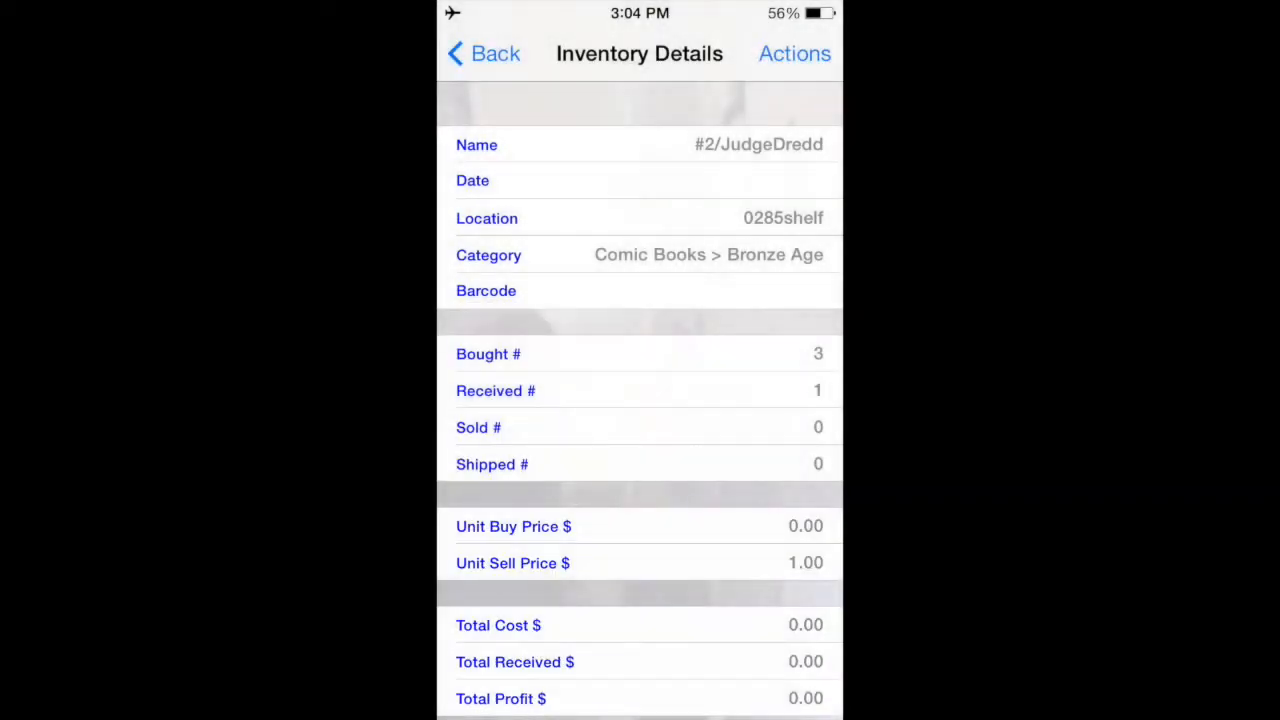
click(794, 52)
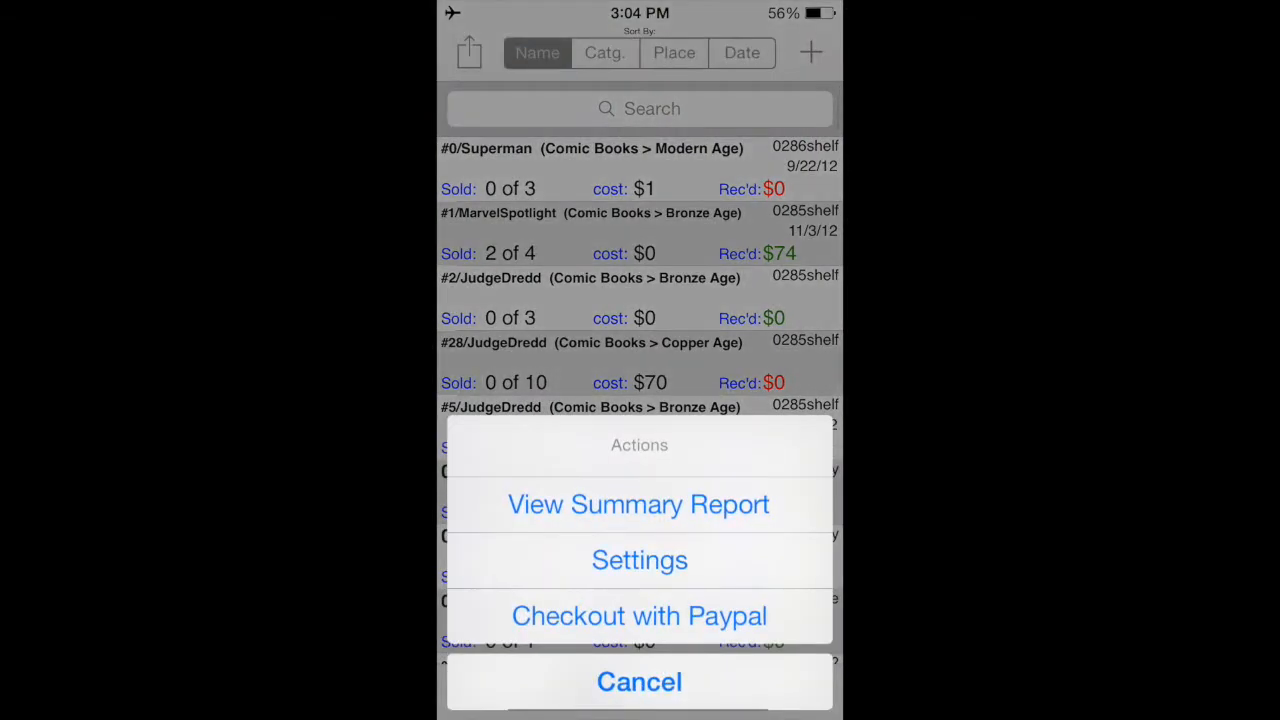
click(640, 560)
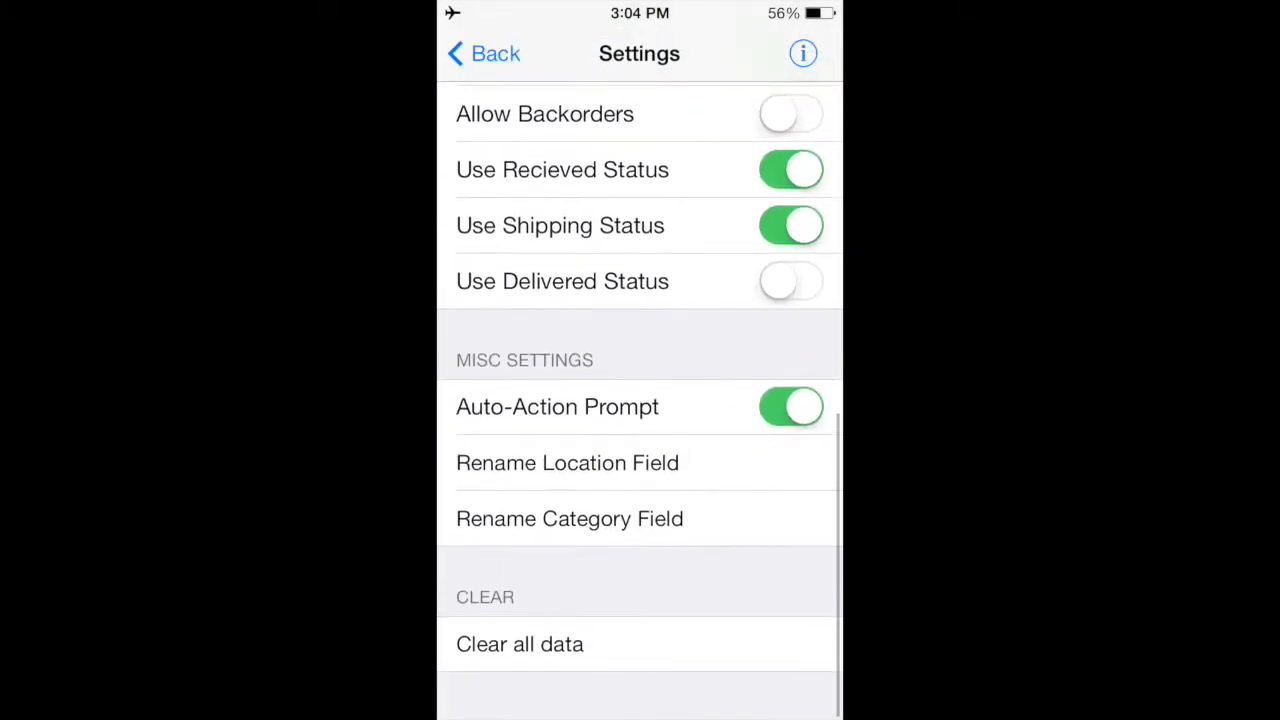
Rename the Location field to 'place' and check the new label in an item's details
click(568, 462)
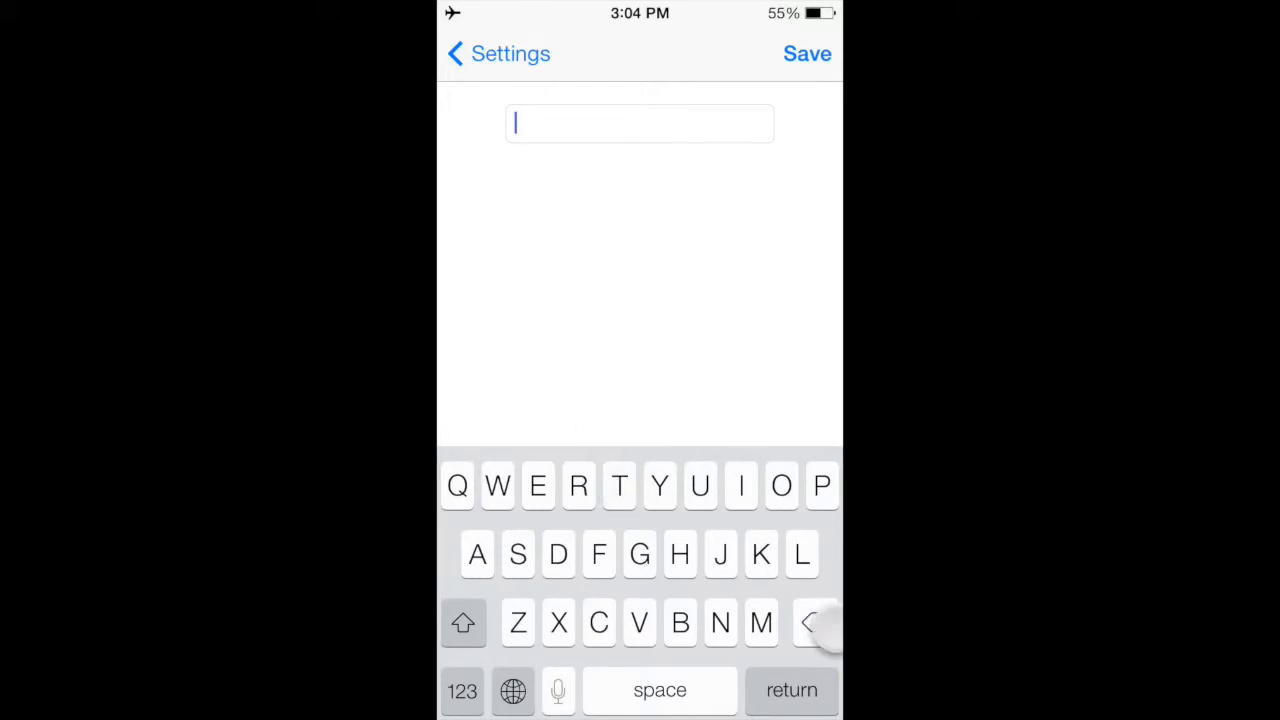
text(place)
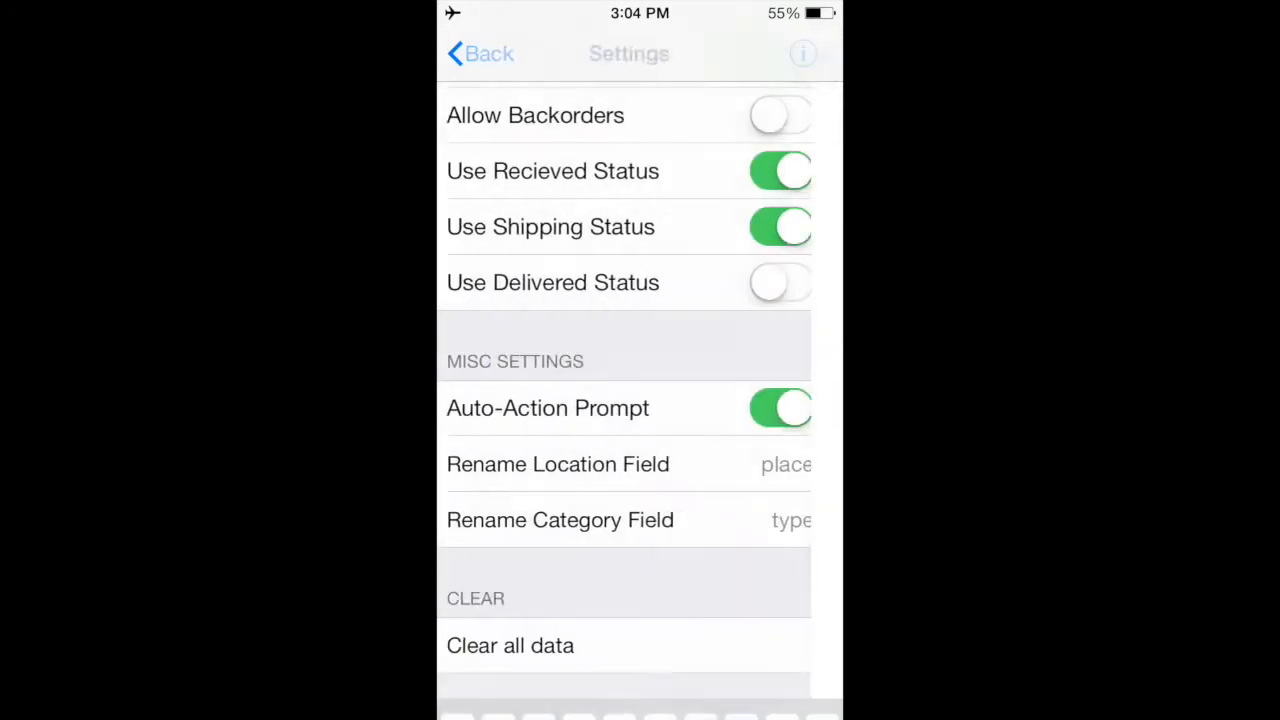
click(480, 52)
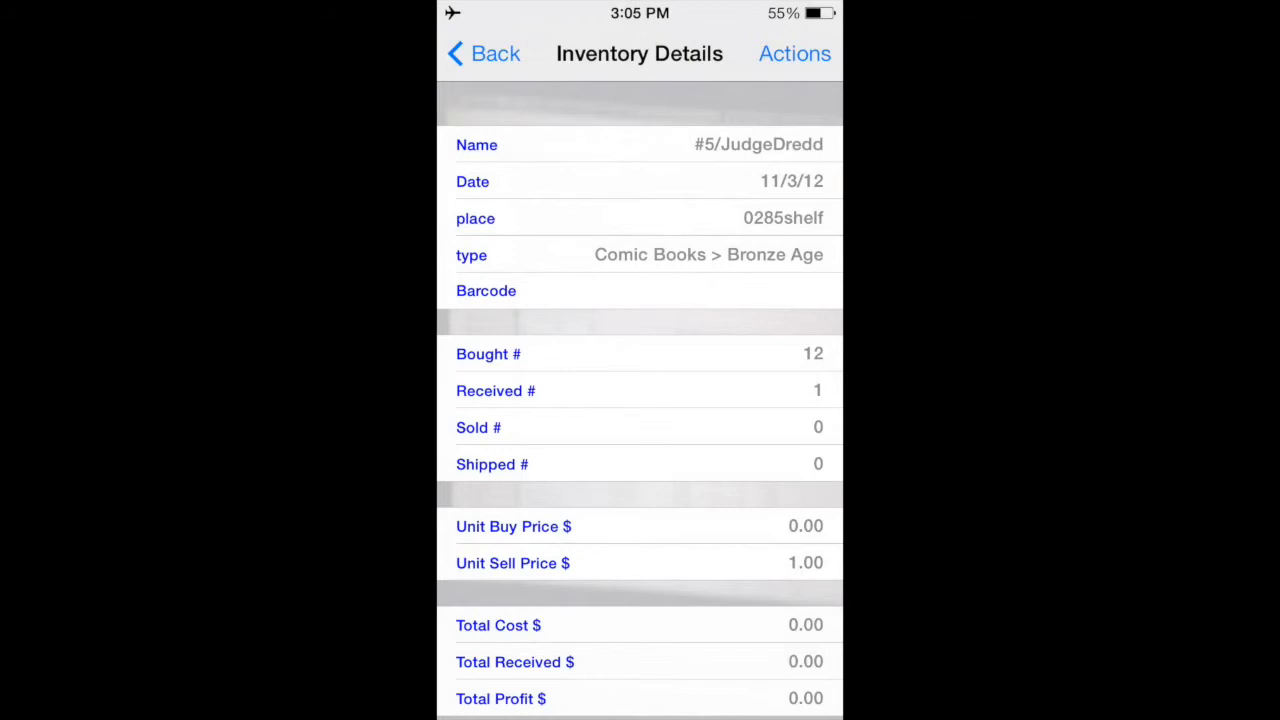
click(484, 52)
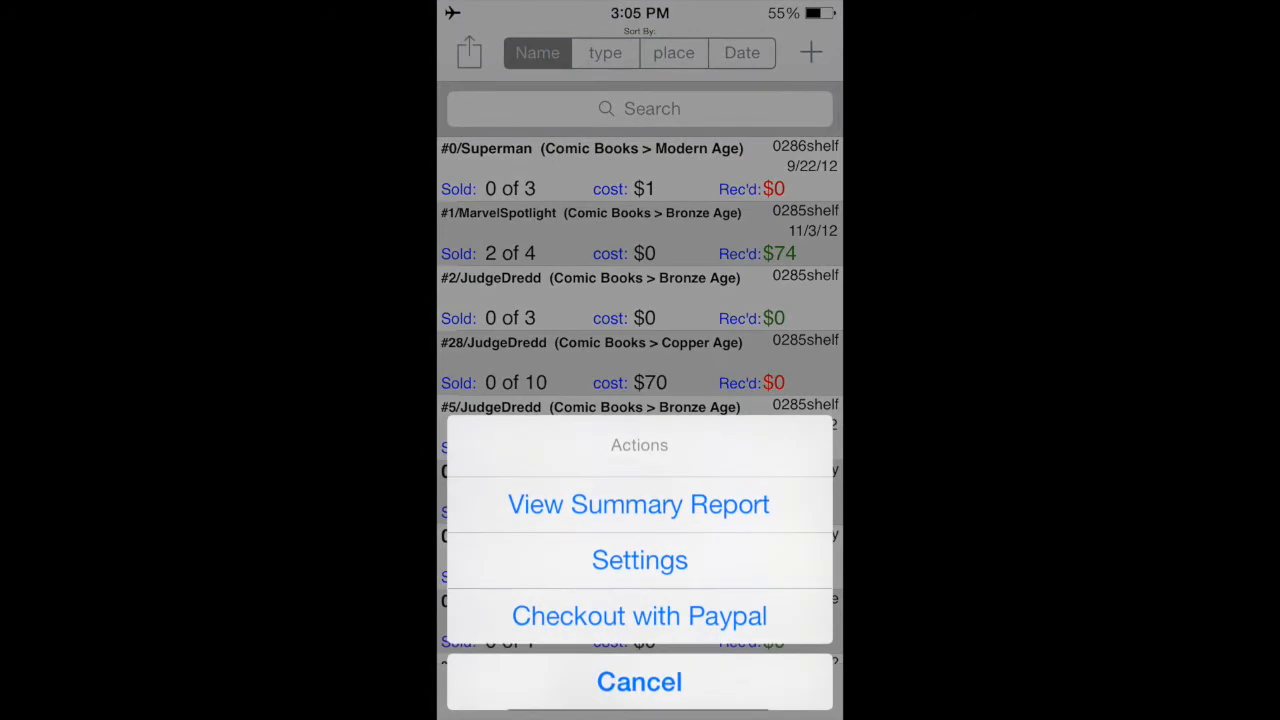
Export the inventory via Dropbox and Email, drafting the 'Inventory Now Export' CSV email
click(640, 560)
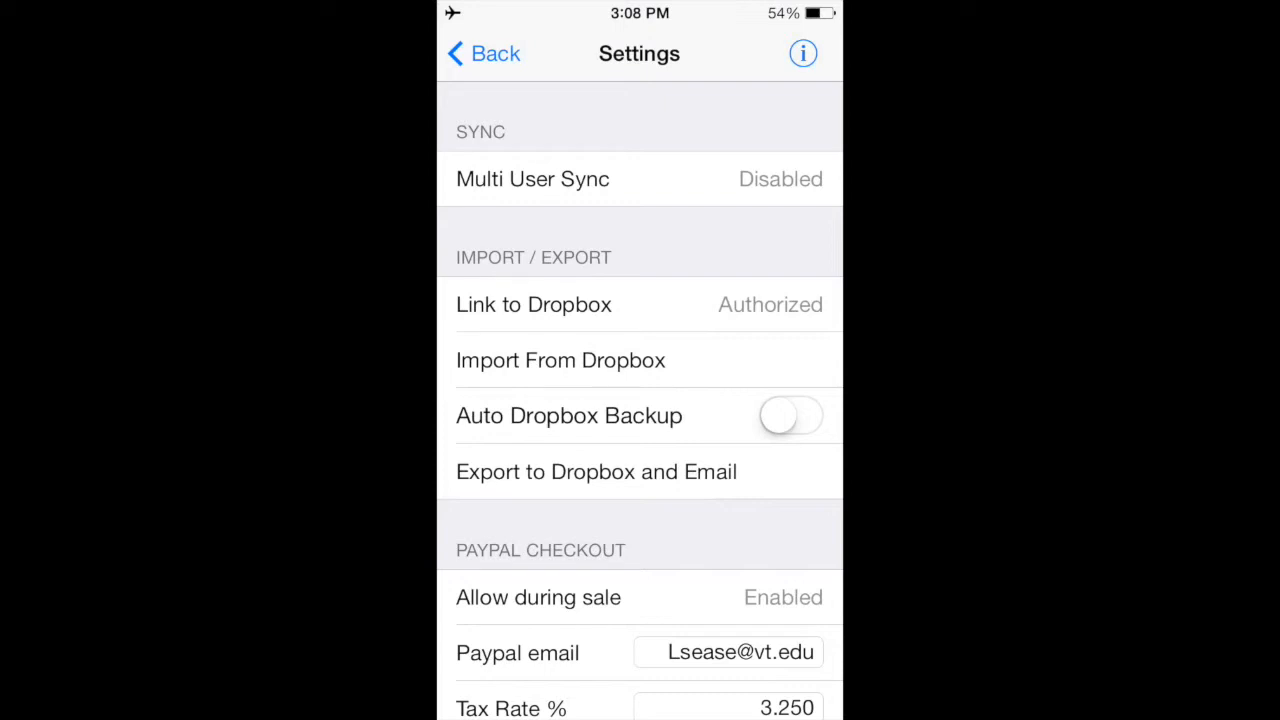
click(596, 472)
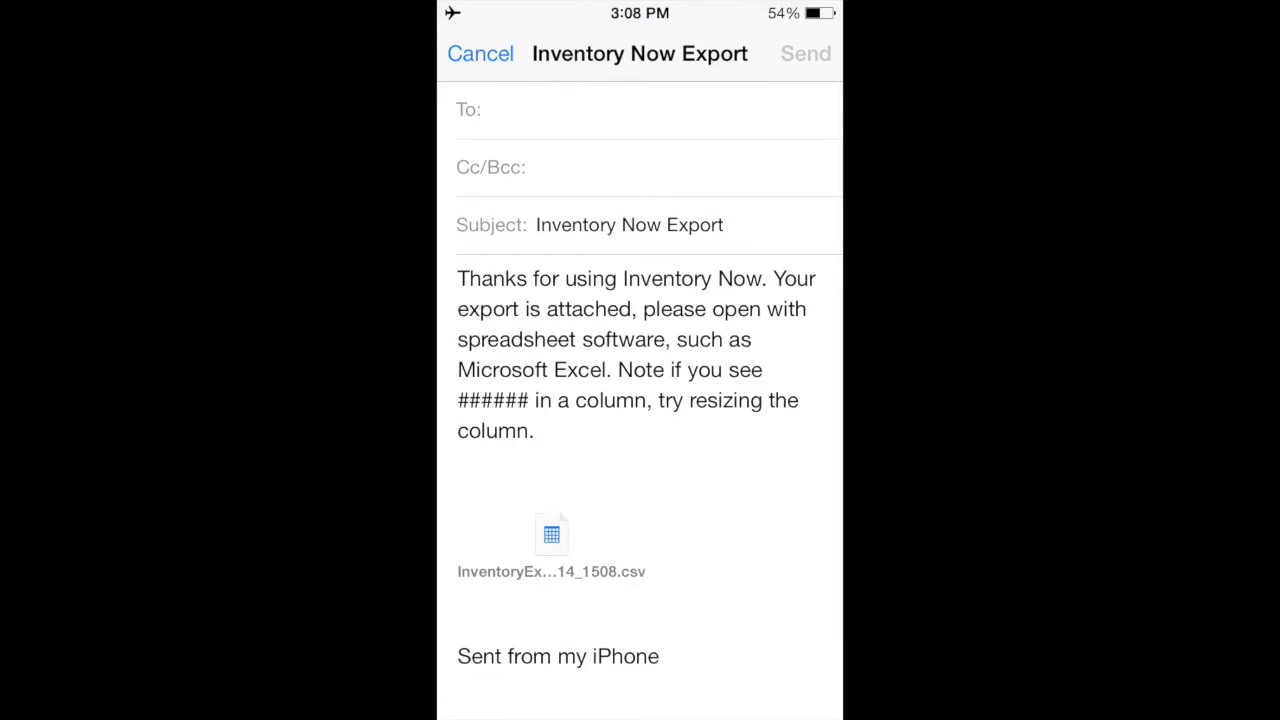
Review the export email draft body, then discard it back to Settings
click(550, 108)
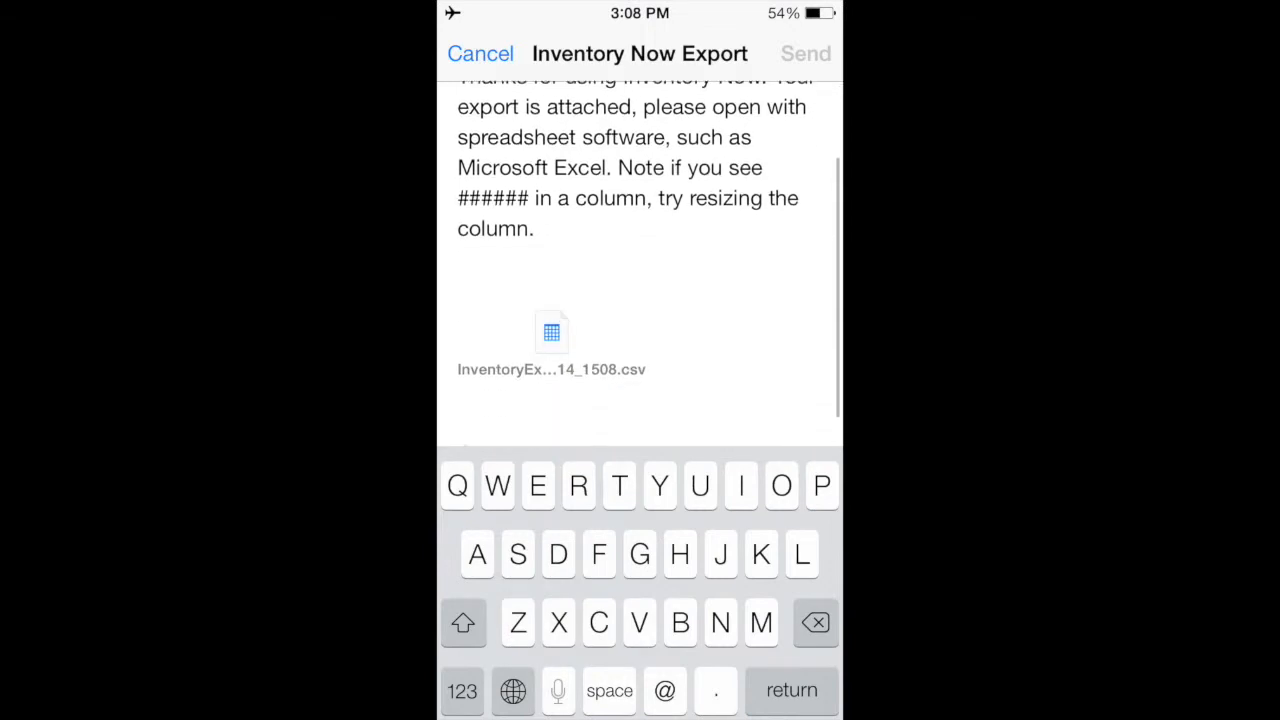
scroll(up, 3)
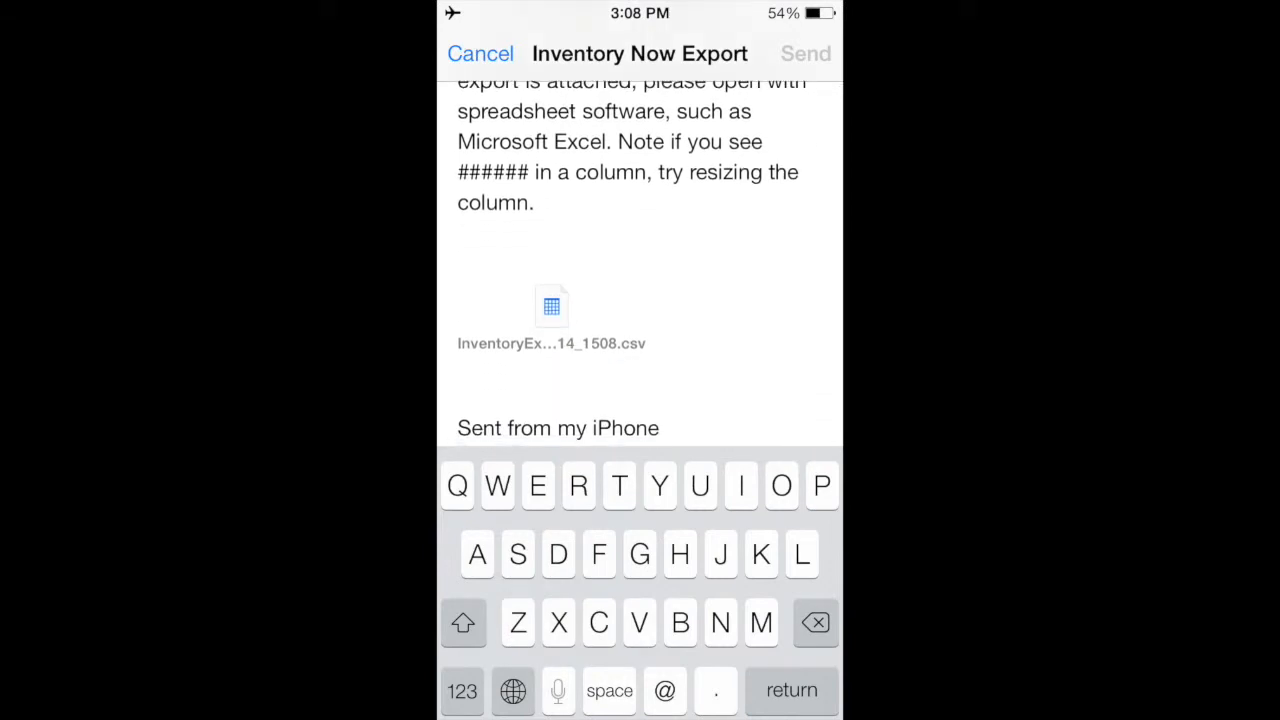
click(480, 52)
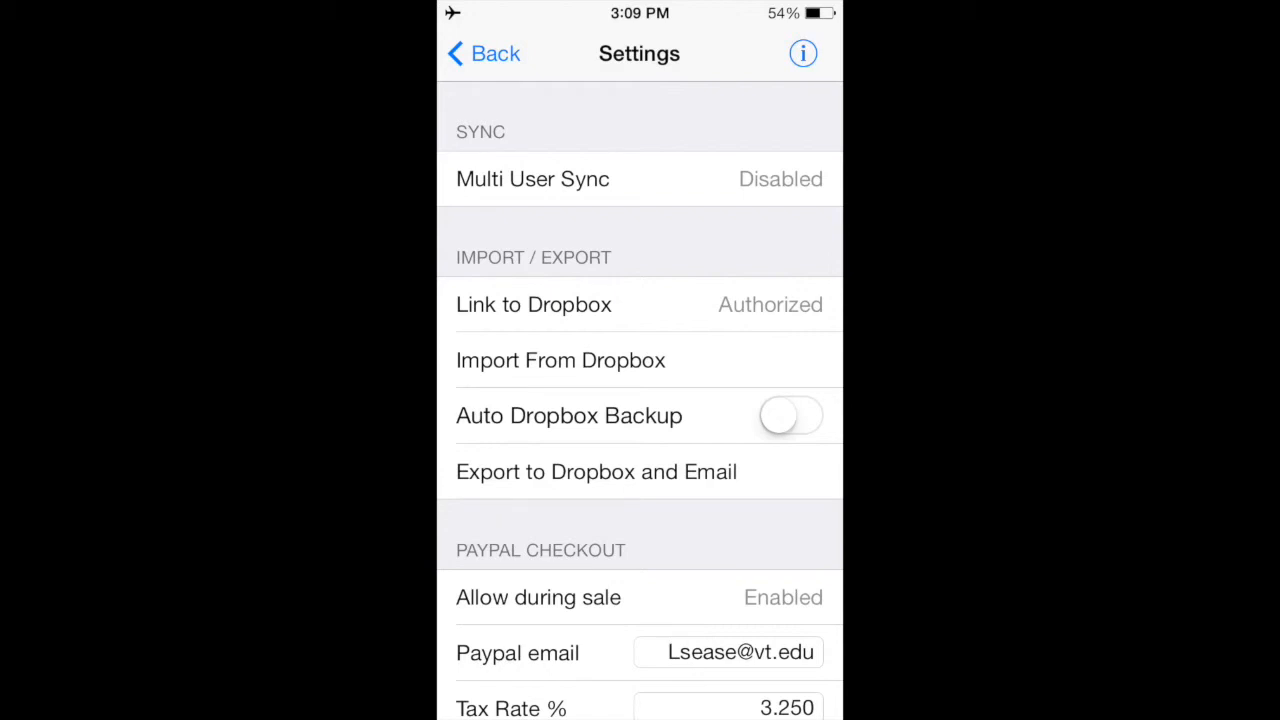
click(804, 52)
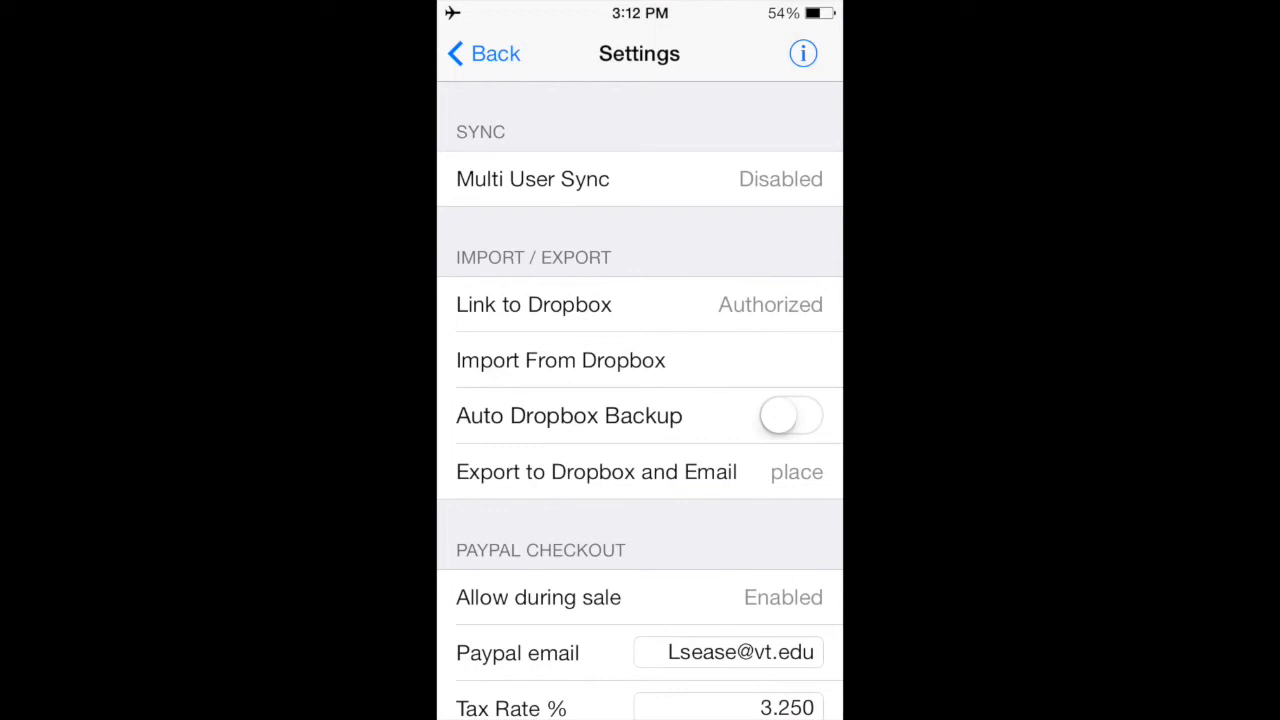
Enable Multi-User Sync for user lsease, acknowledging the warning and the first connection error
click(532, 180)
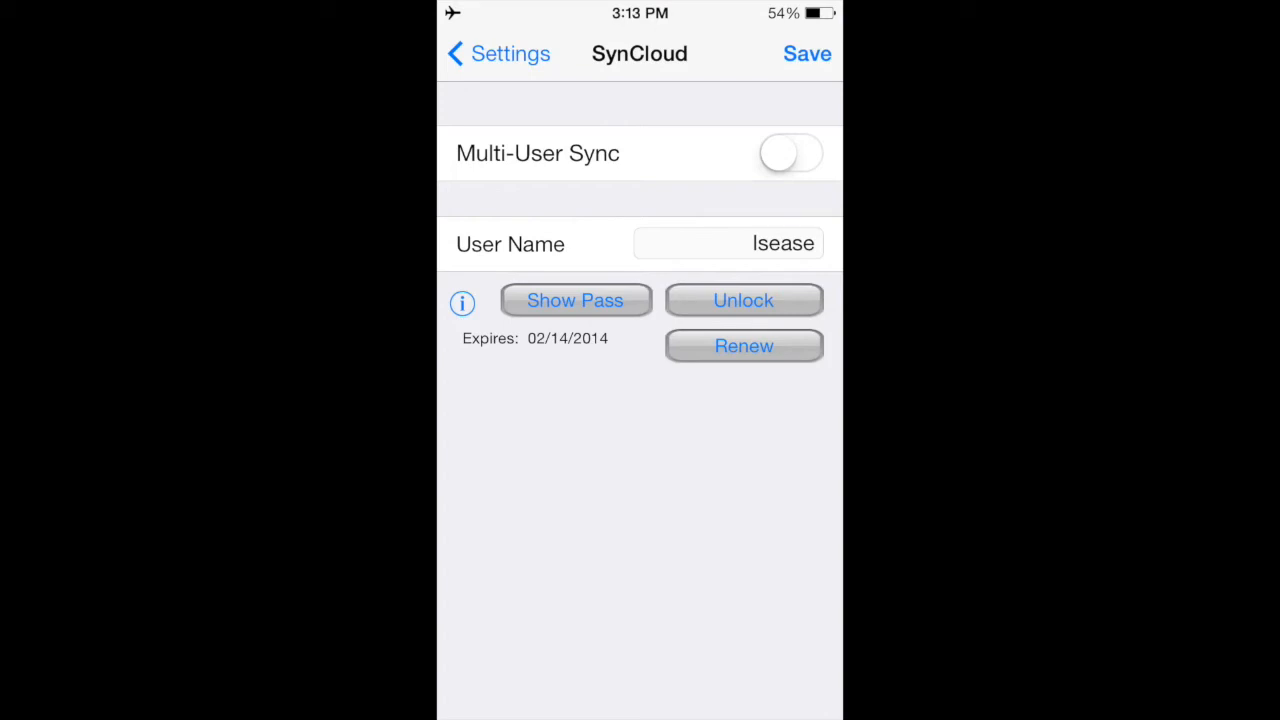
click(790, 152)
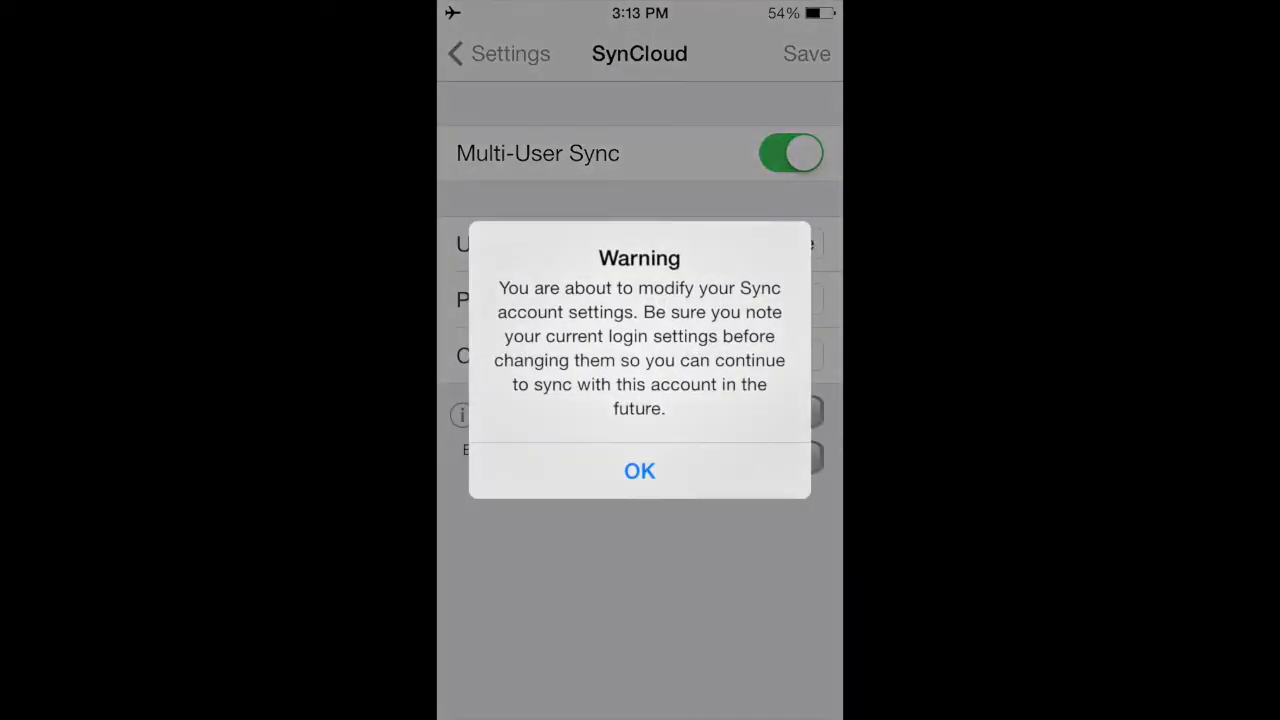
click(640, 472)
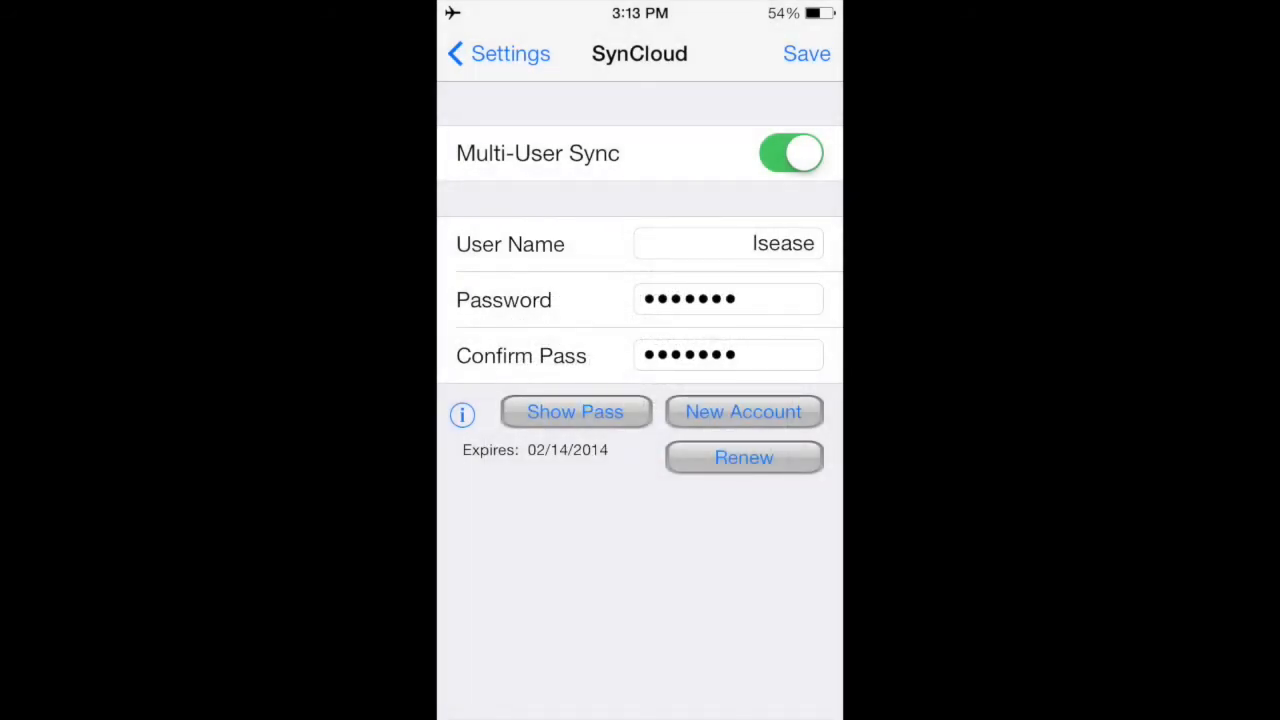
click(790, 152)
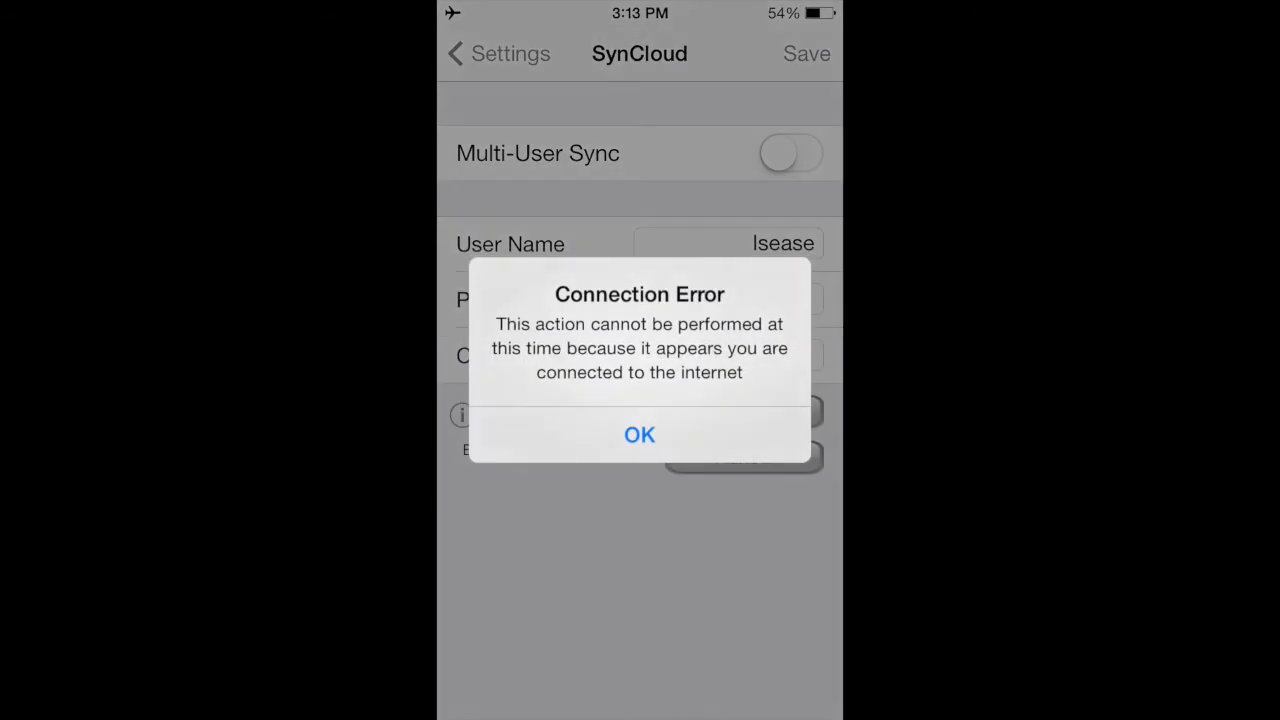
click(640, 434)
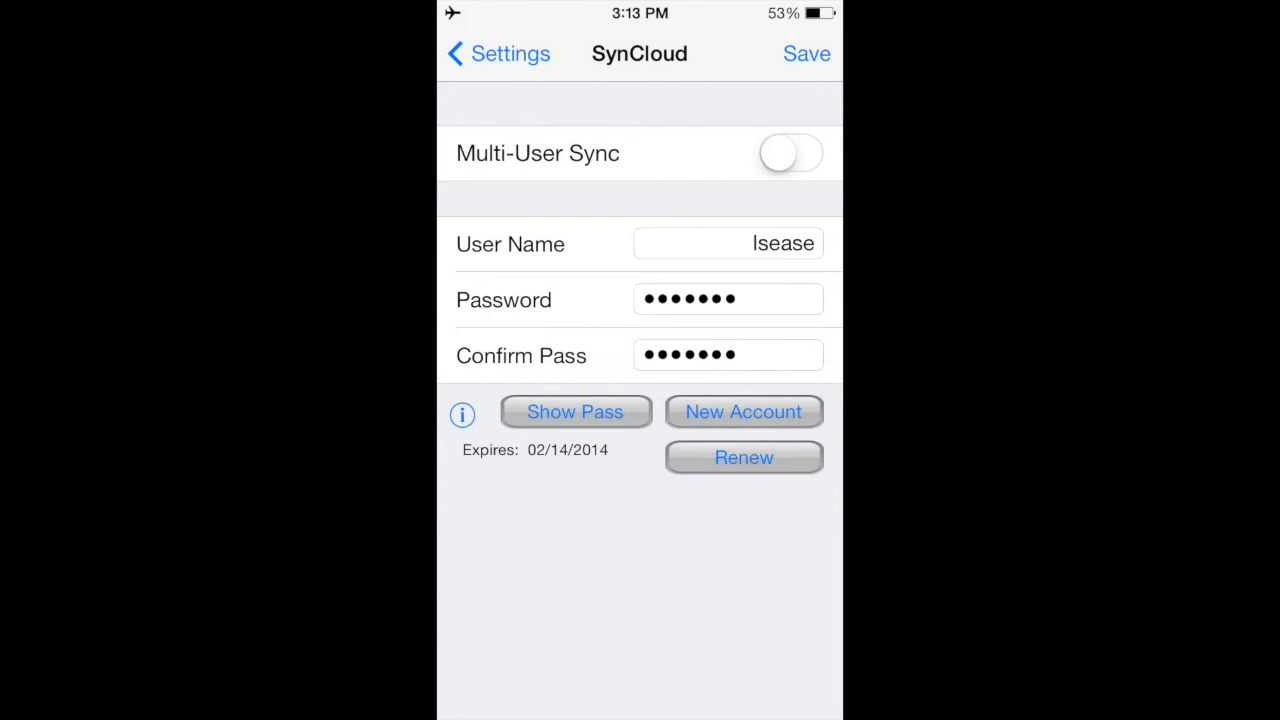
Retry turning Multi-User Sync on and dismiss the repeated connection error
click(790, 152)
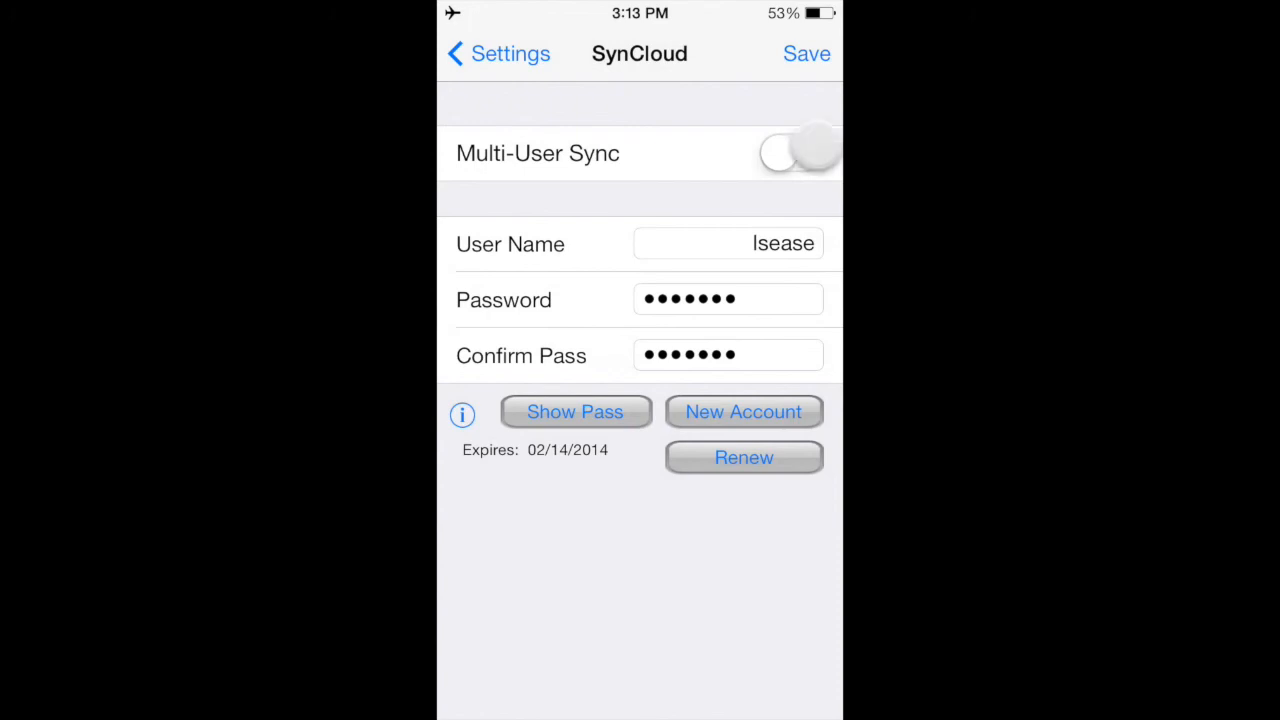
click(790, 152)
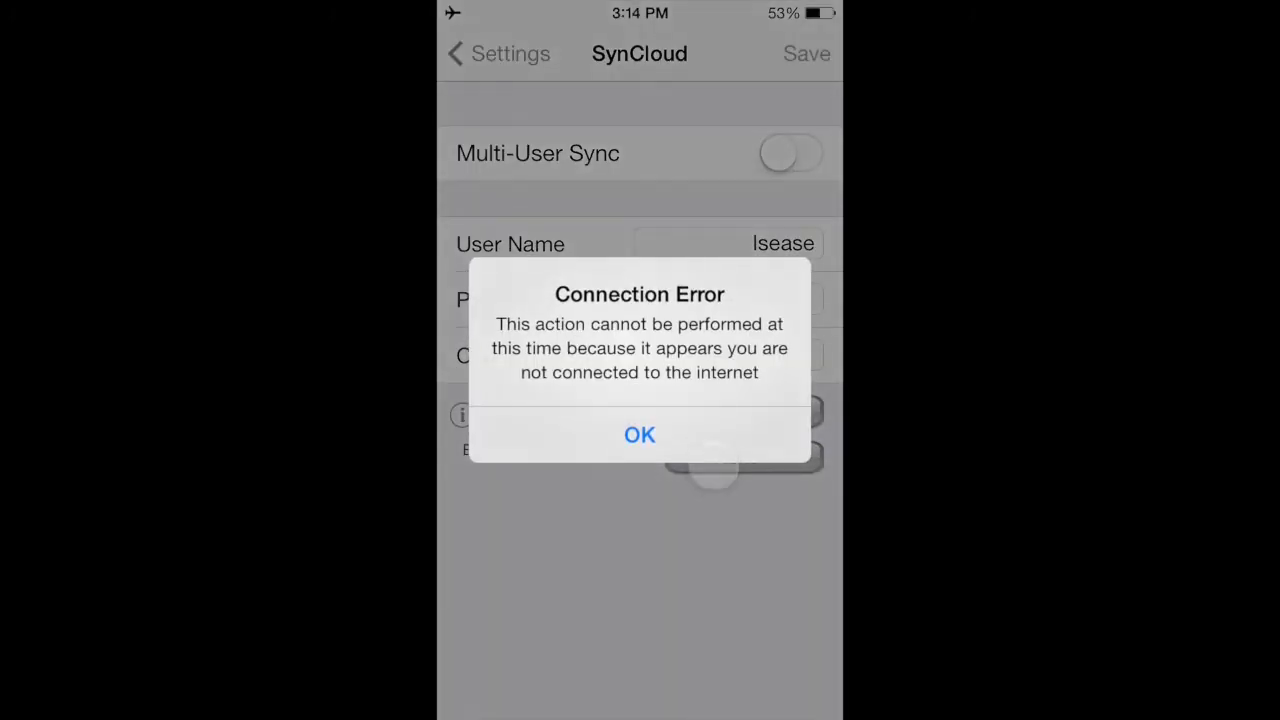
click(640, 434)
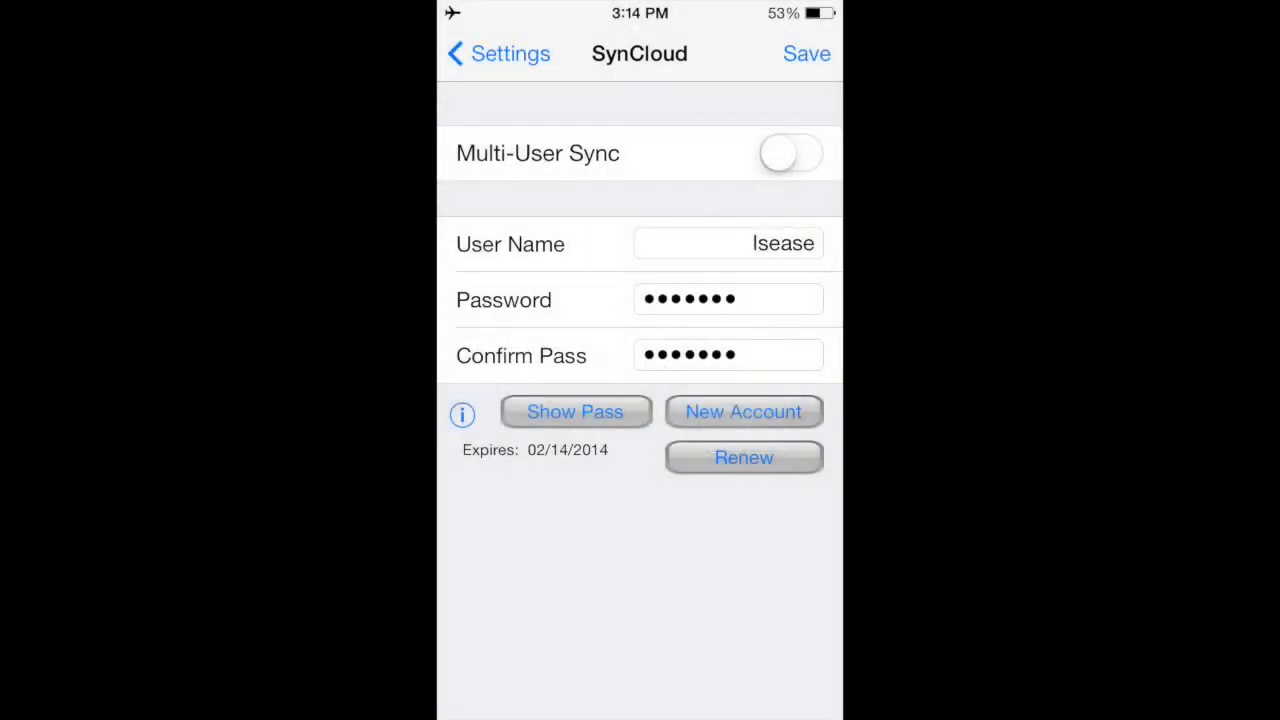